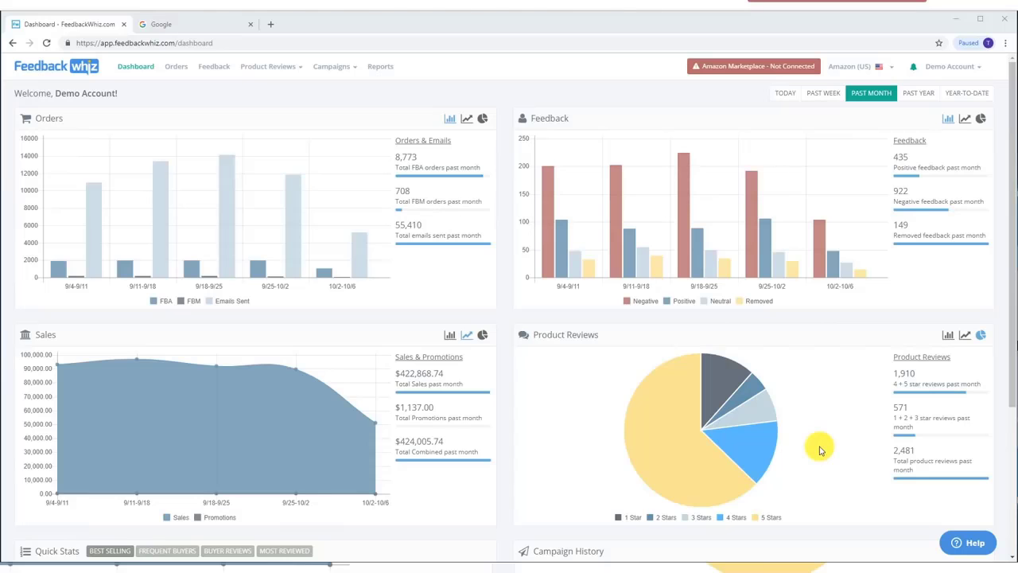
mouse_move(989, 43)
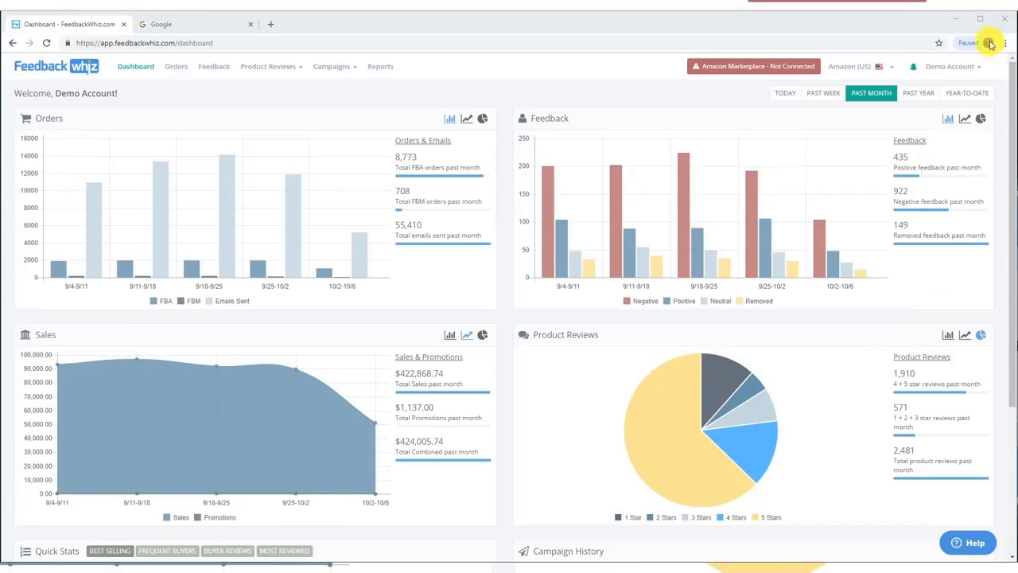
mouse_move(597, 146)
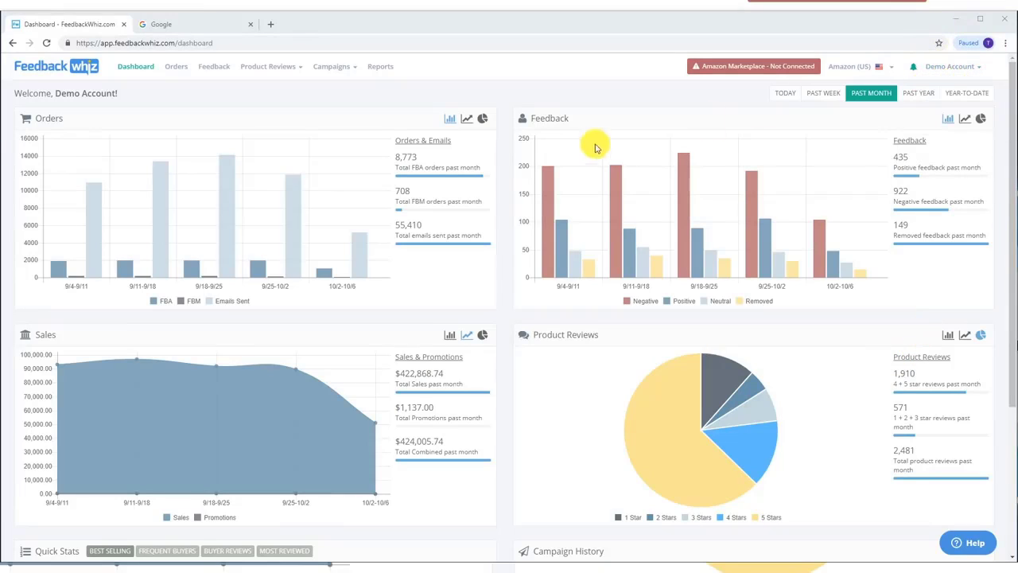
mouse_move(503, 112)
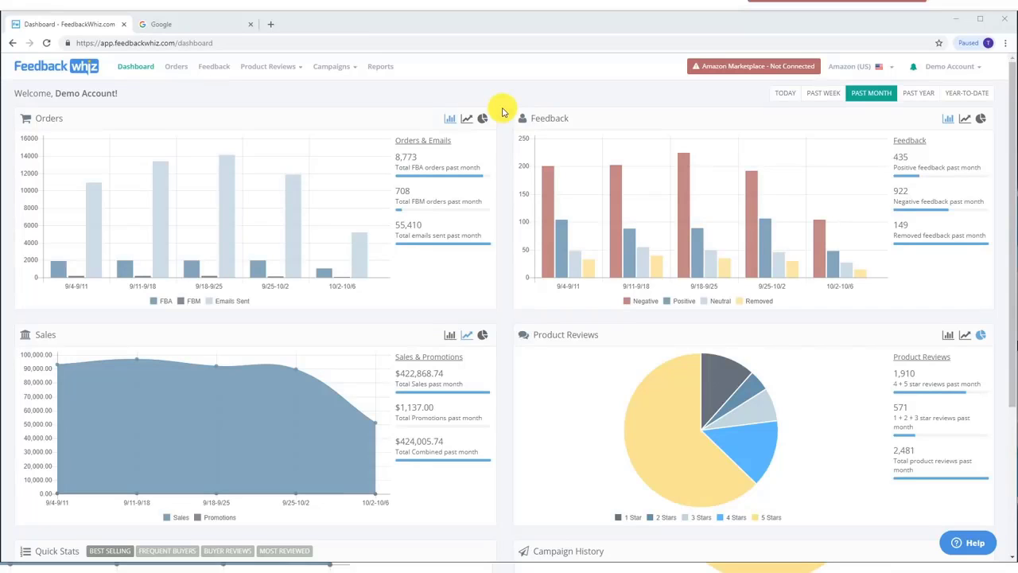
Review the dashboard, viewing the Orders panel as pie charts and returning it to bar charts.
scroll("down", 3)
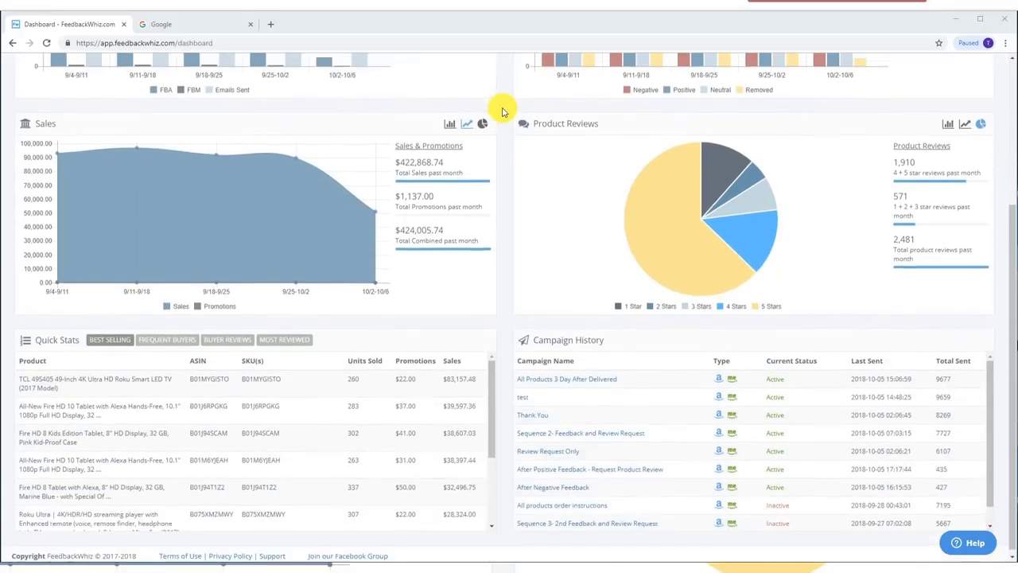
scroll("up", 3)
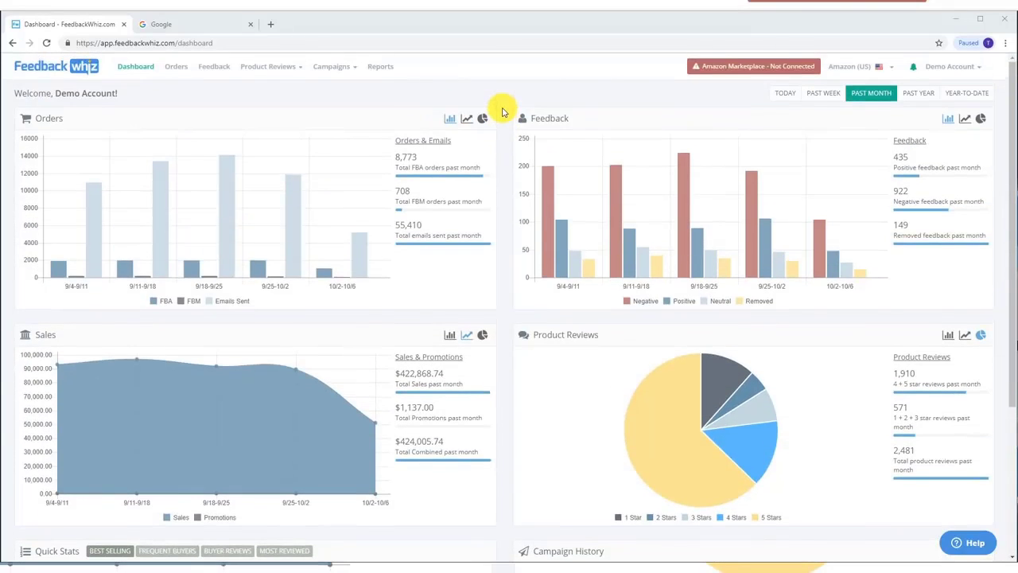
mouse_move(73, 219)
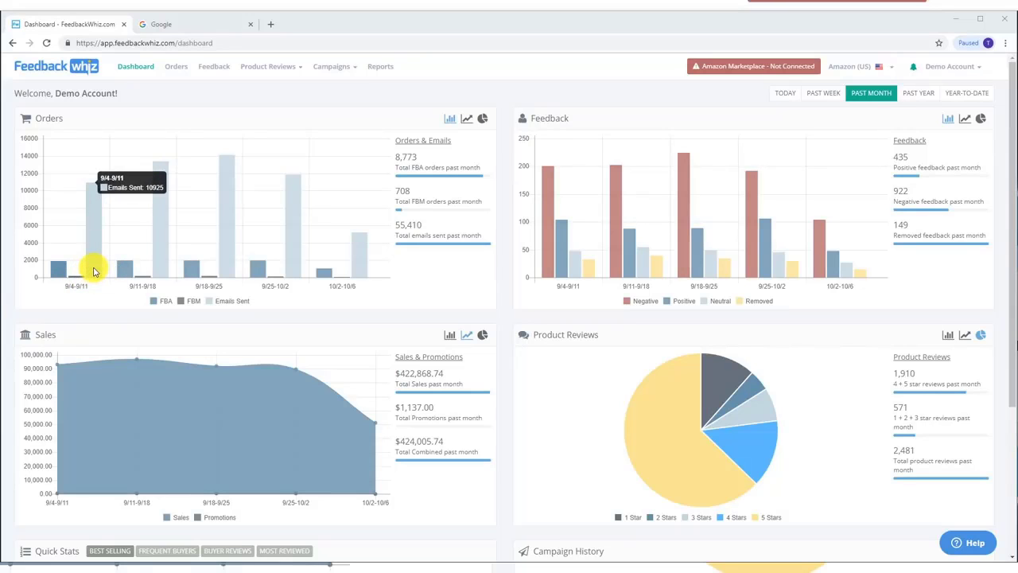
mouse_move(134, 286)
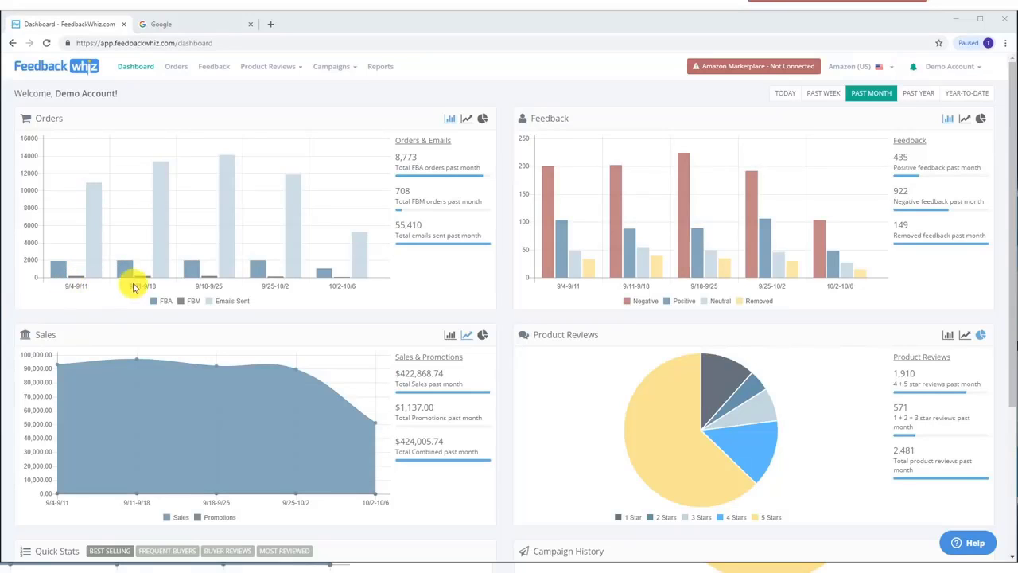
mouse_move(381, 245)
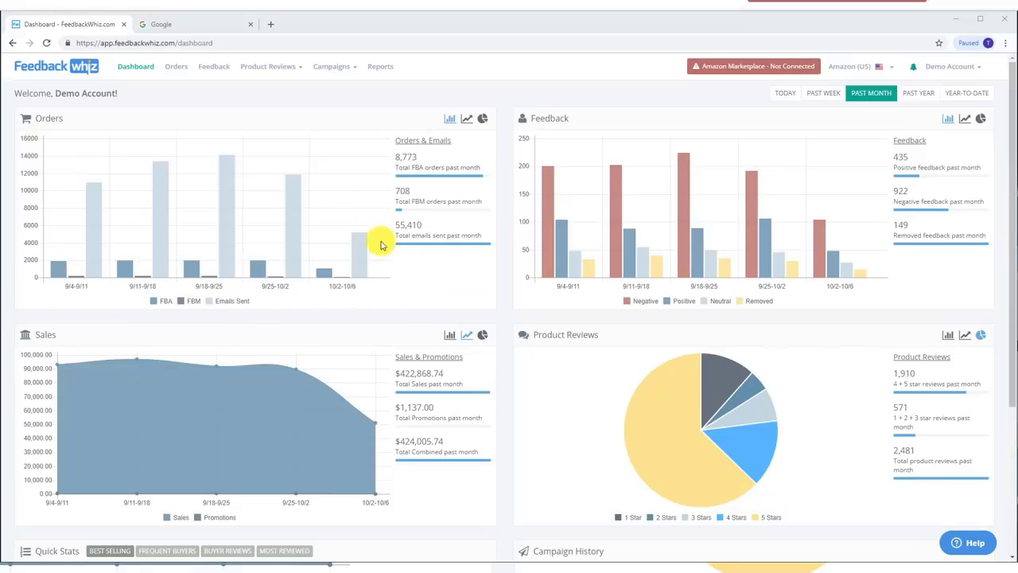
mouse_move(447, 152)
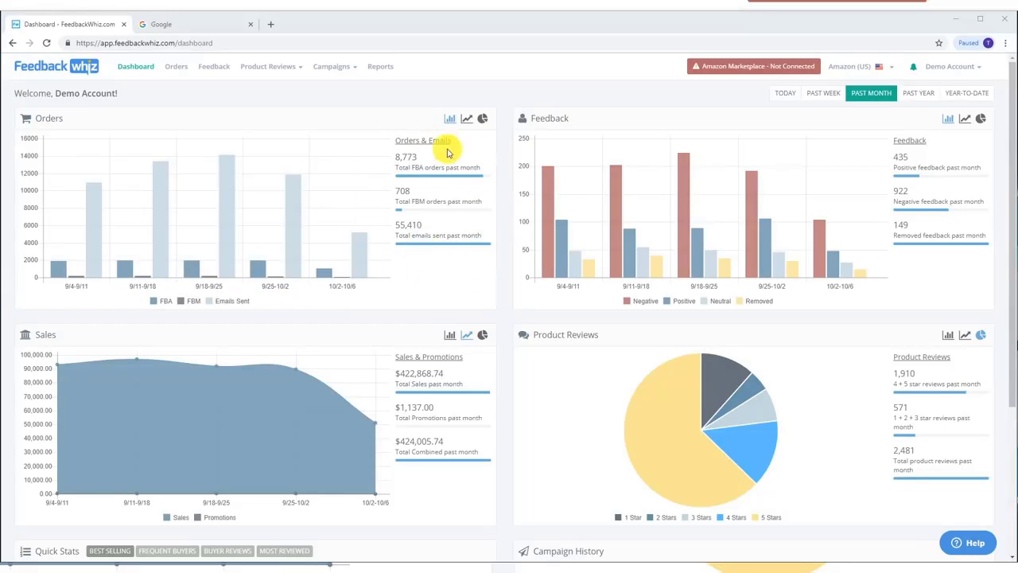
mouse_move(417, 194)
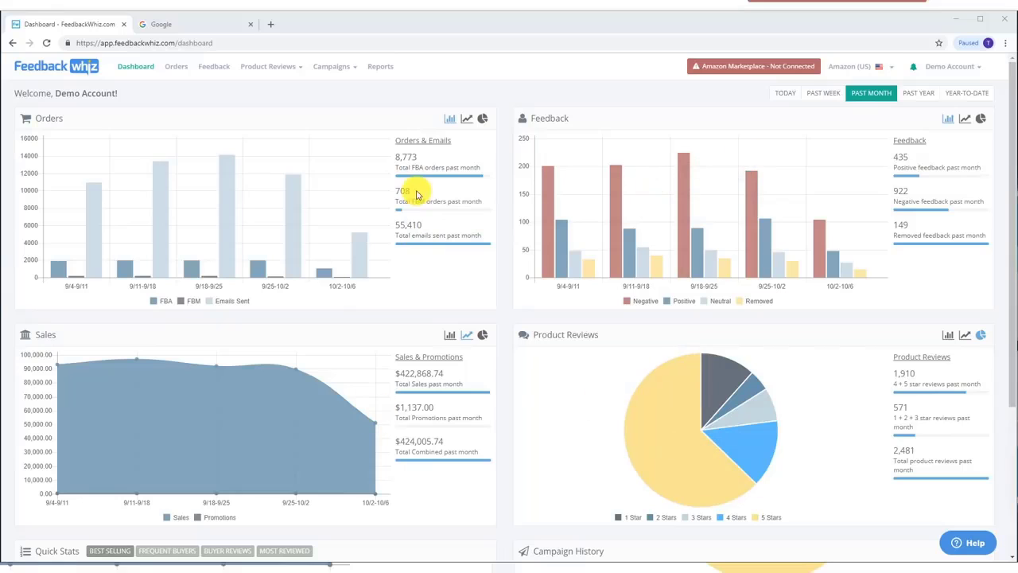
left_click(466, 118)
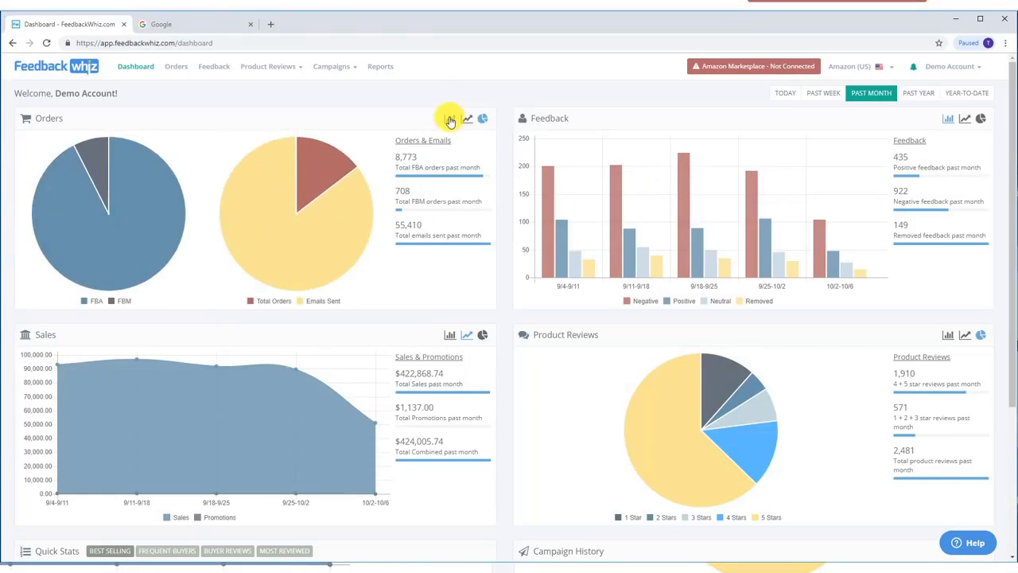
left_click(468, 118)
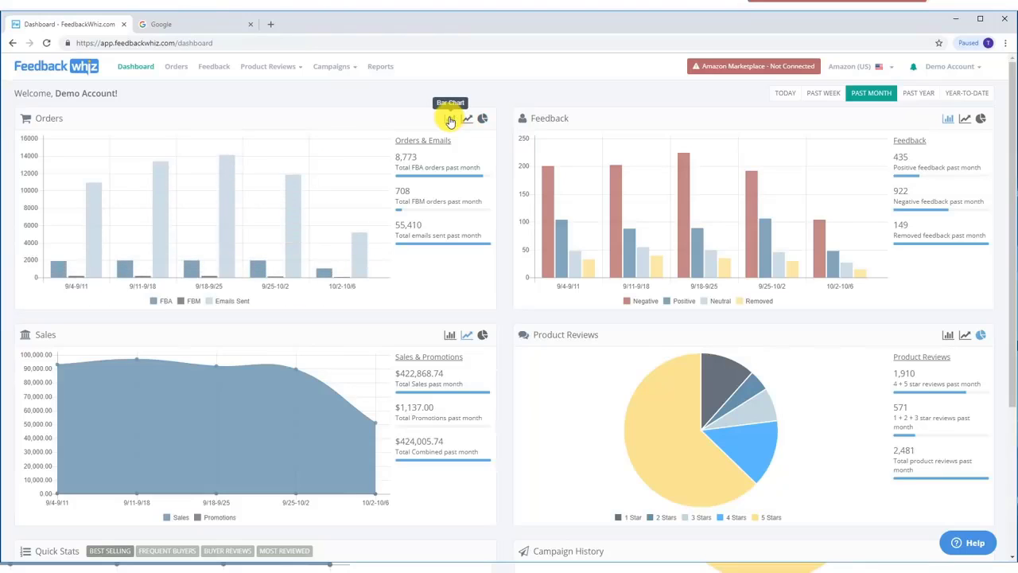
mouse_move(500, 128)
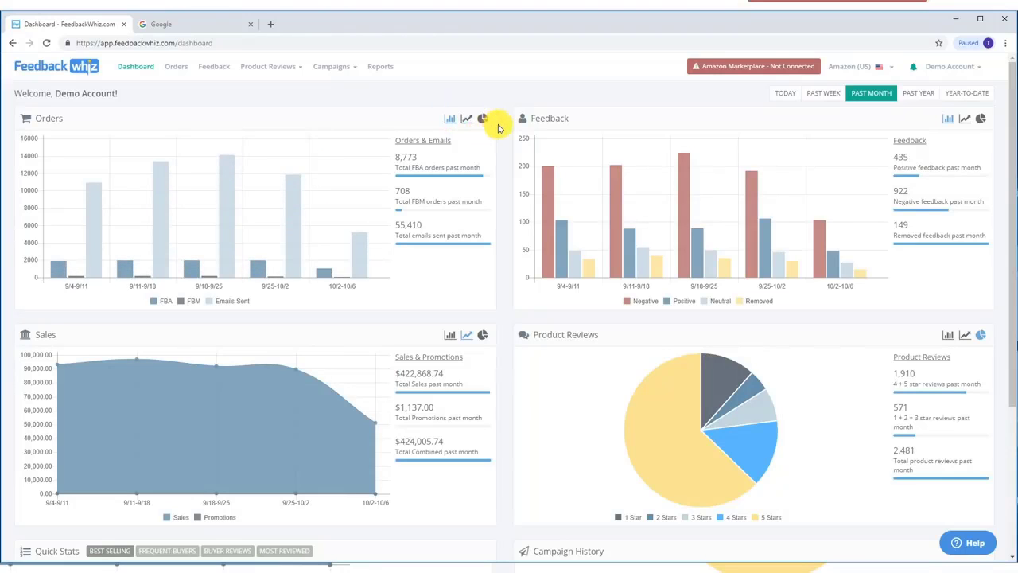
mouse_move(539, 99)
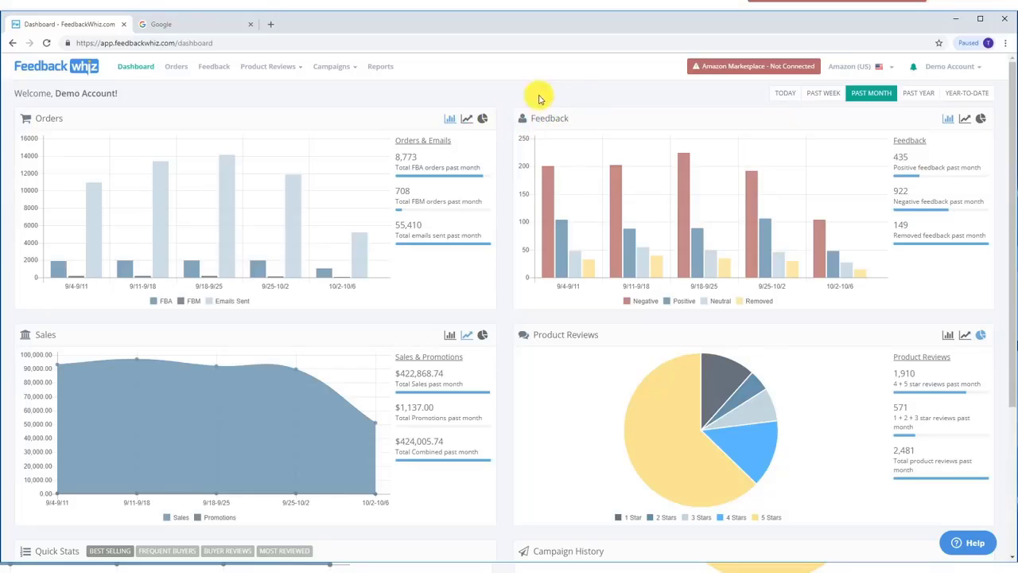
mouse_move(579, 322)
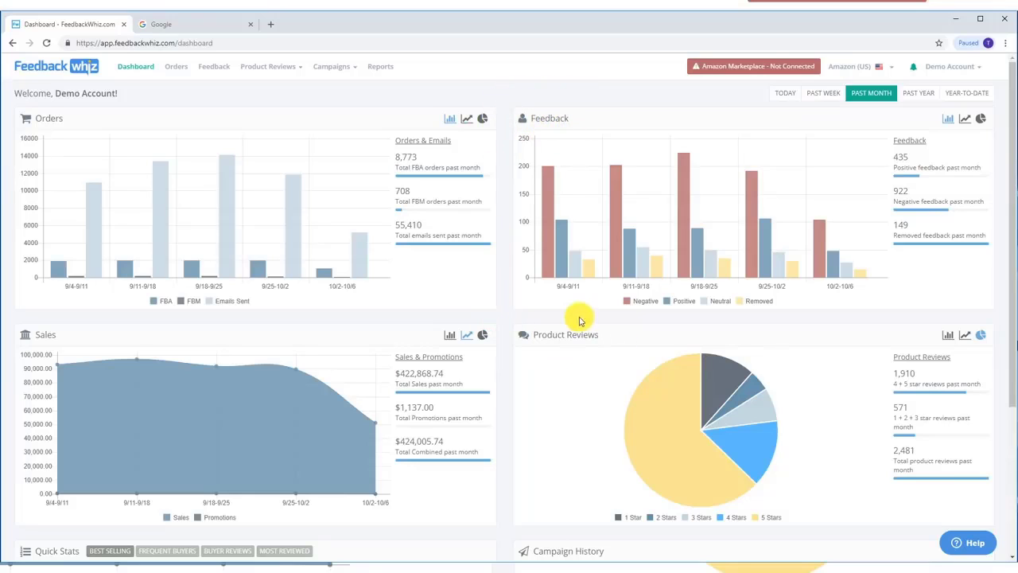
mouse_move(570, 105)
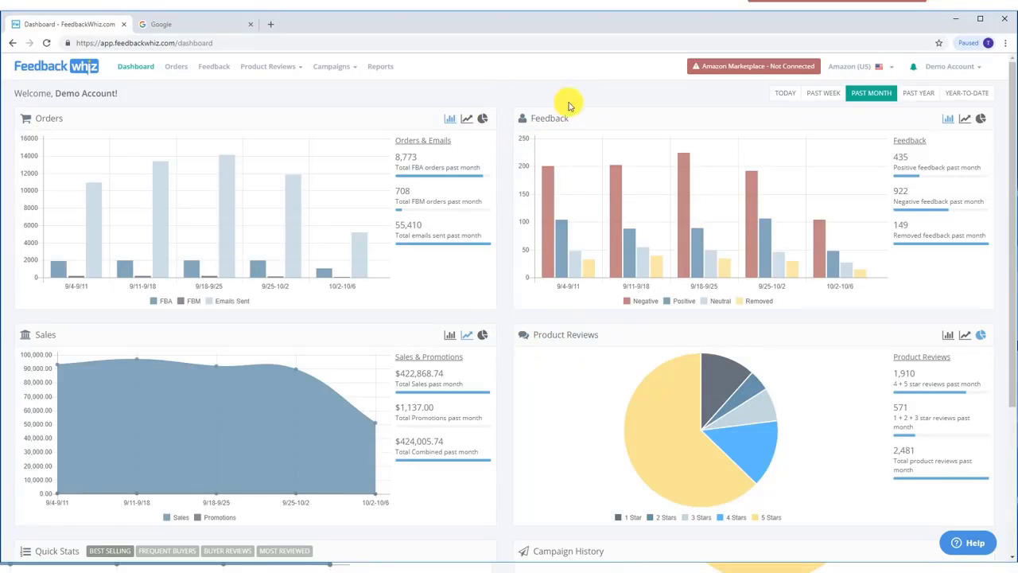
mouse_move(502, 111)
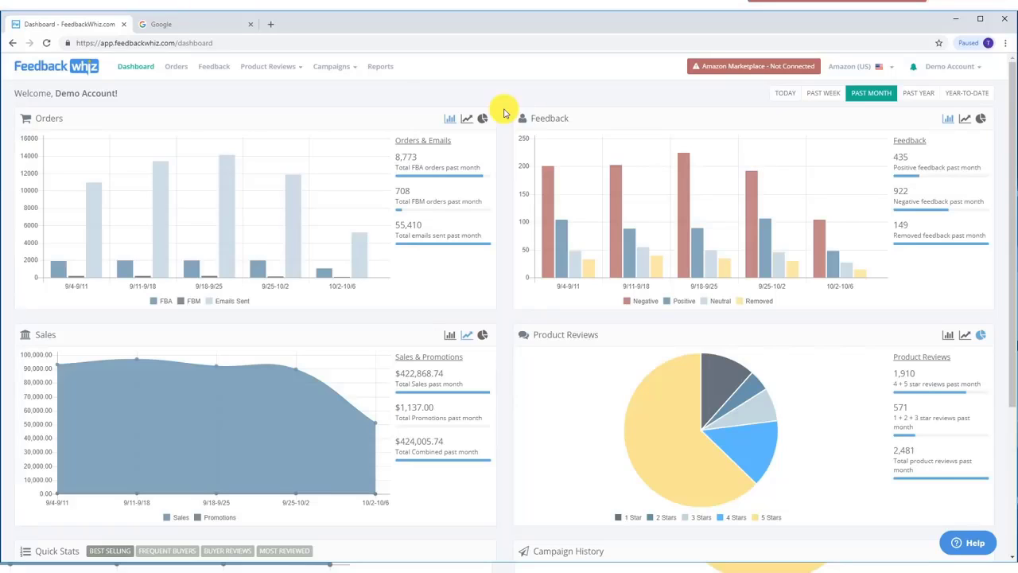
mouse_move(509, 126)
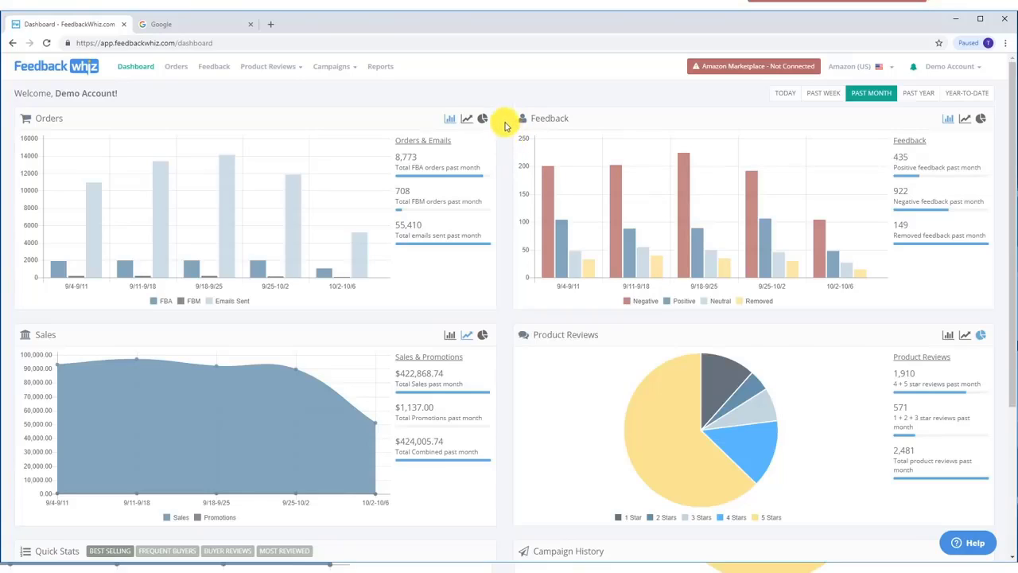
mouse_move(517, 268)
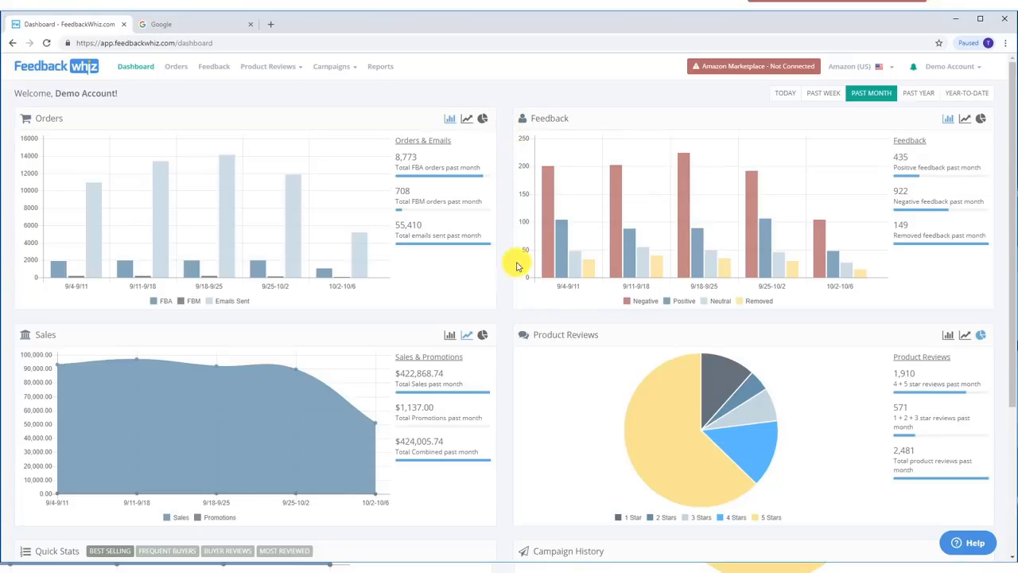
mouse_move(523, 312)
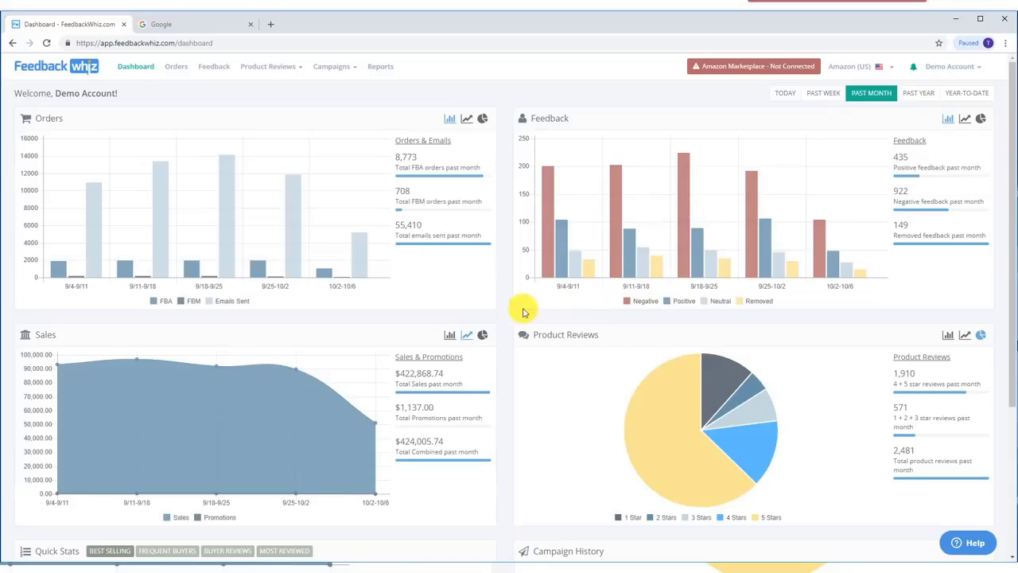
mouse_move(560, 233)
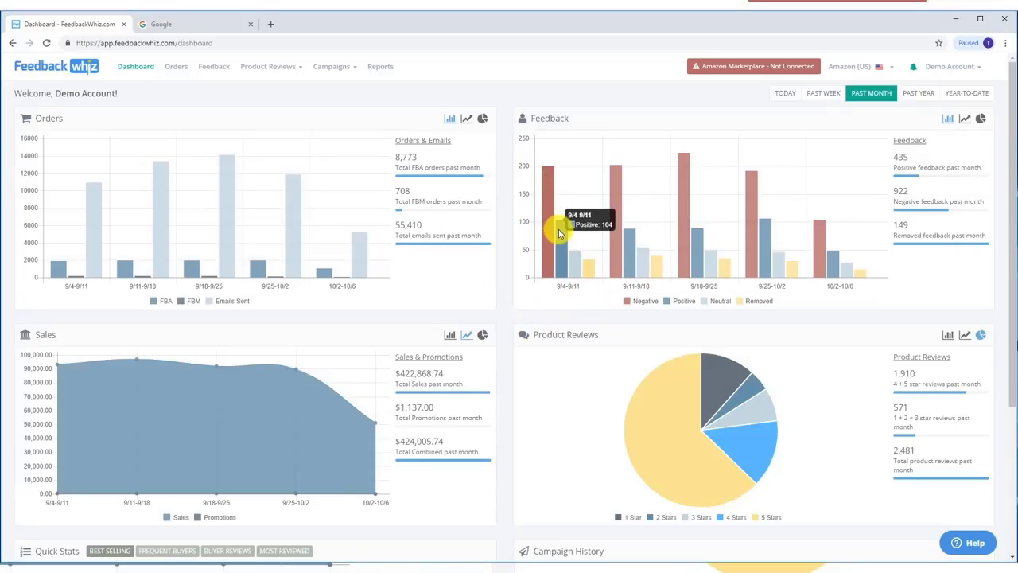
mouse_move(575, 261)
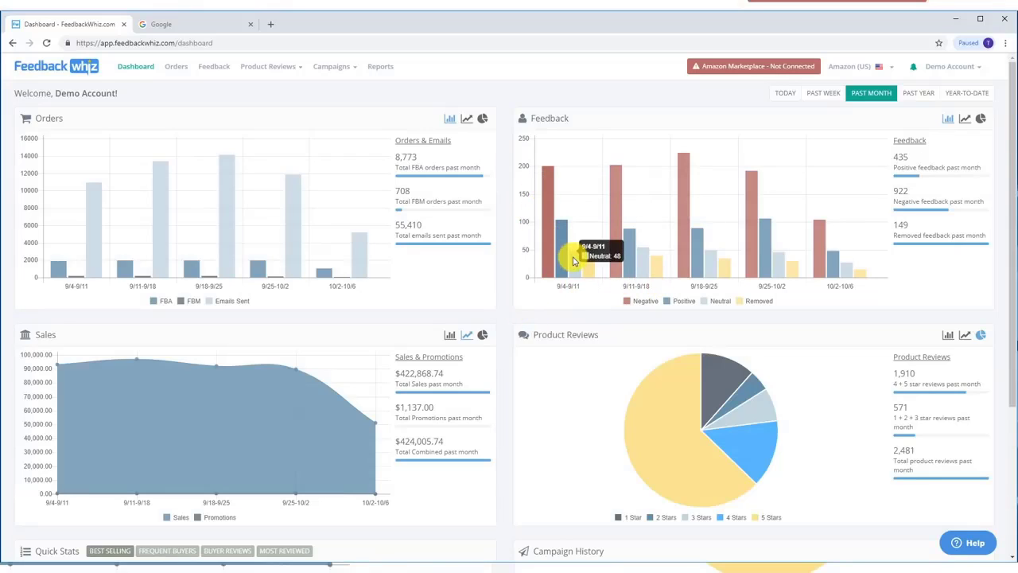
mouse_move(587, 267)
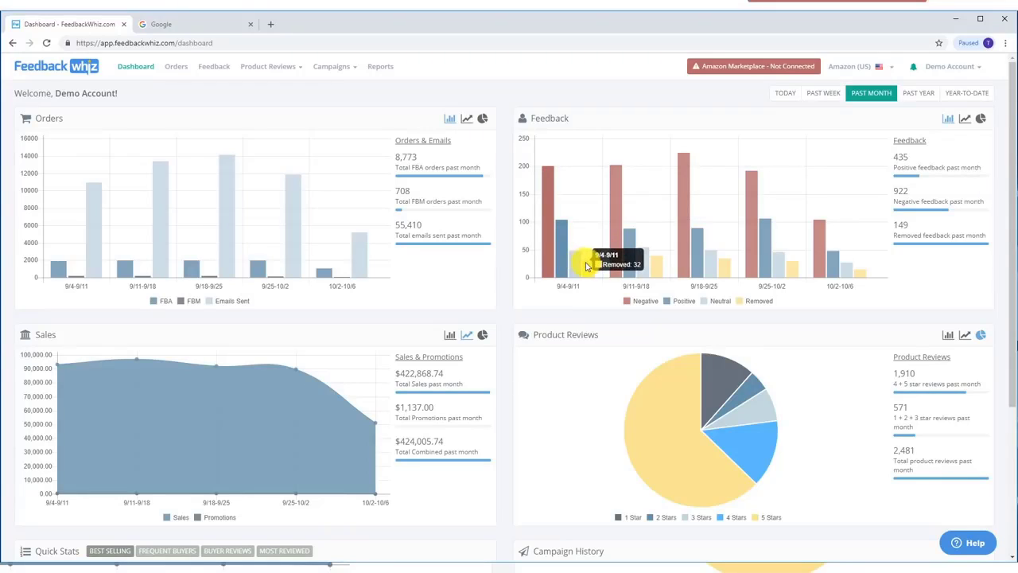
mouse_move(506, 283)
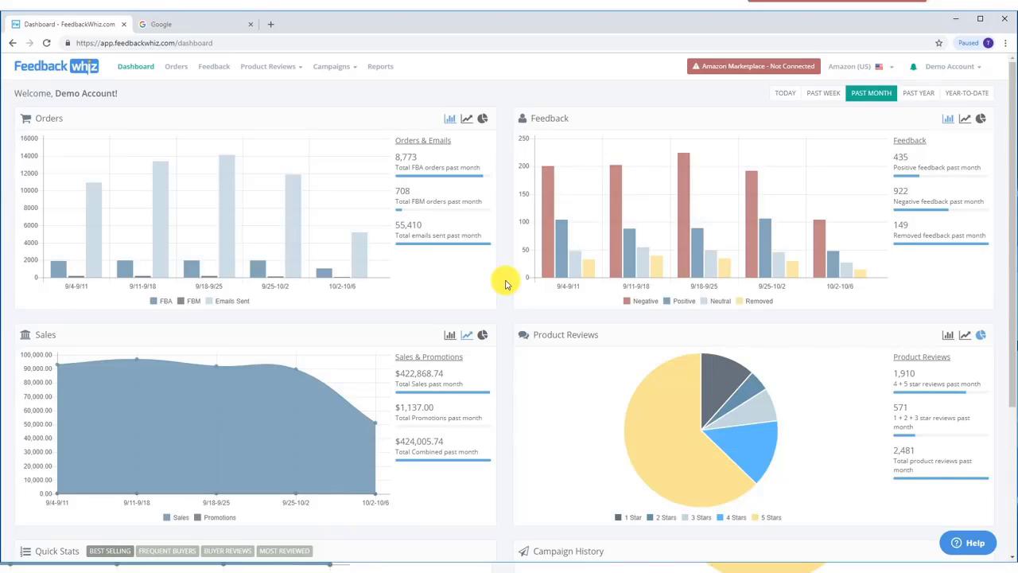
mouse_move(840, 286)
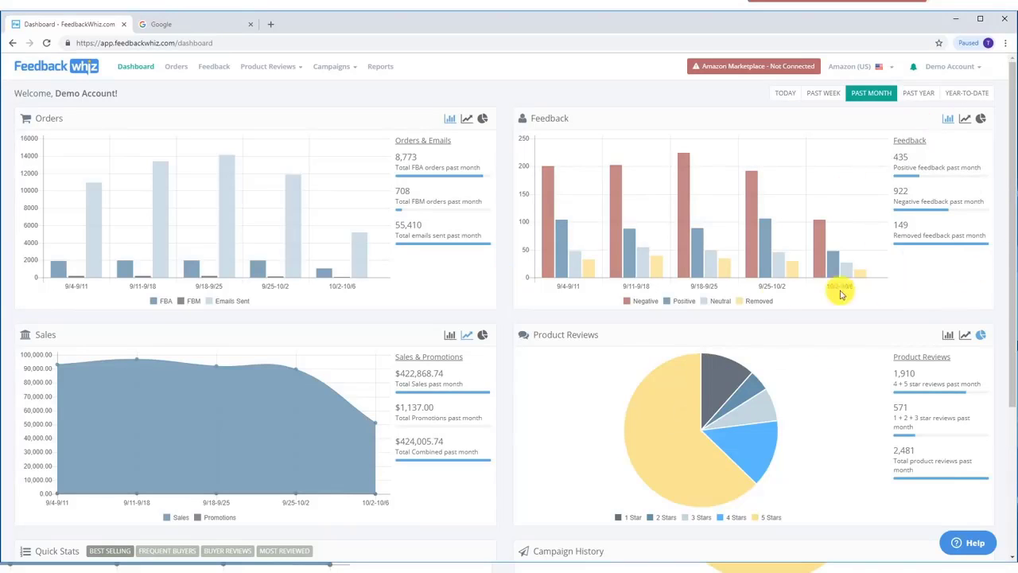
scroll("down", 3)
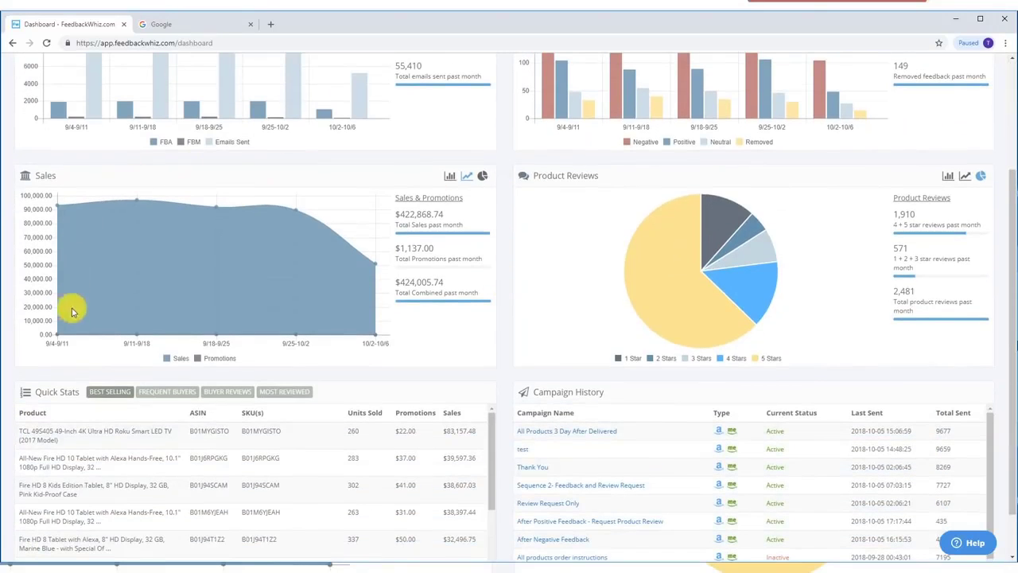
mouse_move(361, 325)
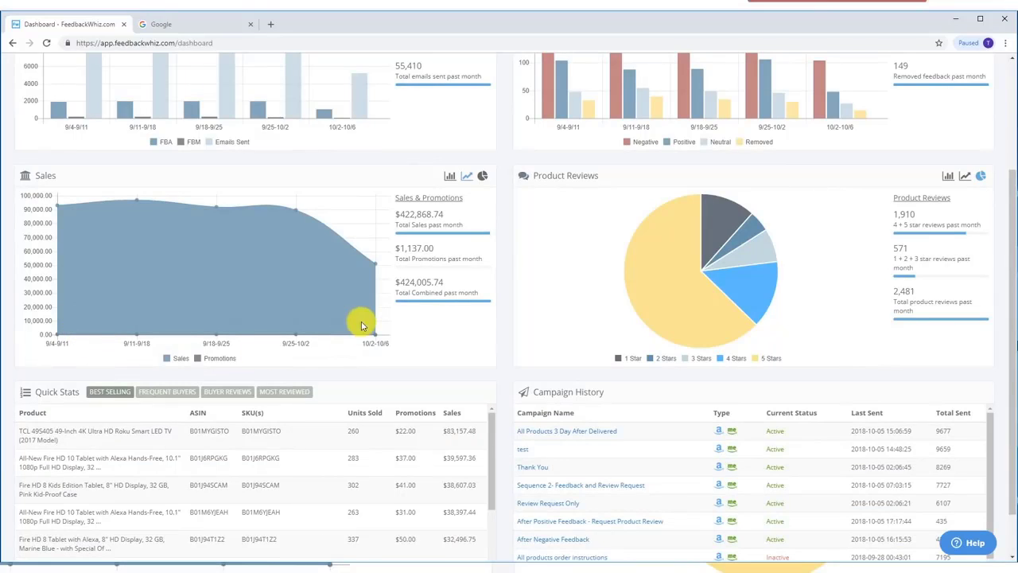
mouse_move(416, 176)
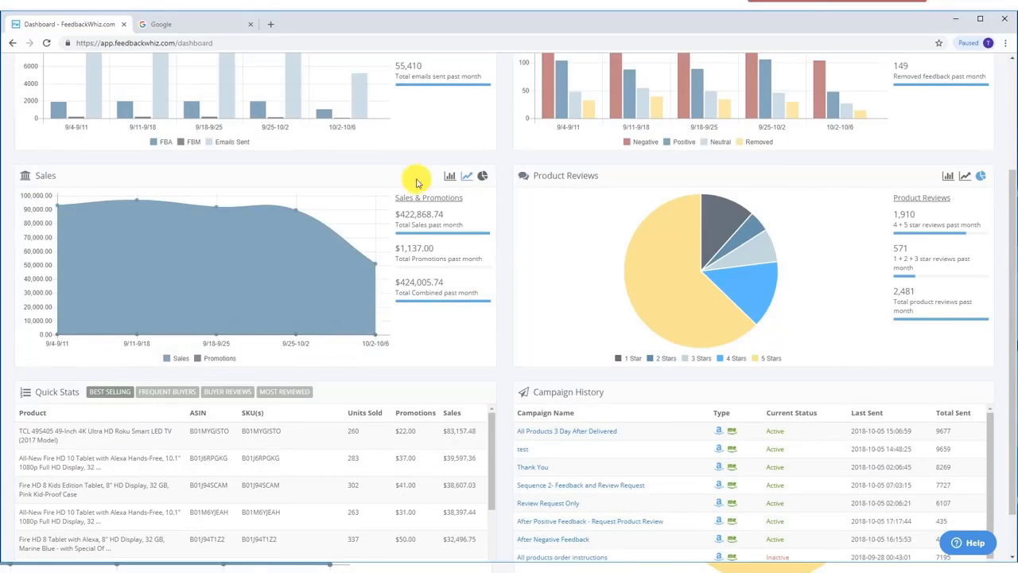
mouse_move(333, 343)
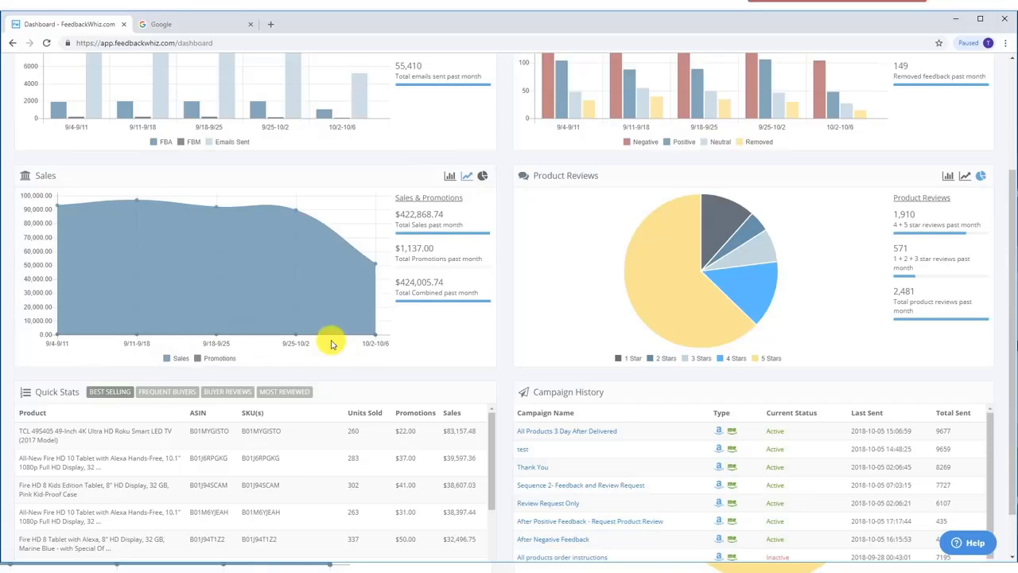
mouse_move(500, 343)
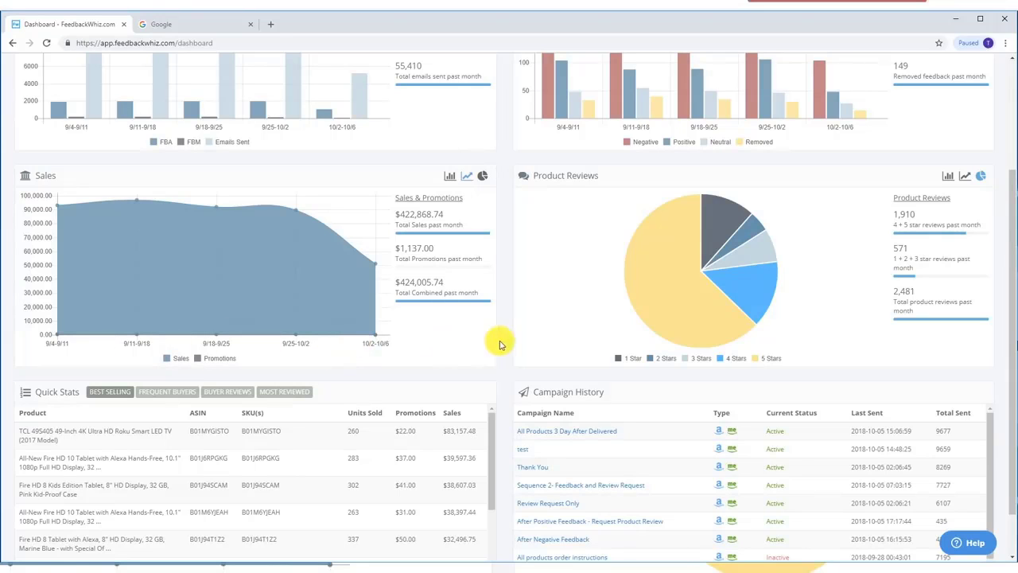
mouse_move(617, 274)
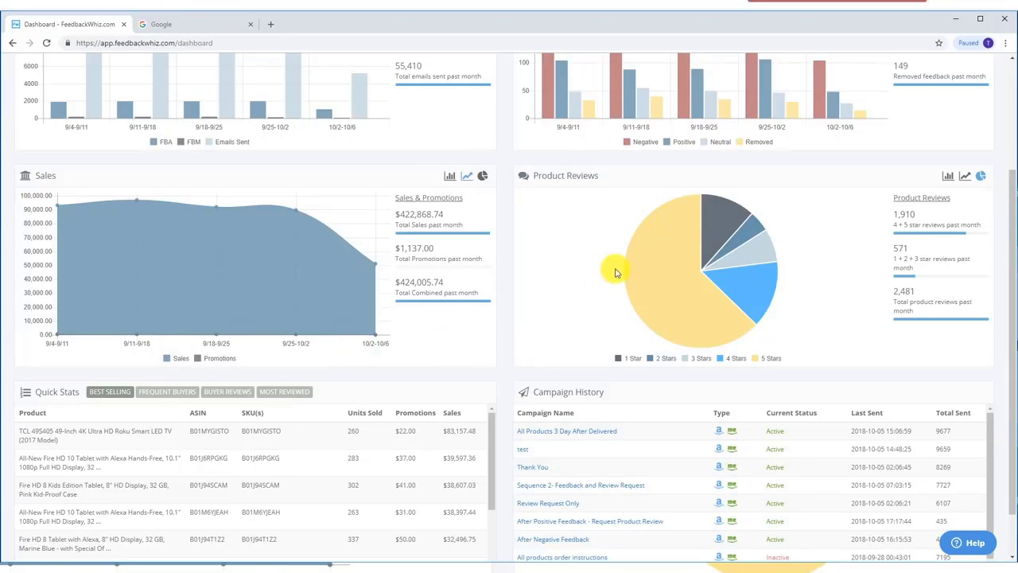
left_click(948, 175)
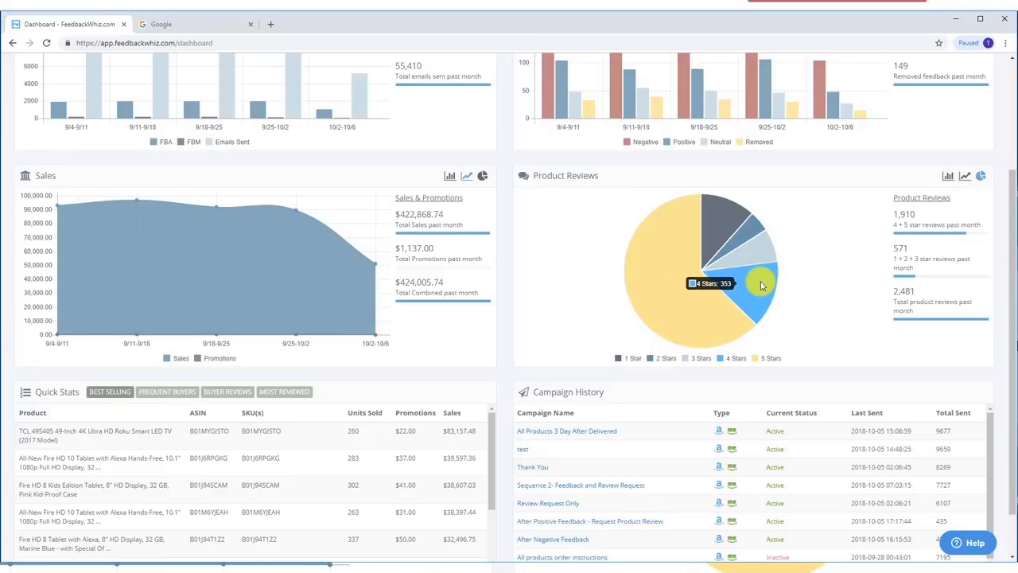
mouse_move(756, 229)
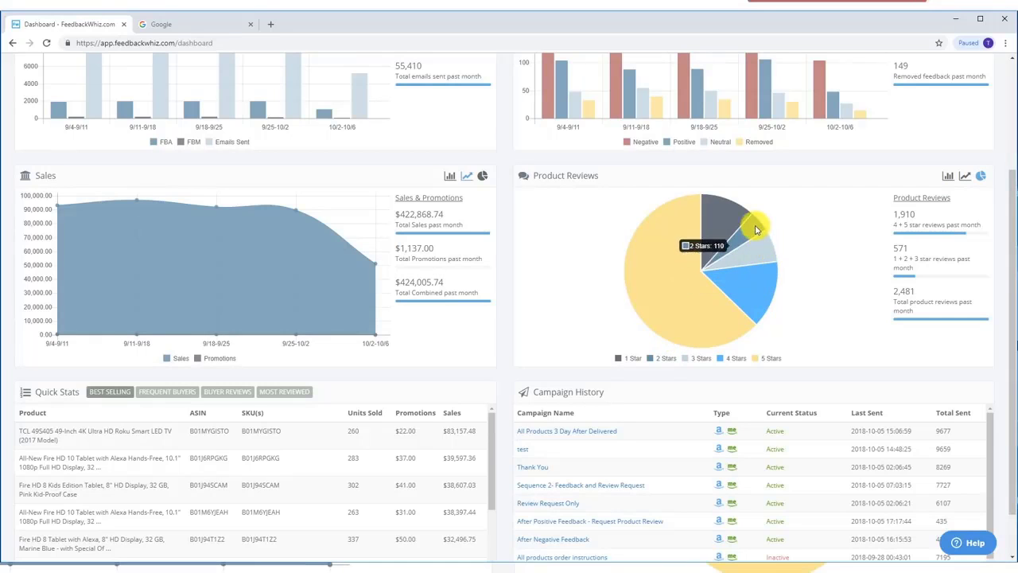
mouse_move(979, 271)
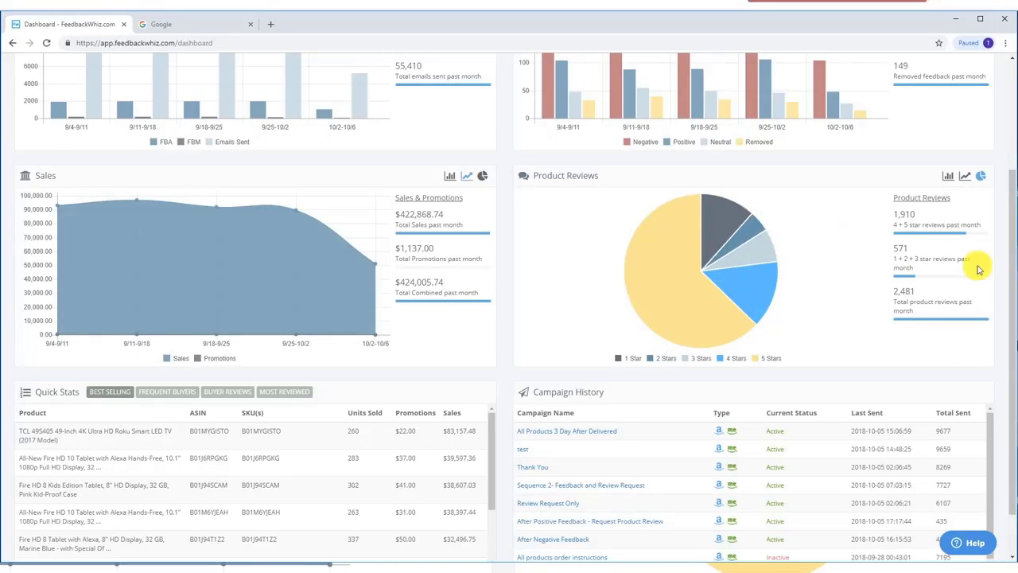
mouse_move(856, 326)
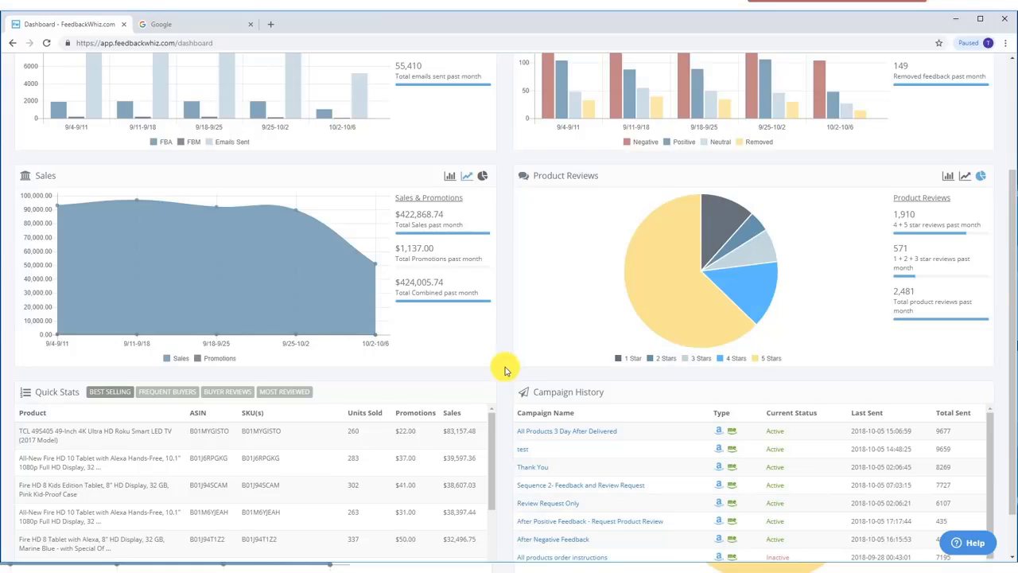
Switch Quick Stats to Frequent Buyers, review Campaign History, and return to the dashboard top.
scroll("down", 3)
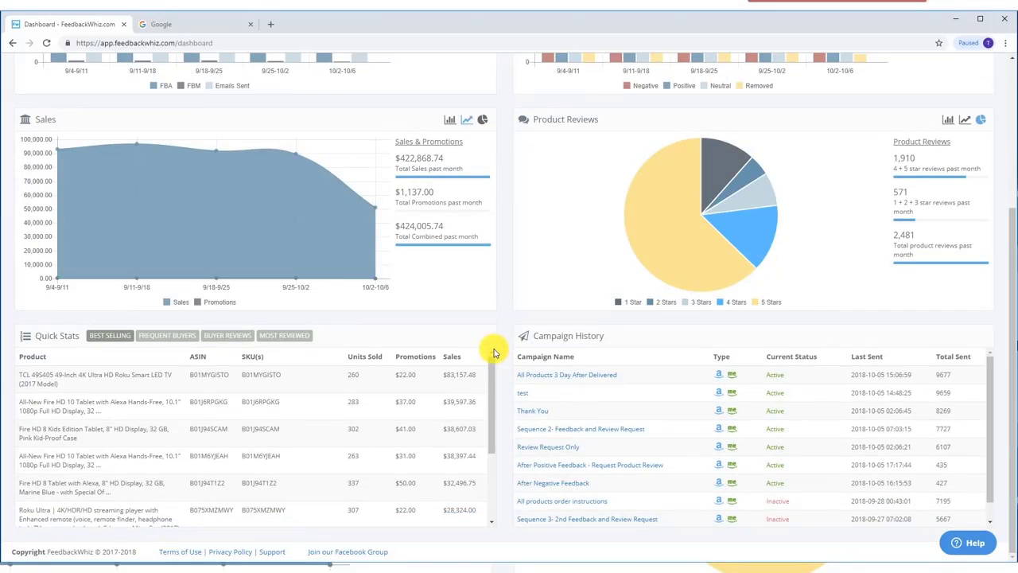
mouse_move(294, 320)
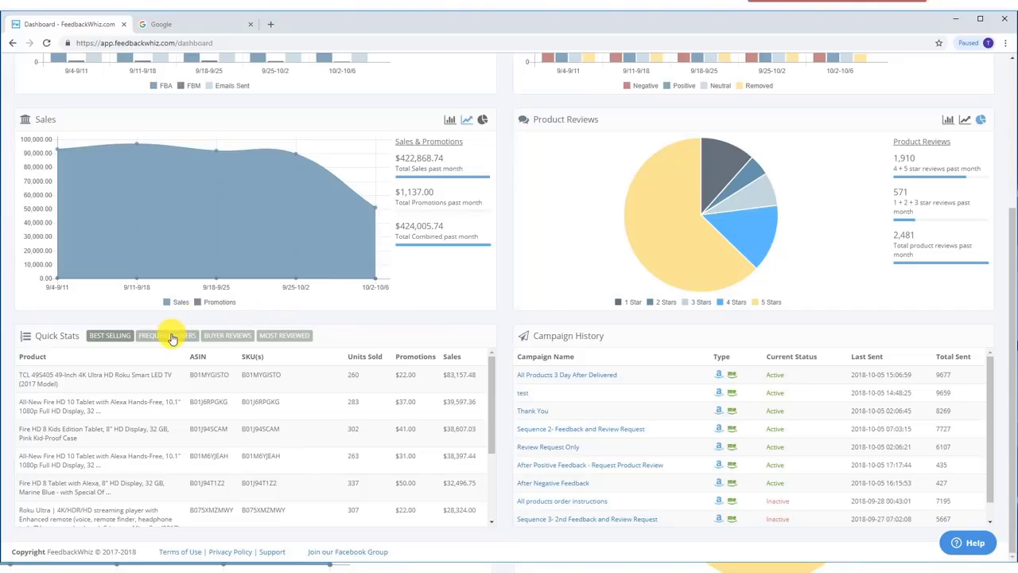
left_click(168, 334)
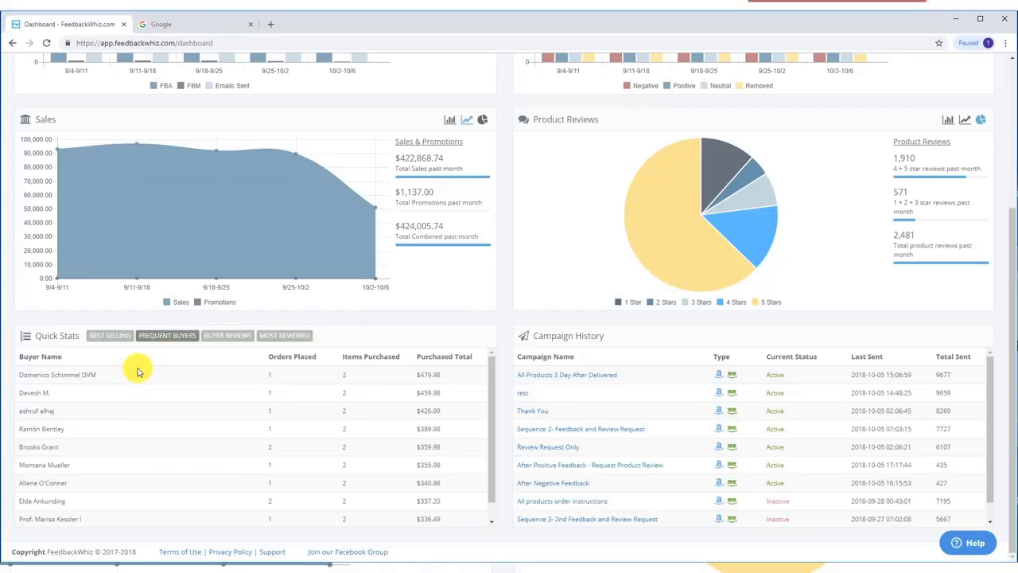
mouse_move(105, 378)
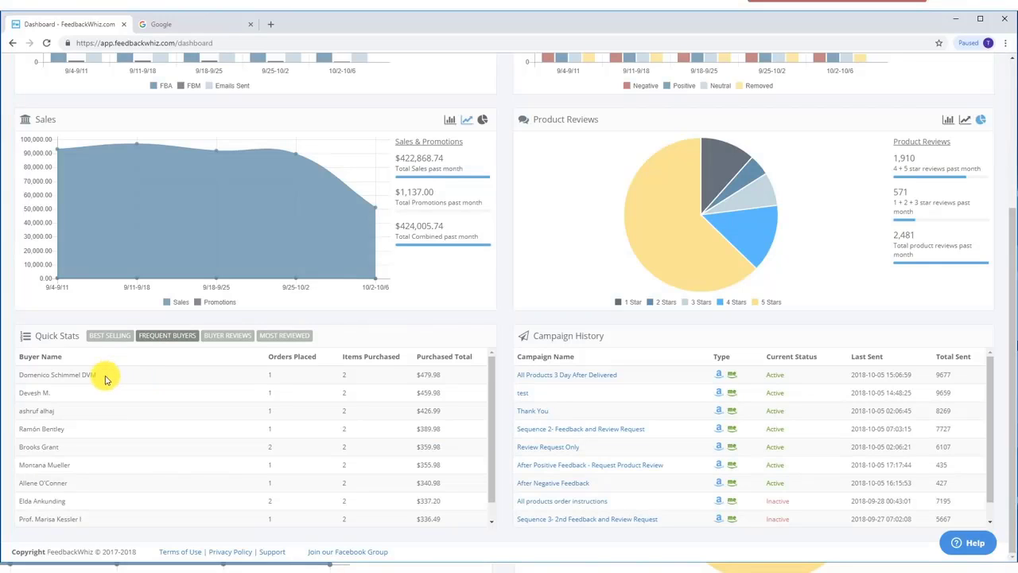
mouse_move(94, 375)
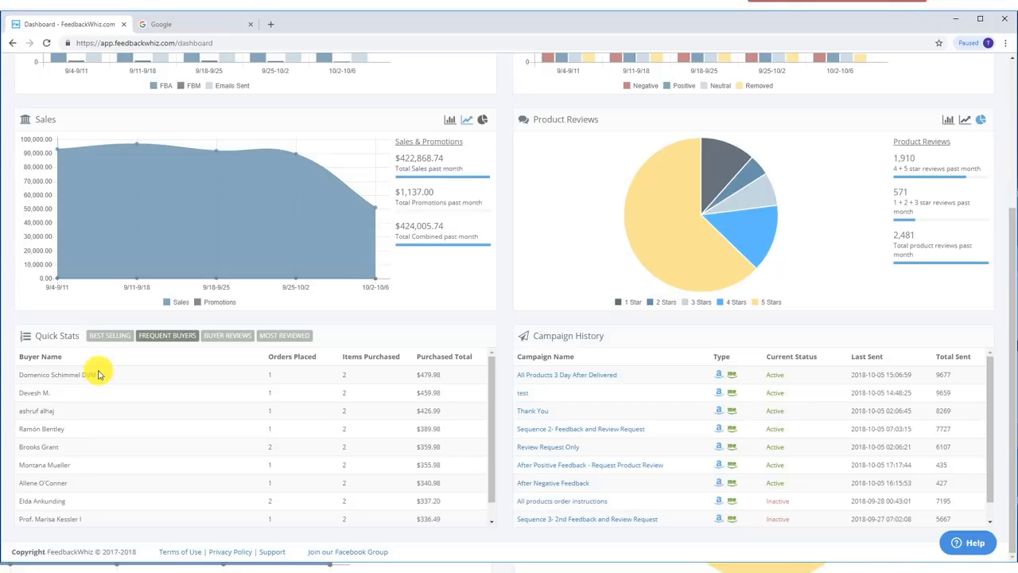
mouse_move(628, 334)
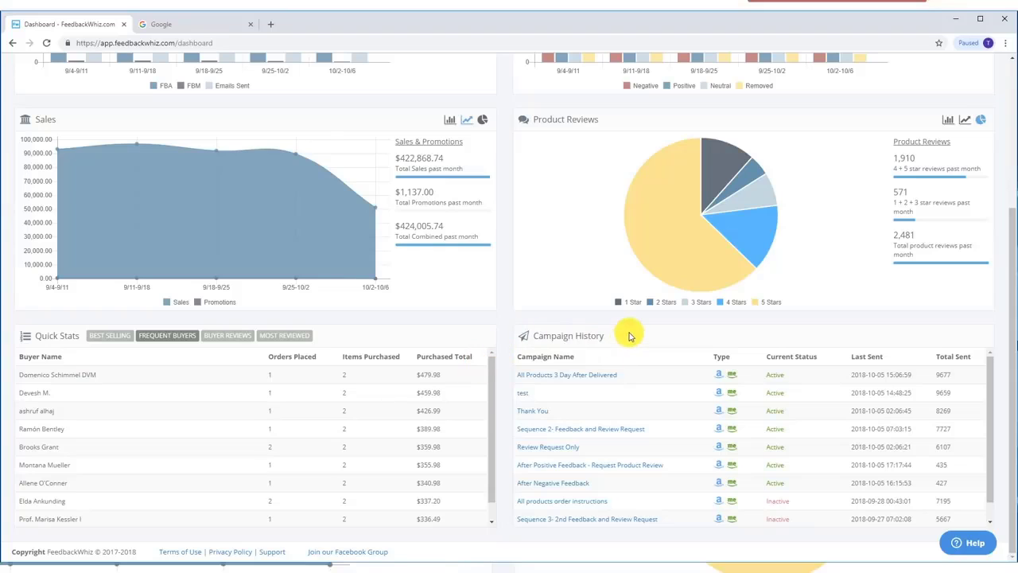
mouse_move(788, 383)
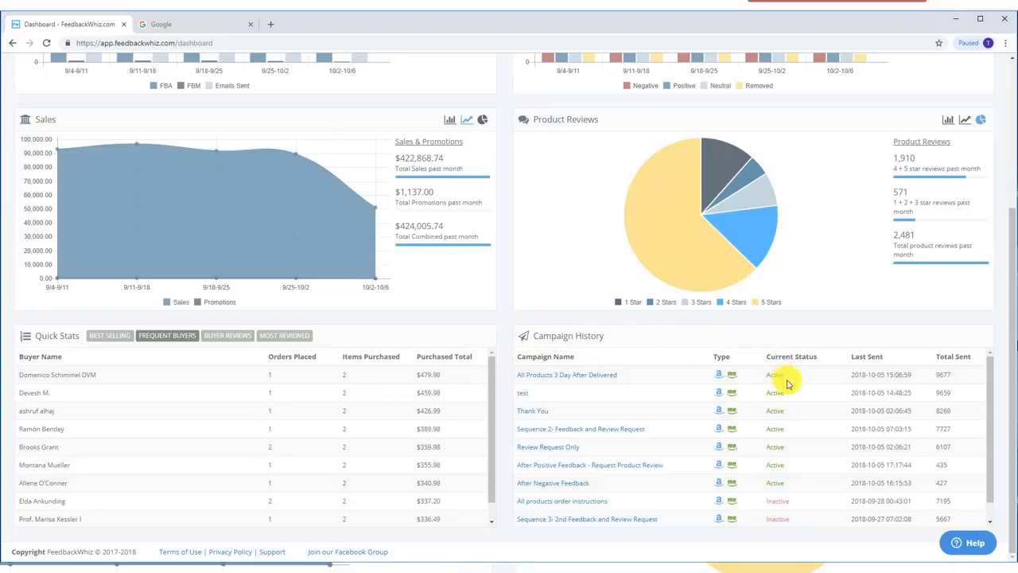
mouse_move(798, 496)
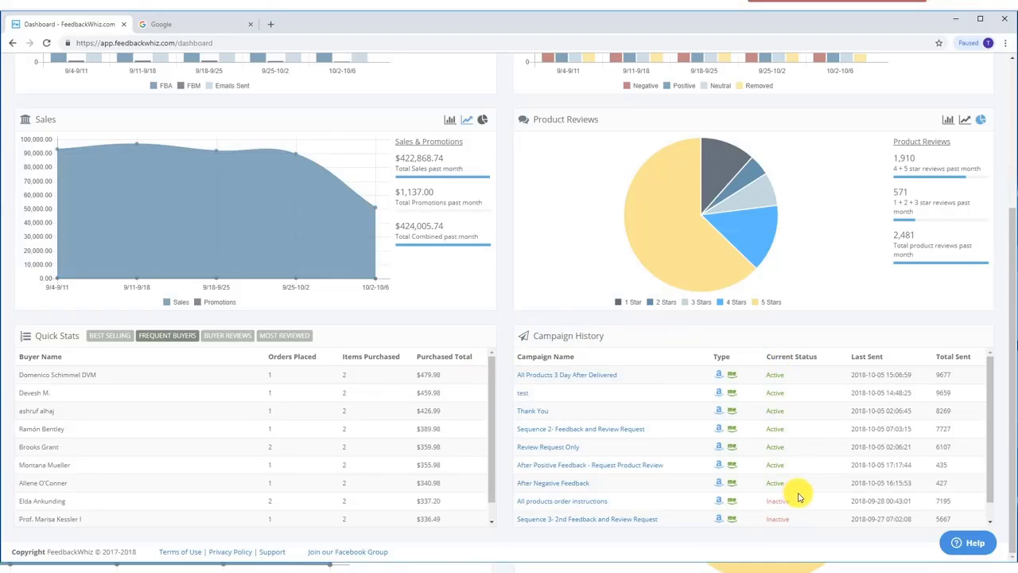
mouse_move(661, 422)
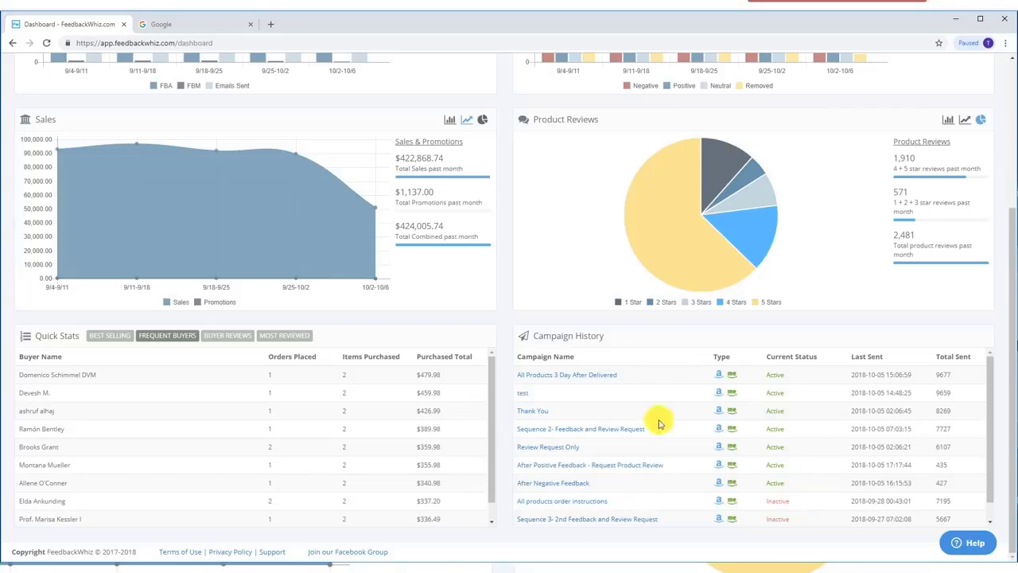
mouse_move(968, 341)
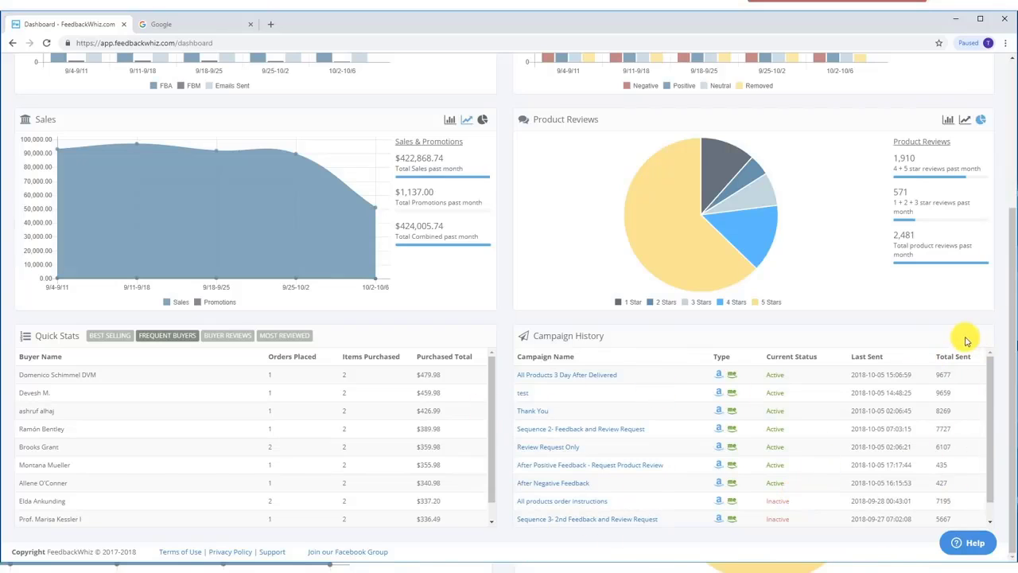
mouse_move(504, 312)
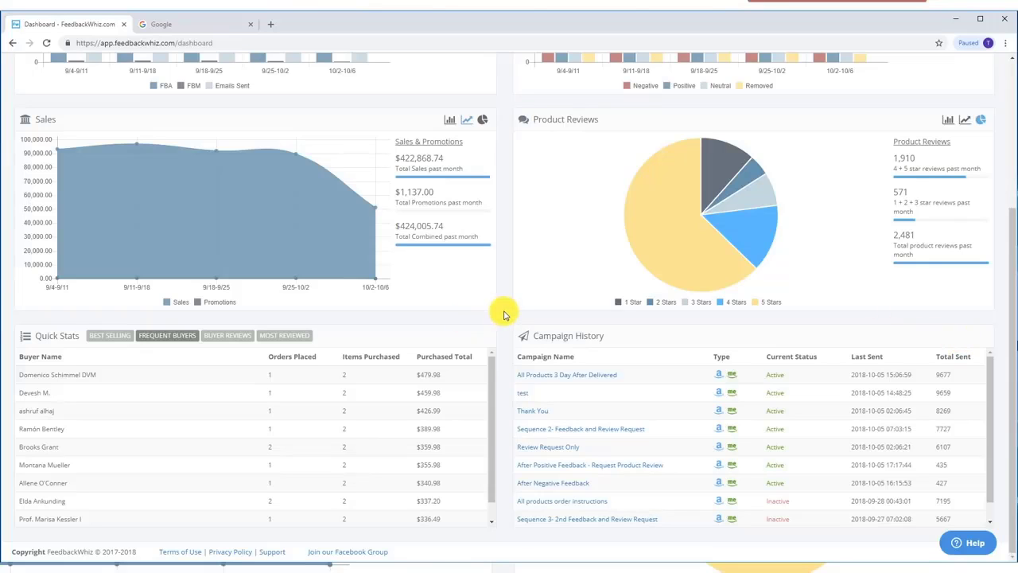
scroll("up", 3)
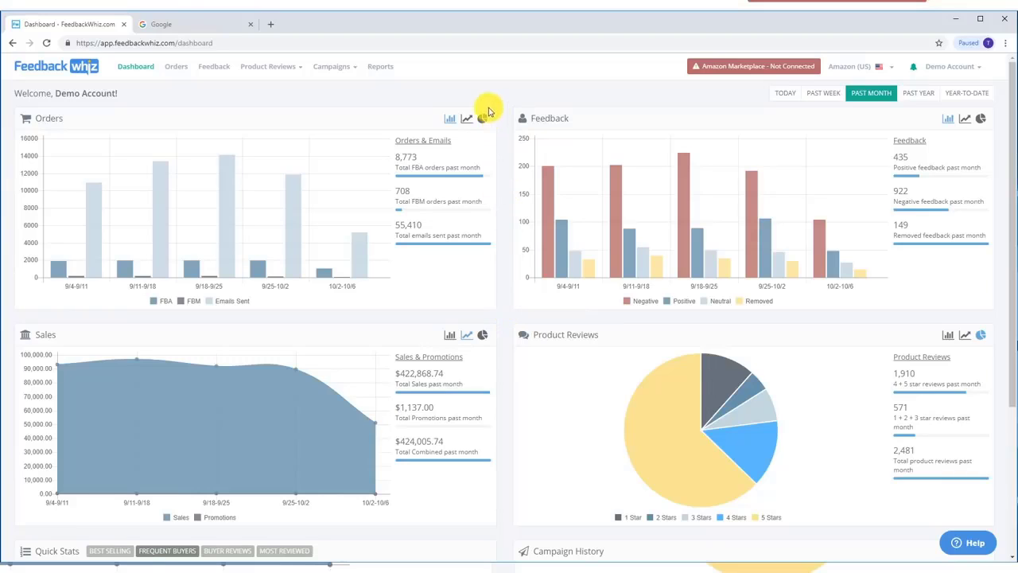
Go to the Template Manager from the Campaigns menu to list saved email templates.
left_click(267, 67)
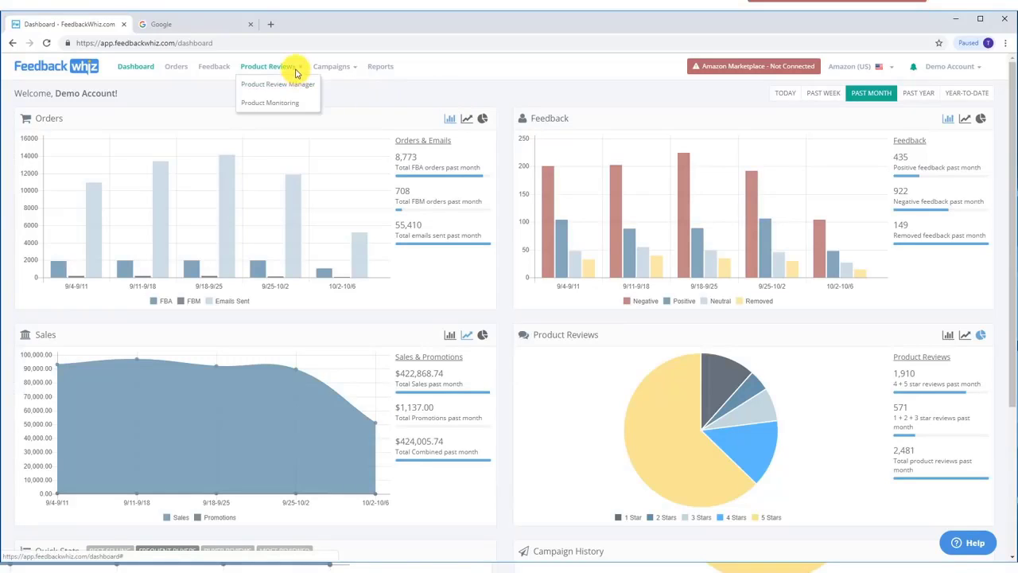
left_click(331, 66)
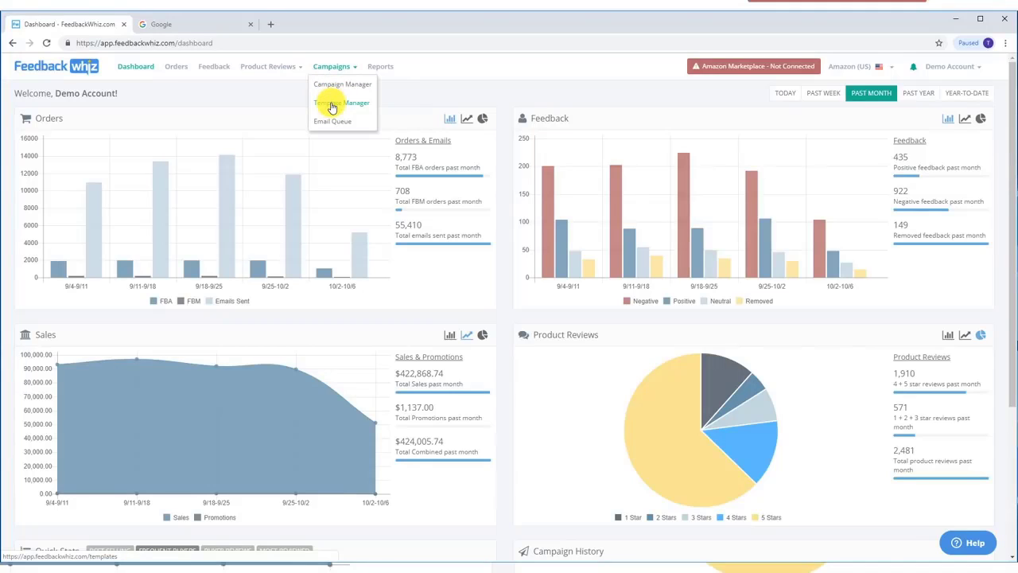
left_click(342, 102)
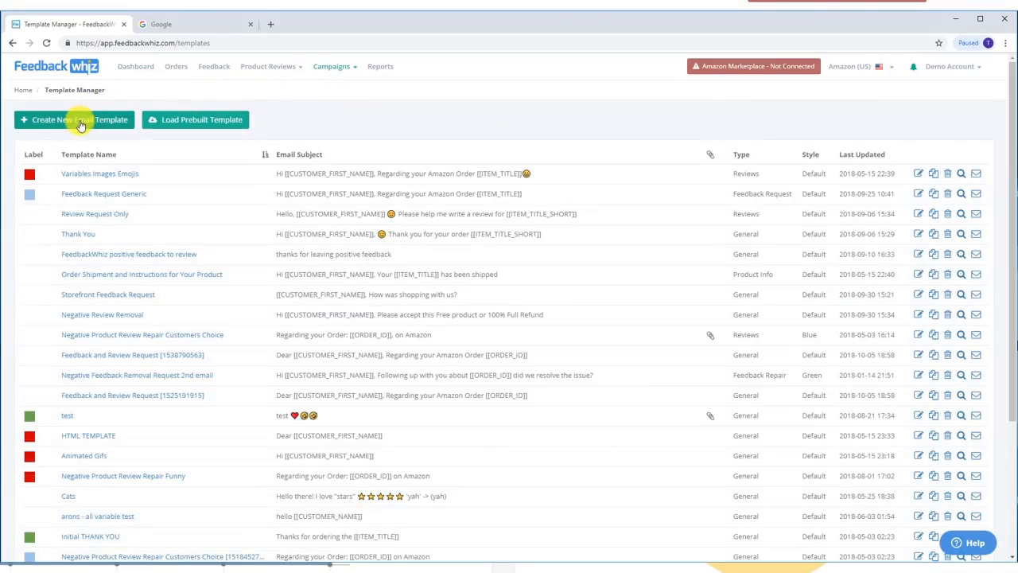
Create a new template named 'Review Request - G...' with subject line 'Review R...' begun.
left_click(73, 119)
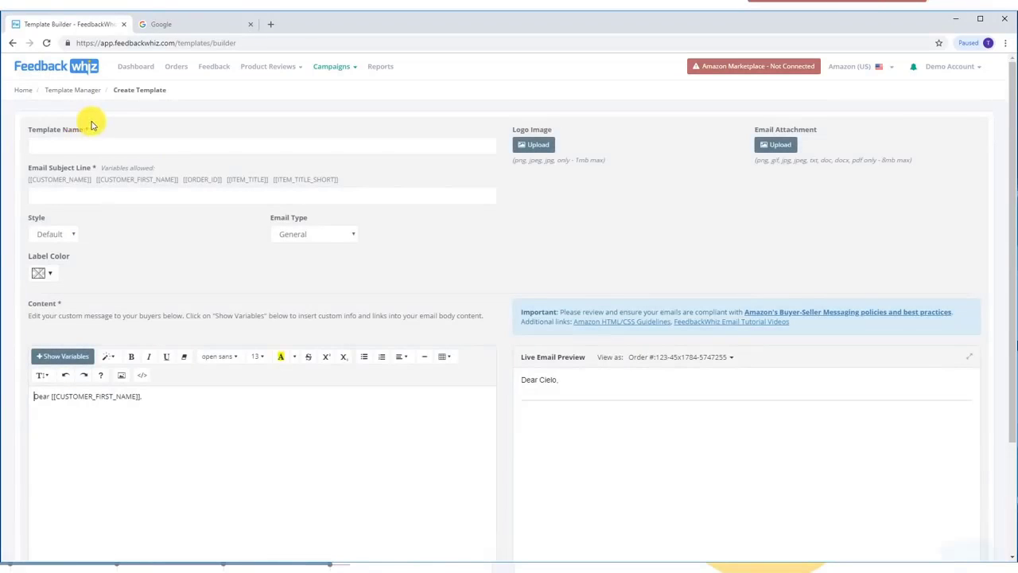
left_click(261, 145)
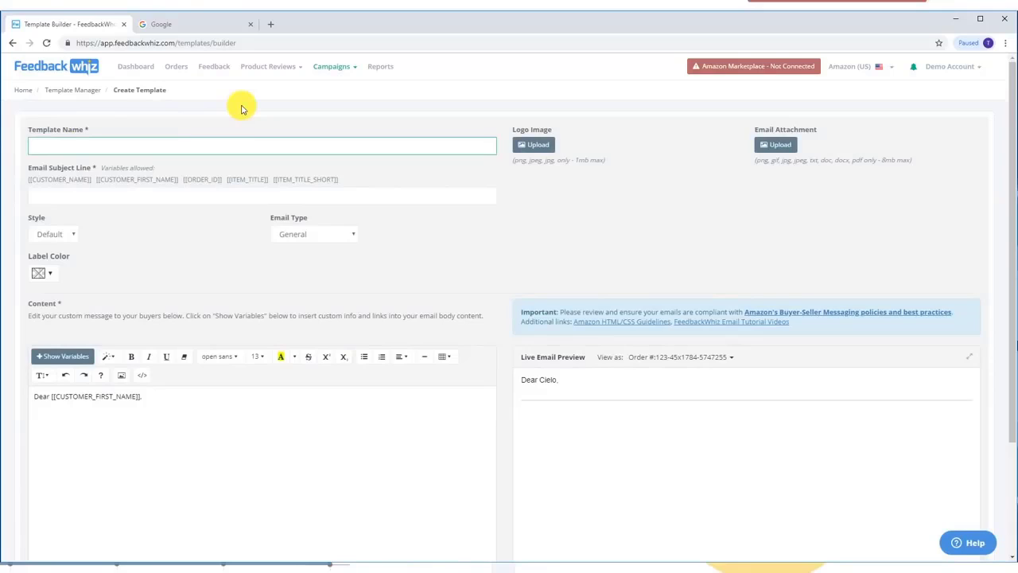
type("Review Req")
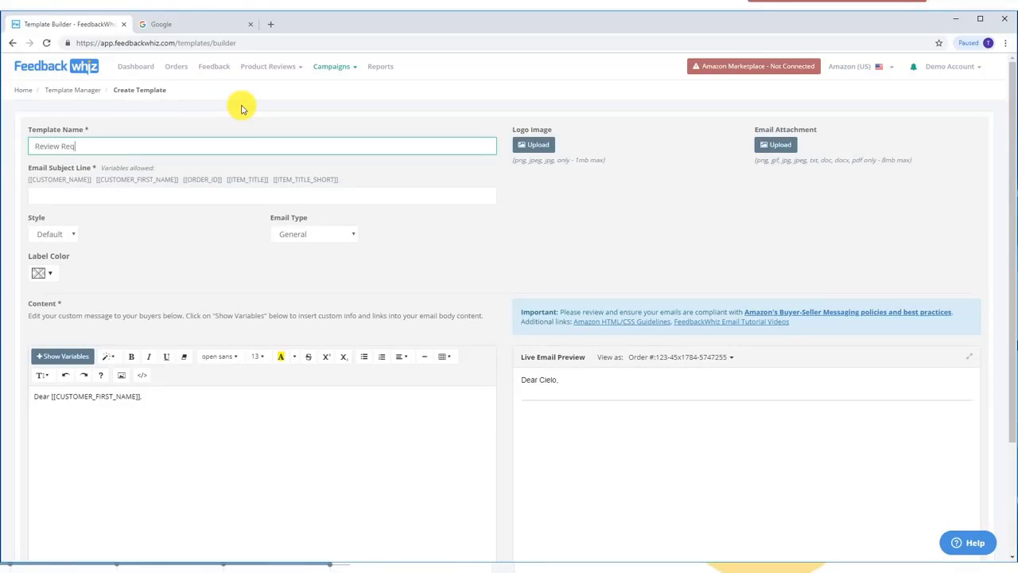
type("uest - Gif")
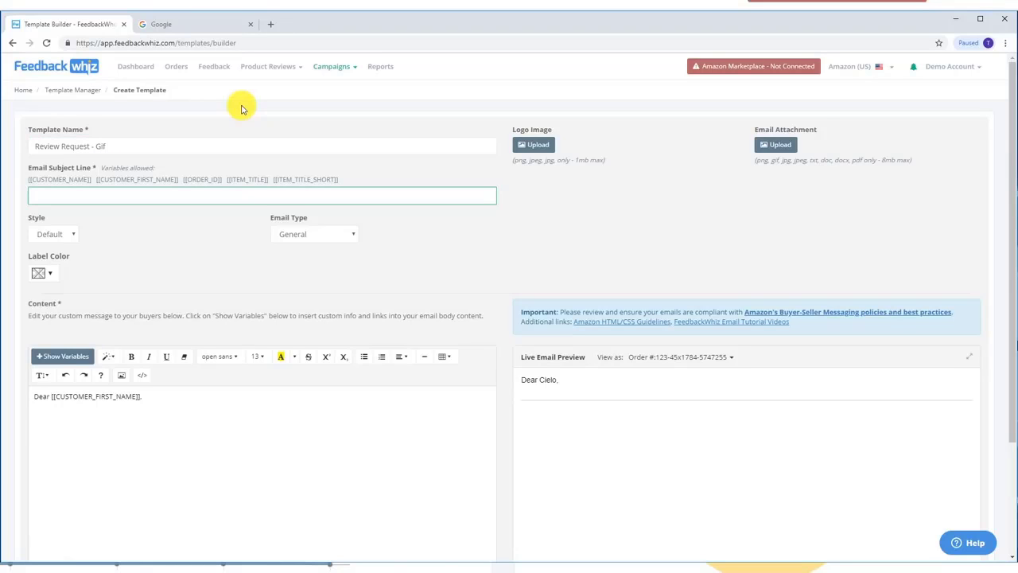
type("Review Request")
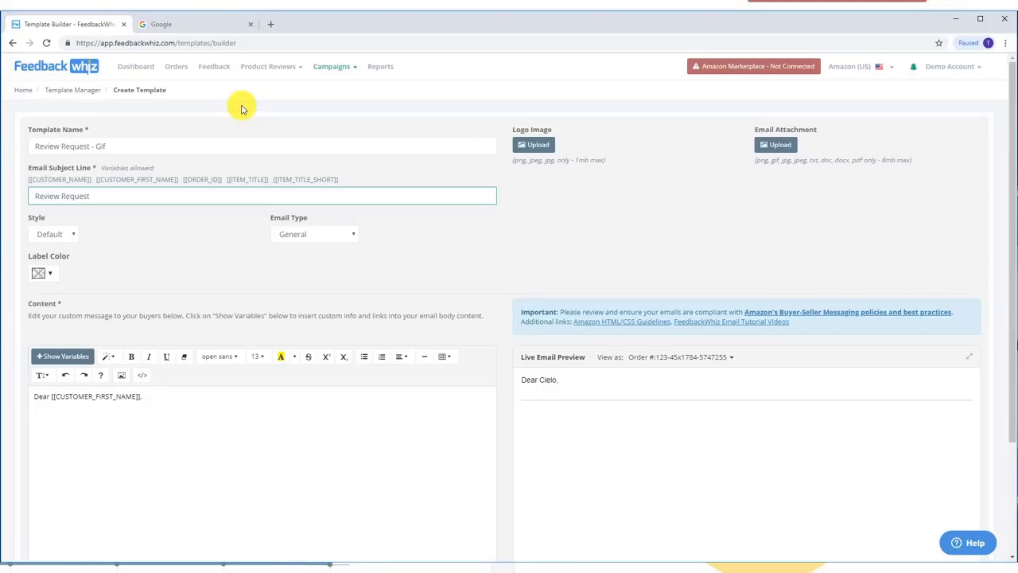
left_click(108, 200)
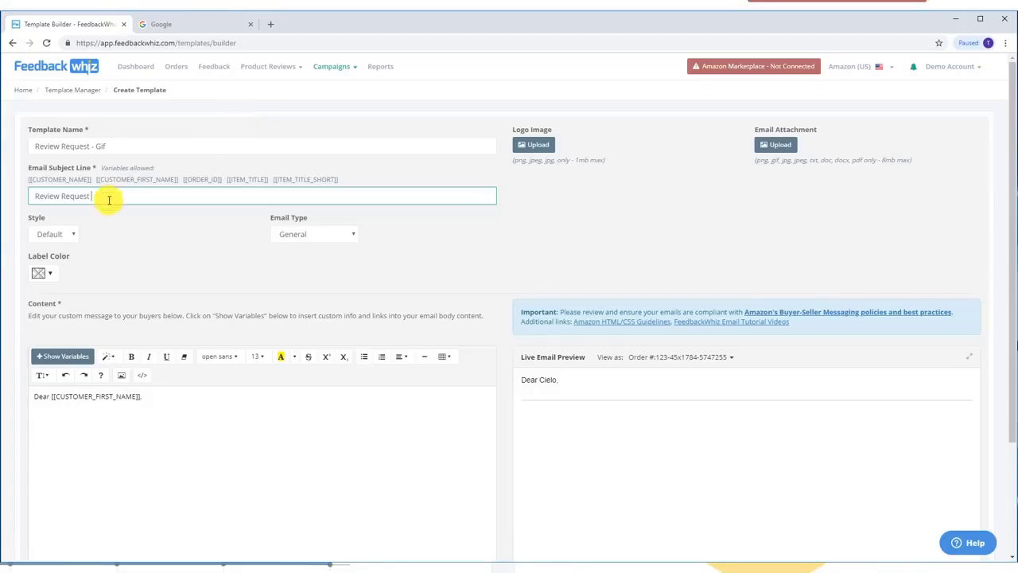
mouse_move(564, 455)
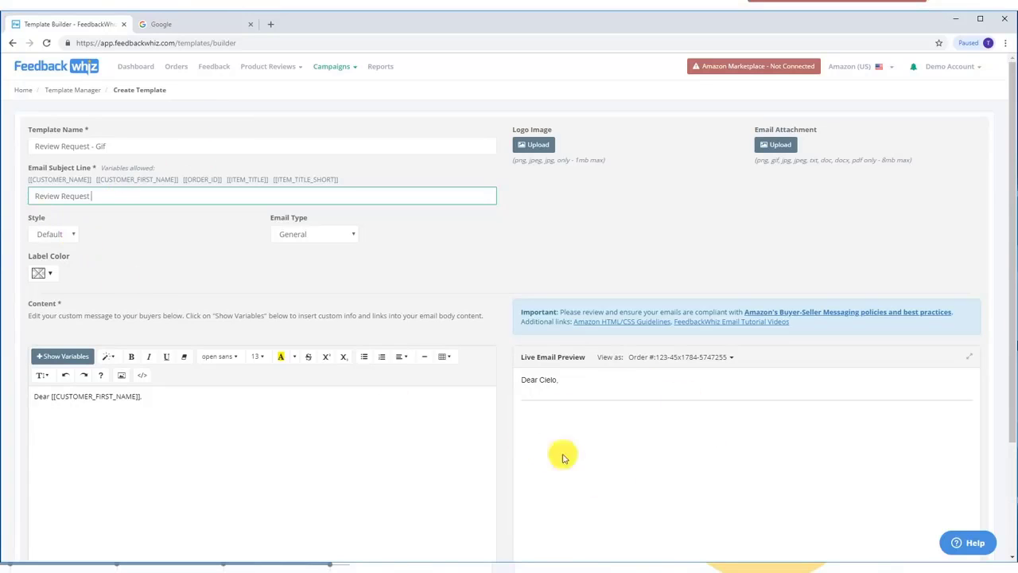
mouse_move(66, 251)
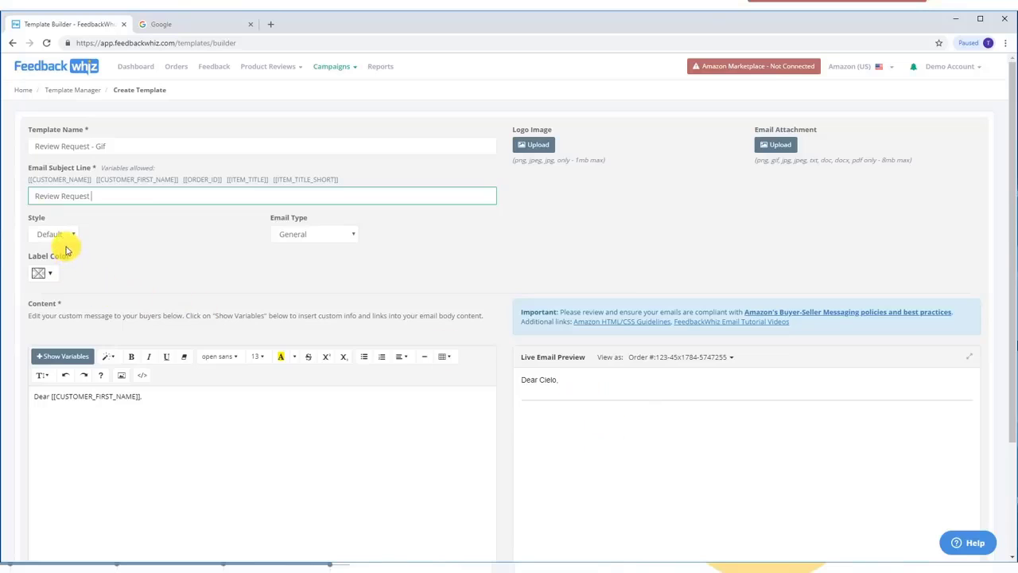
Try the Gray and Green email styles and settle back on Blue.
left_click(54, 232)
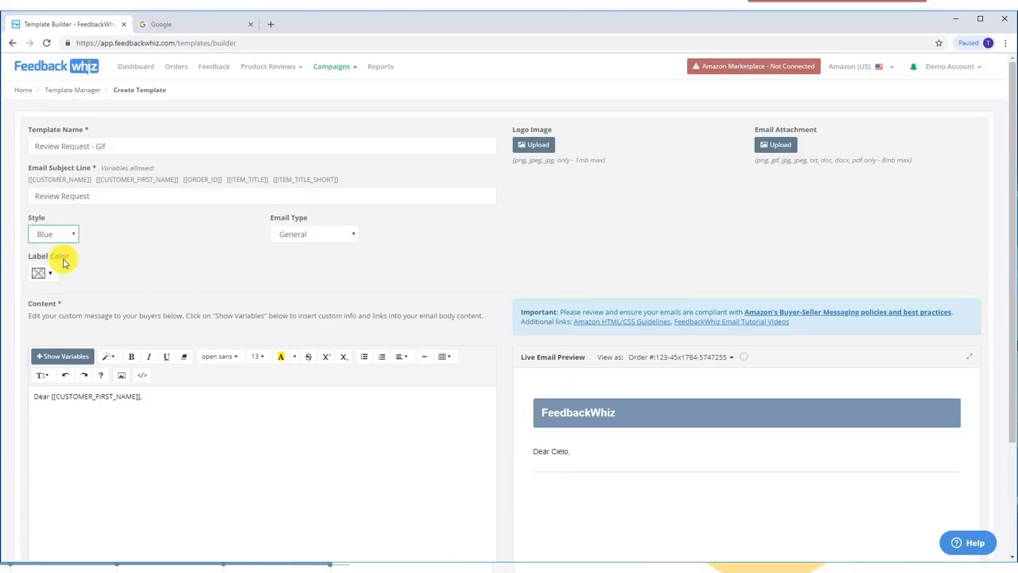
left_click(54, 232)
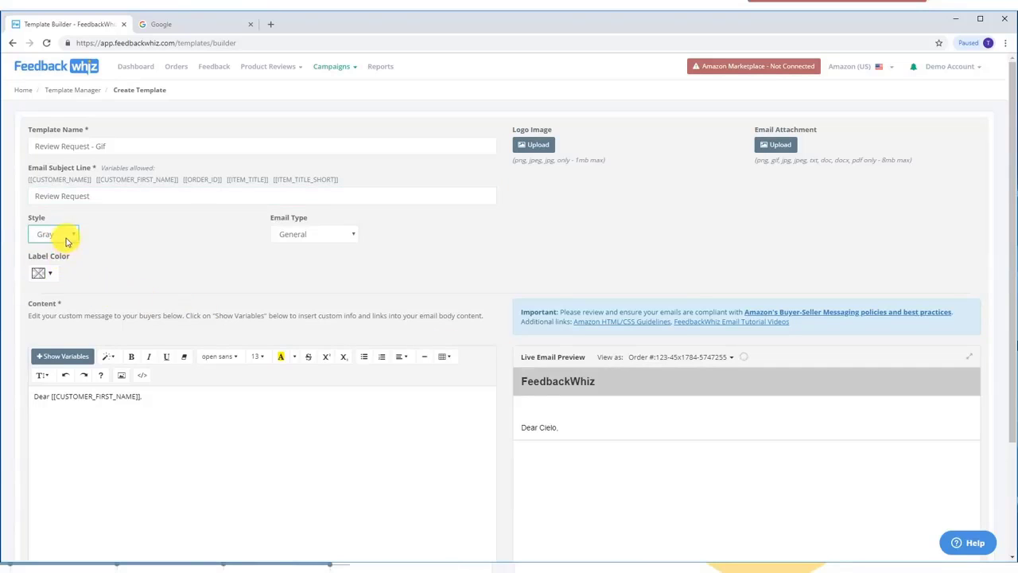
left_click(55, 233)
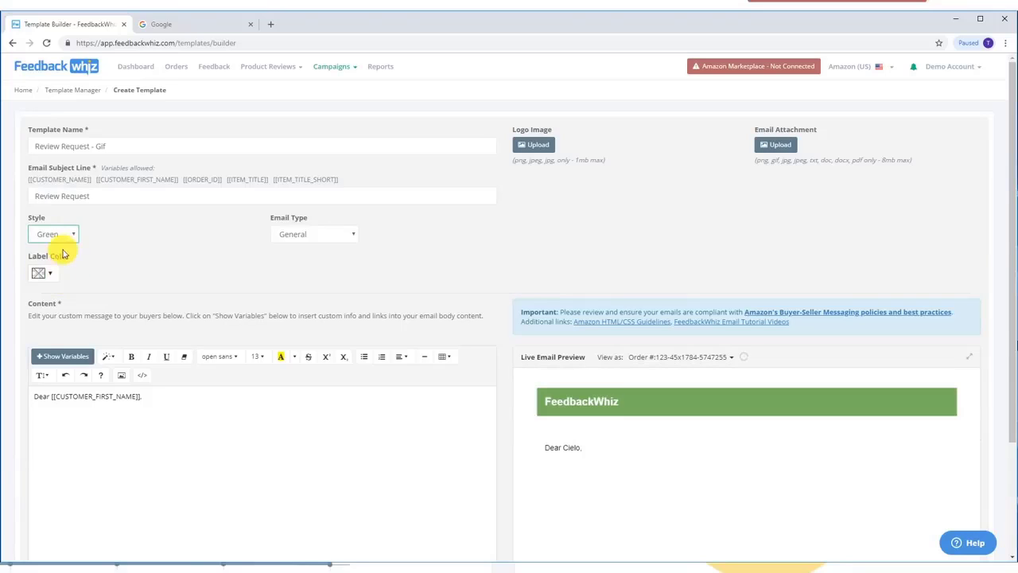
left_click(54, 233)
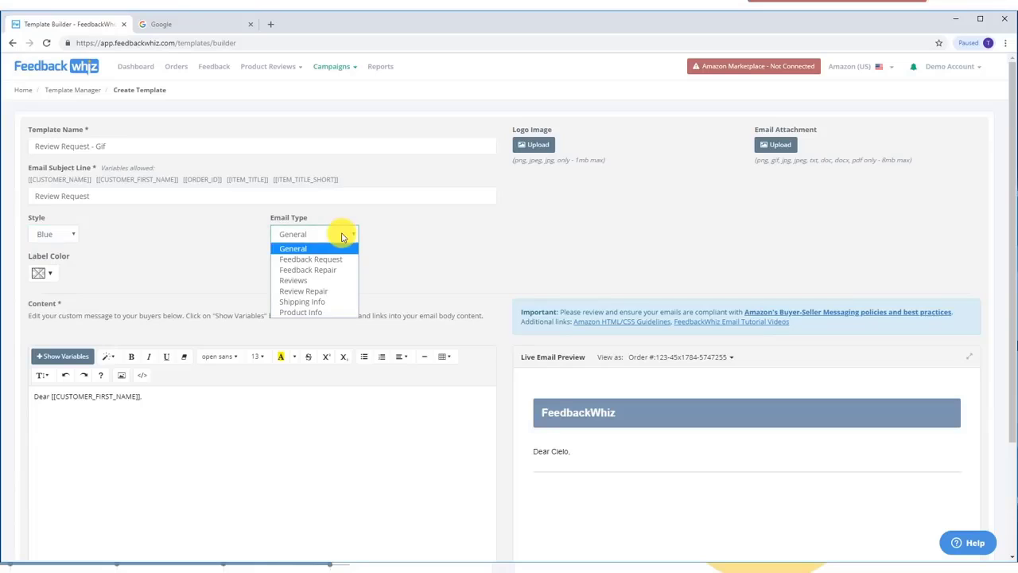
Set the email type to Reviews and the label colour to orange.
left_click(293, 280)
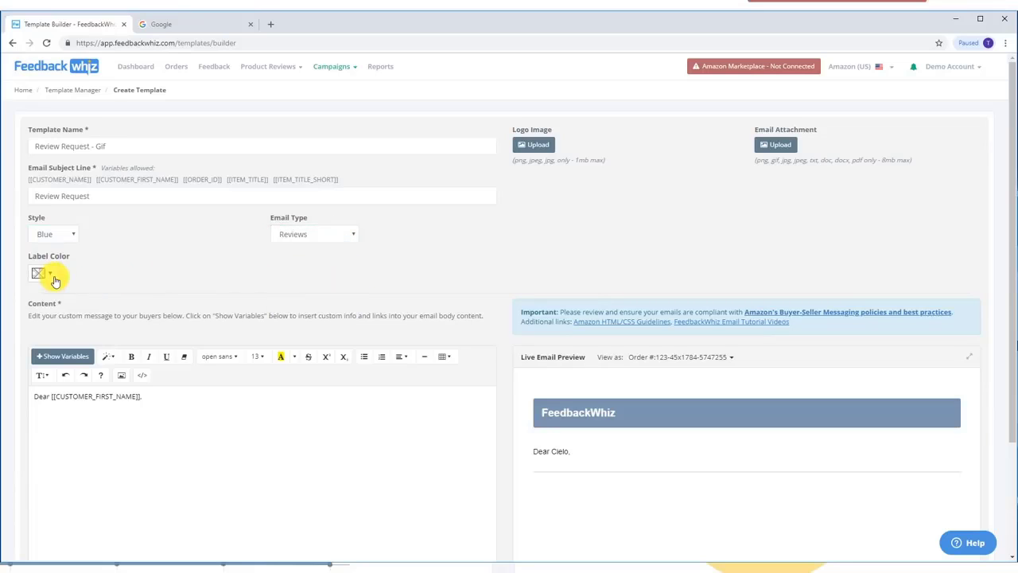
left_click(50, 274)
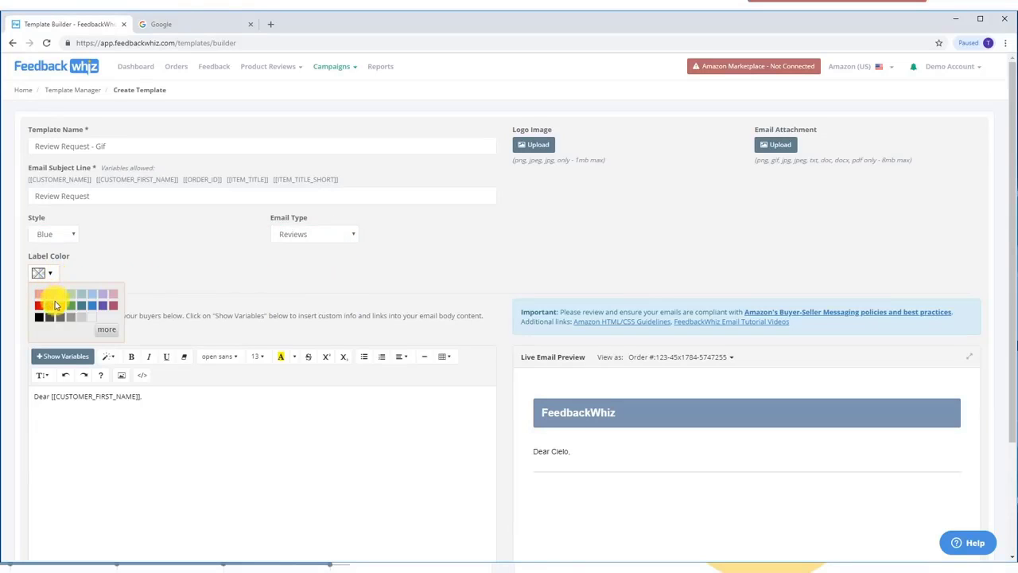
left_click(60, 306)
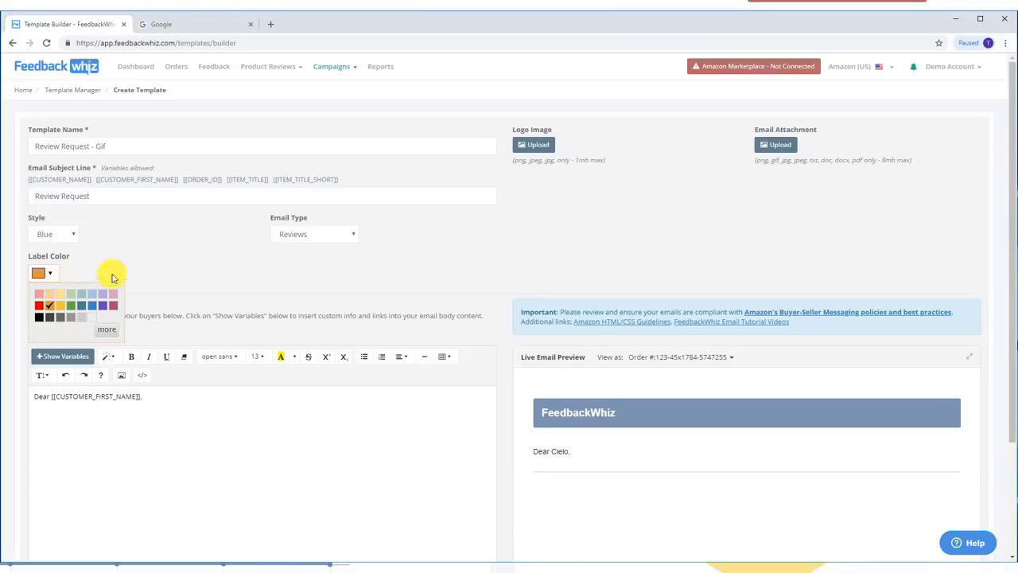
left_click(159, 268)
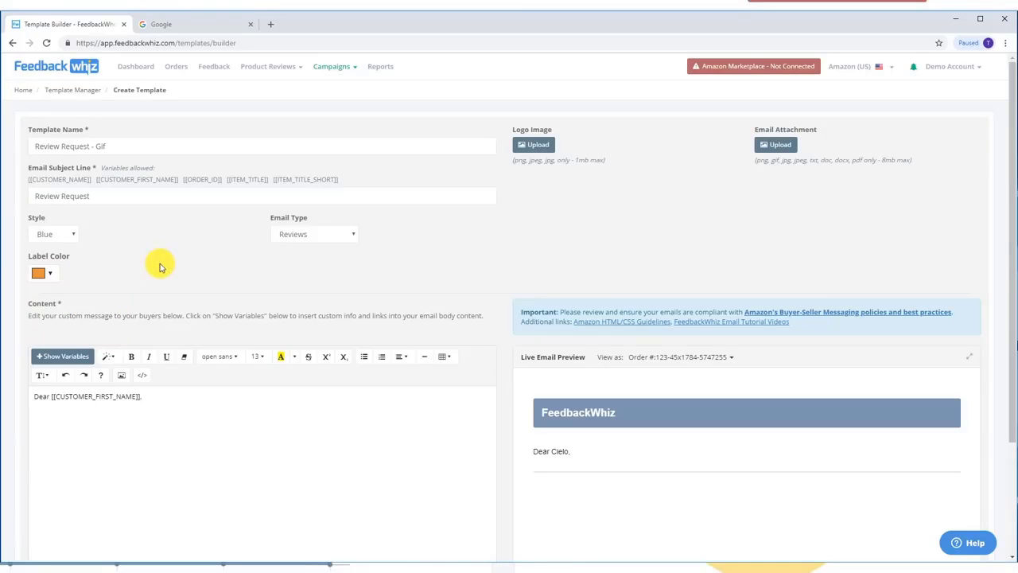
scroll("down", 3)
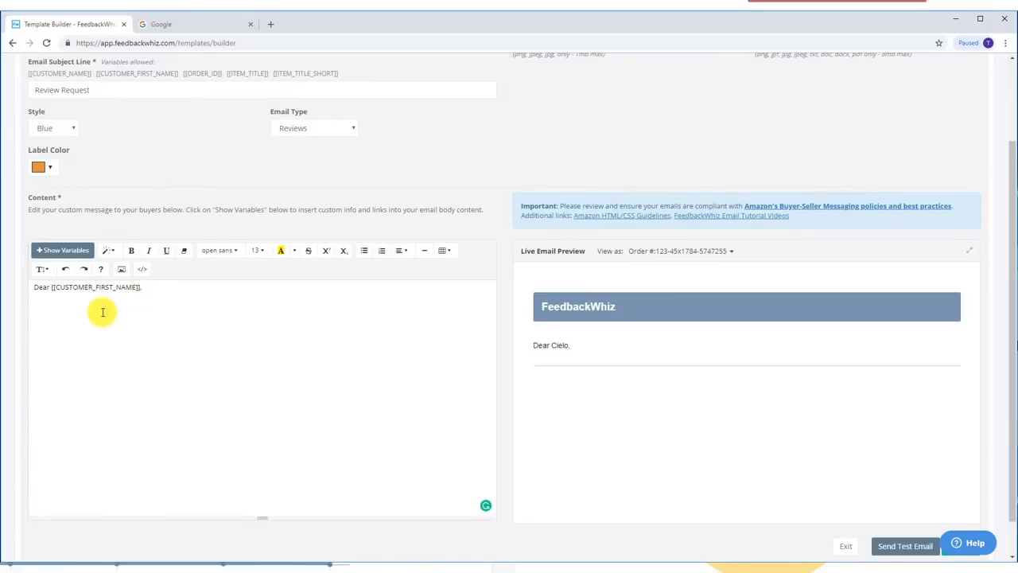
mouse_move(373, 310)
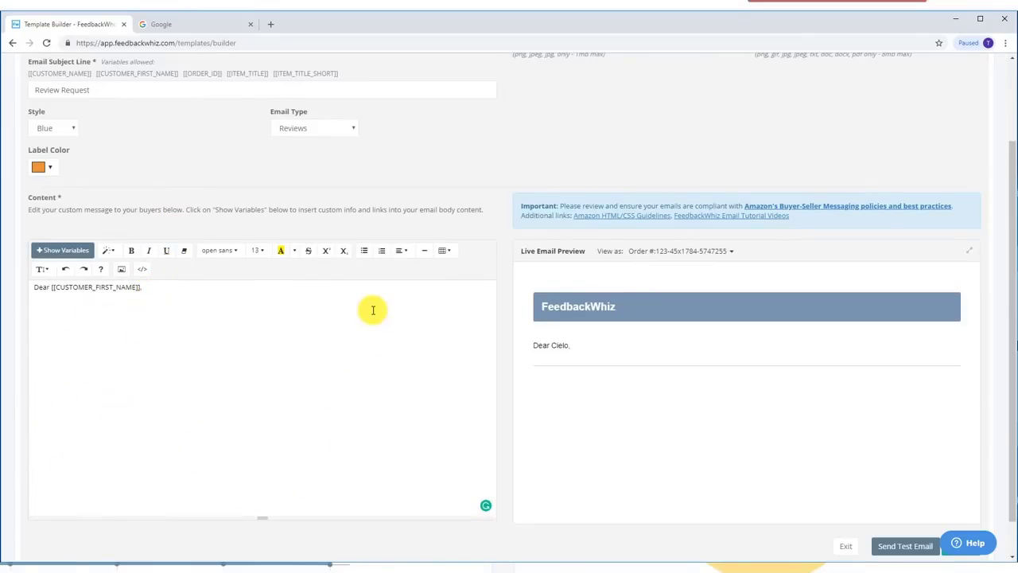
mouse_move(506, 364)
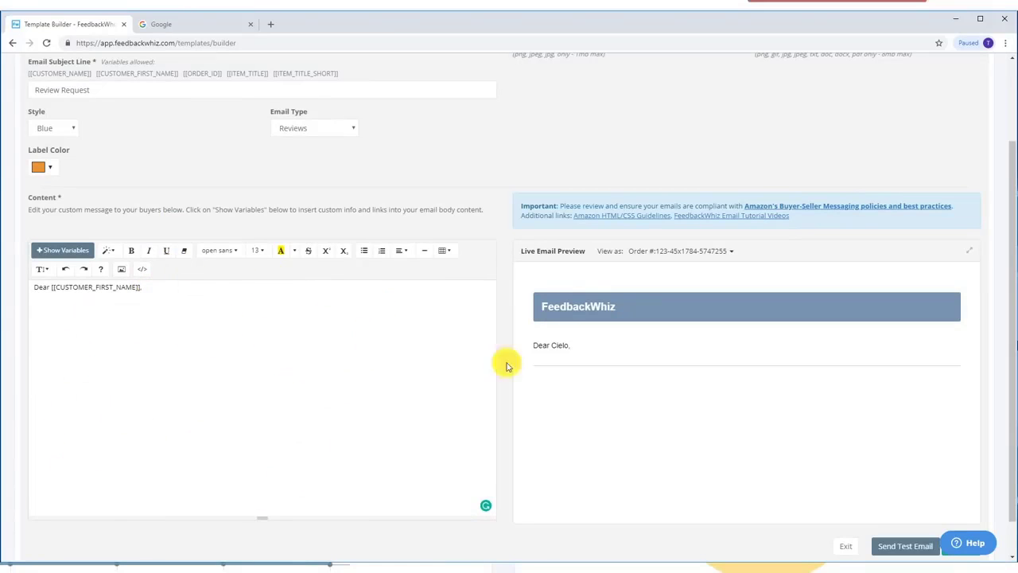
mouse_move(654, 297)
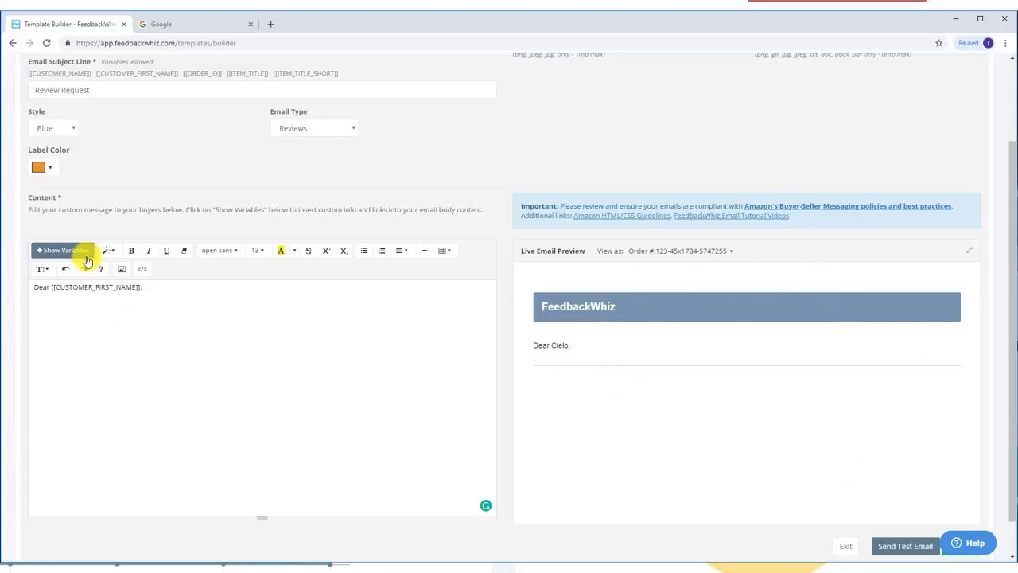
mouse_move(76, 251)
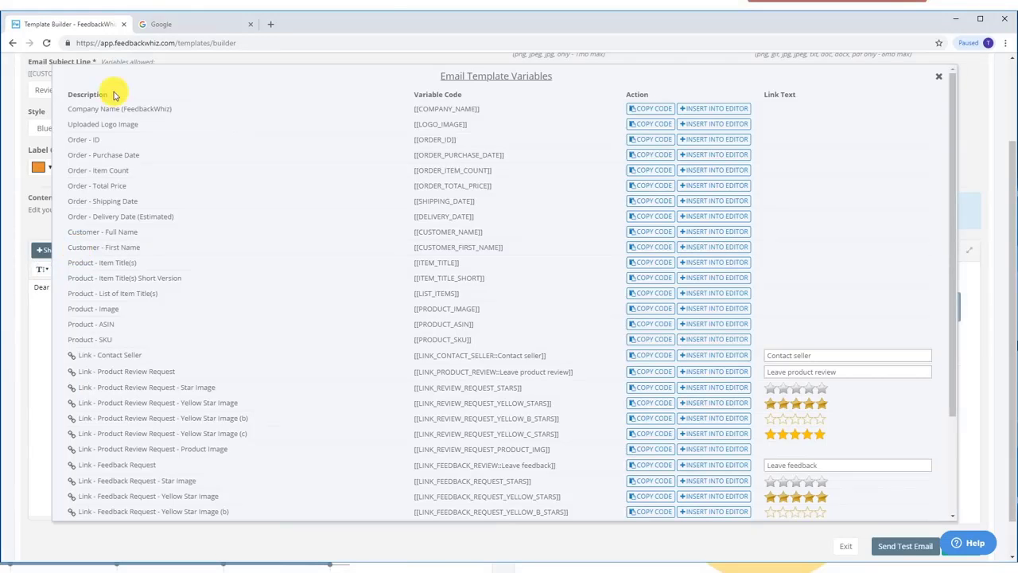
mouse_move(108, 127)
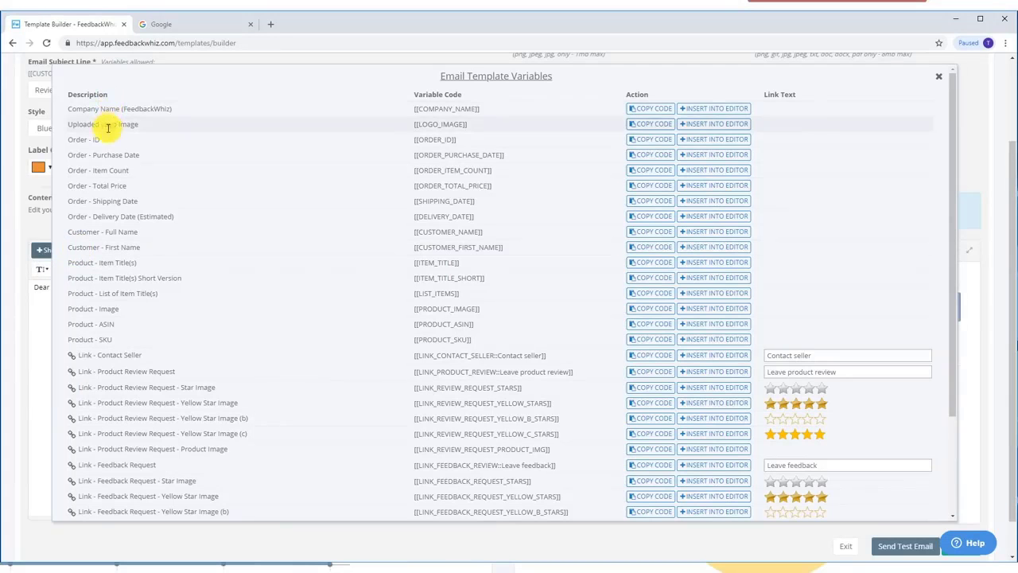
mouse_move(103, 200)
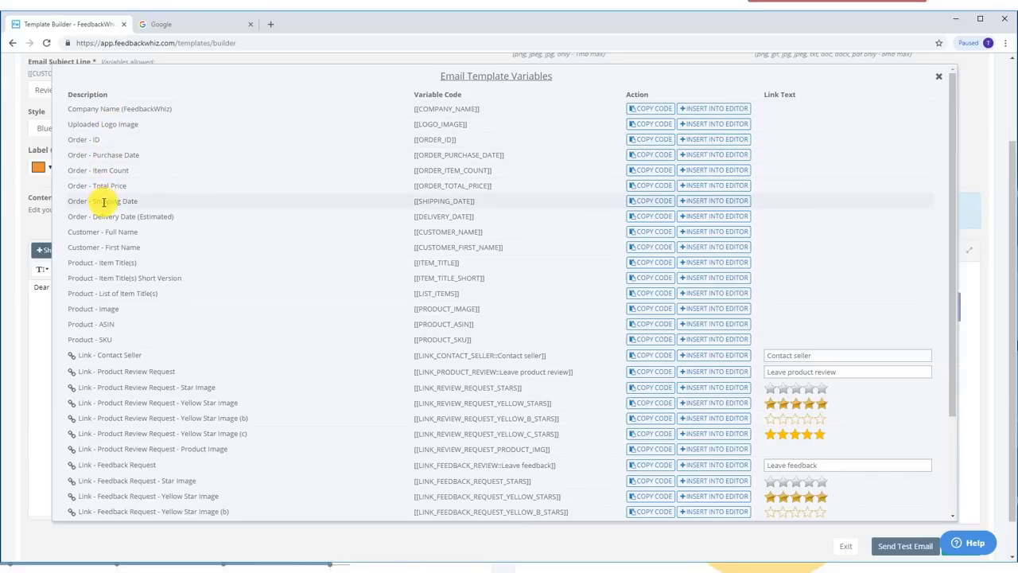
mouse_move(103, 232)
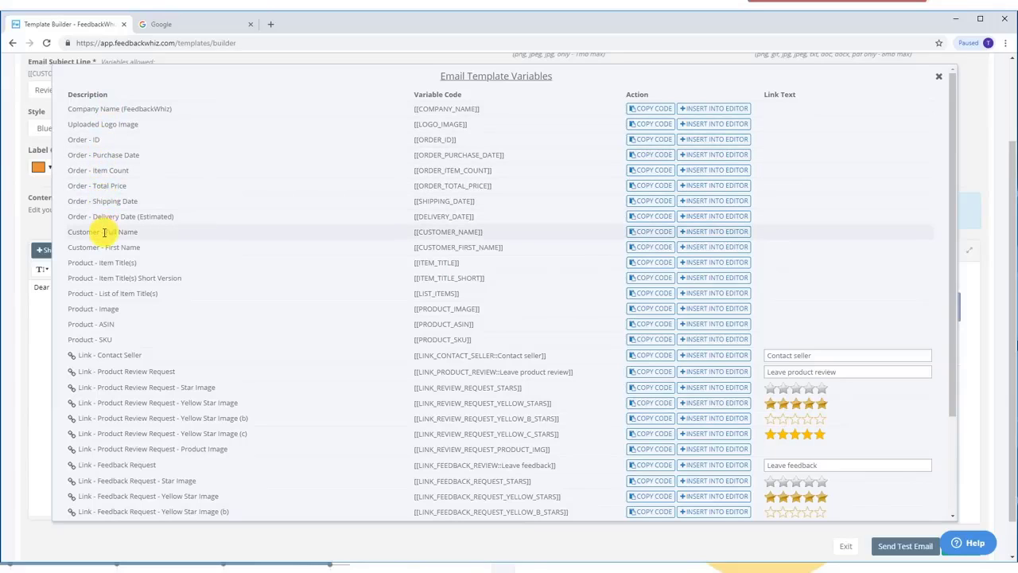
scroll("down", 3)
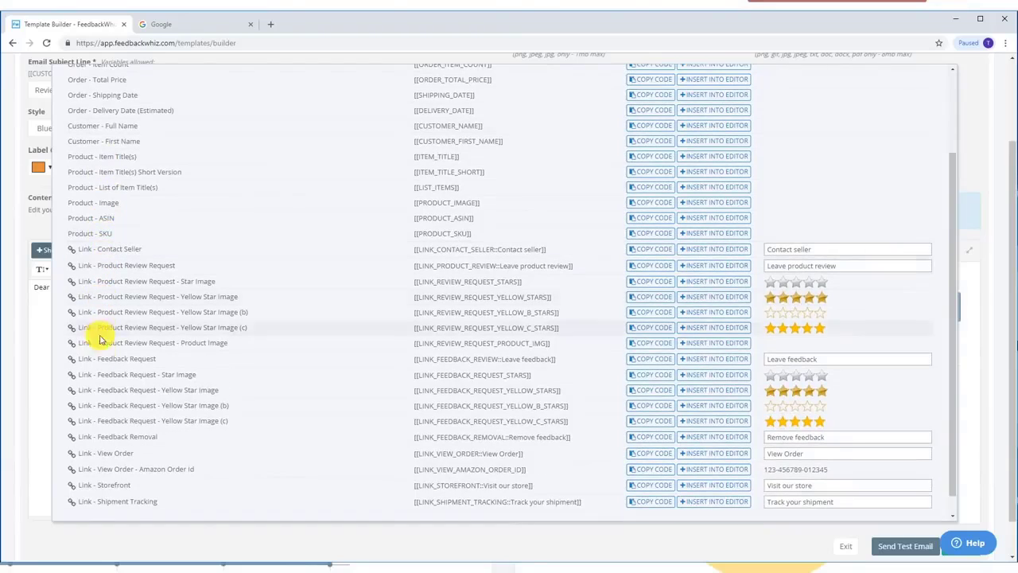
scroll("up", 3)
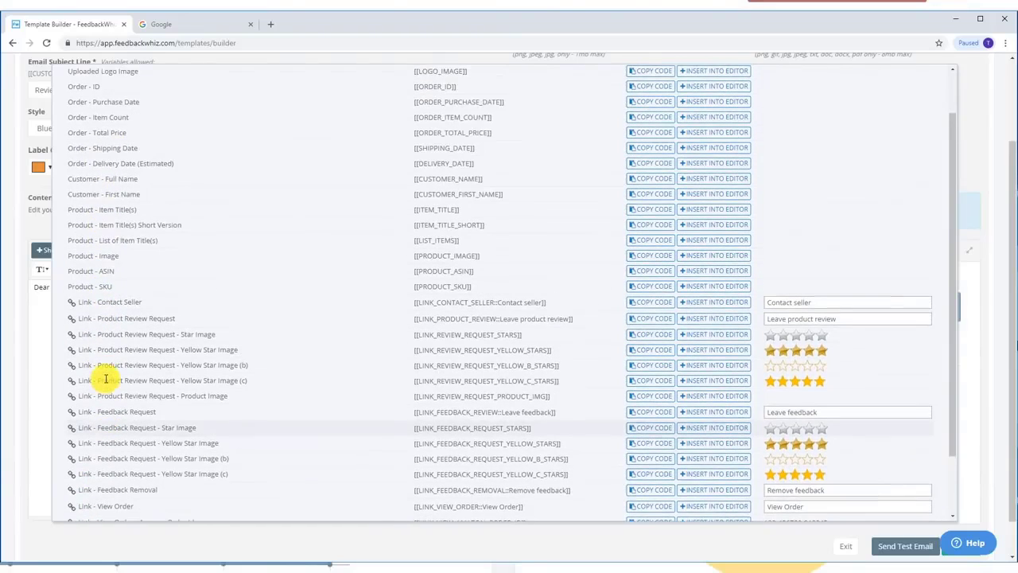
scroll("up", 3)
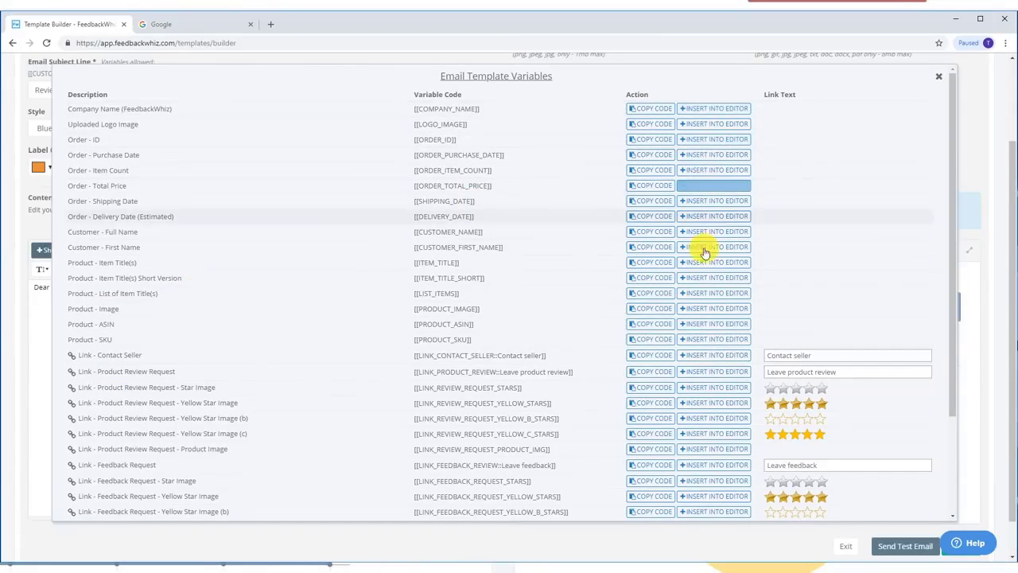
mouse_move(222, 263)
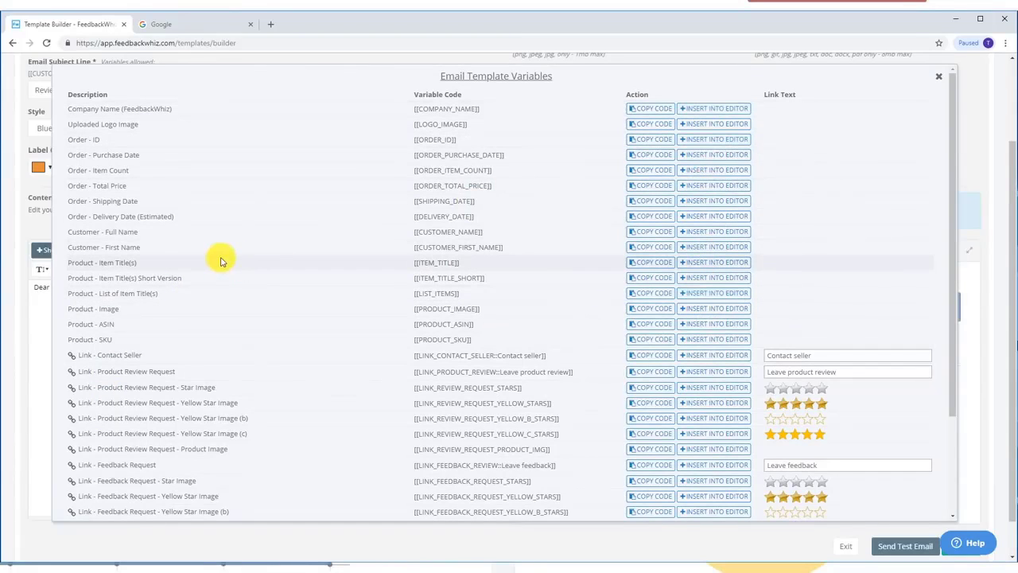
mouse_move(137, 328)
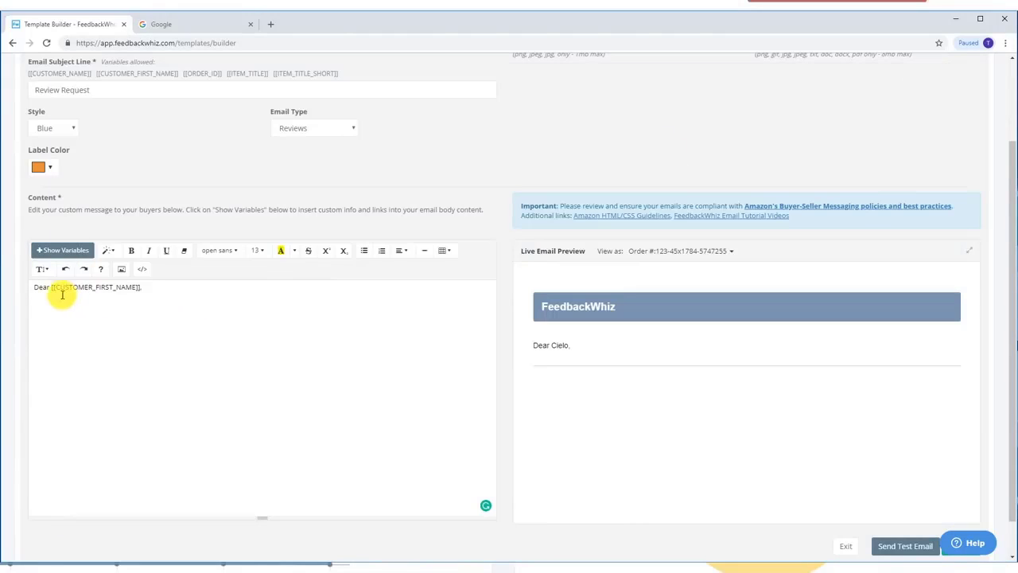
mouse_move(261, 320)
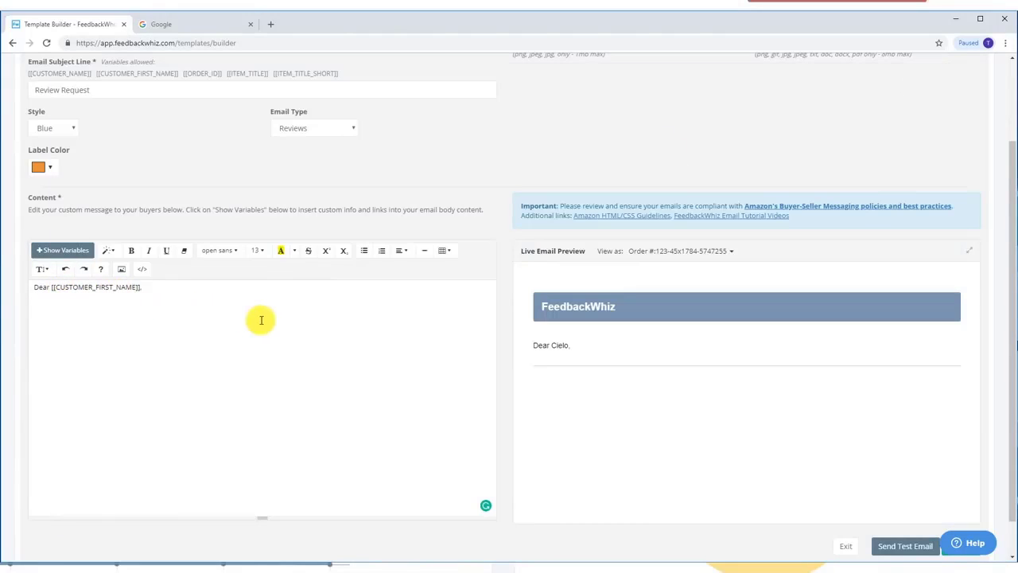
mouse_move(544, 360)
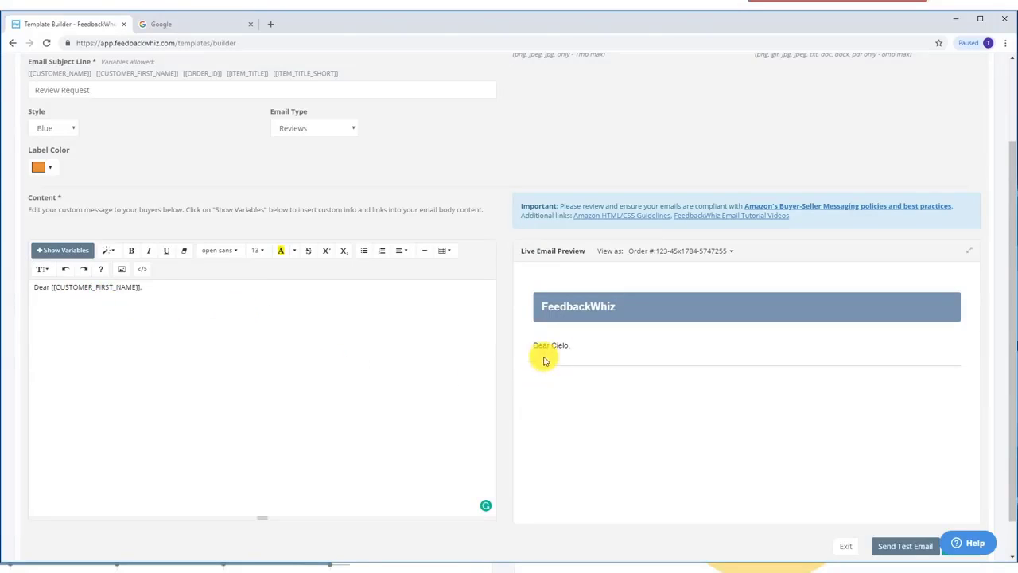
Add a new paragraph below the greeting reading 'I wanted to reach out and send you a big'.
left_click(146, 286)
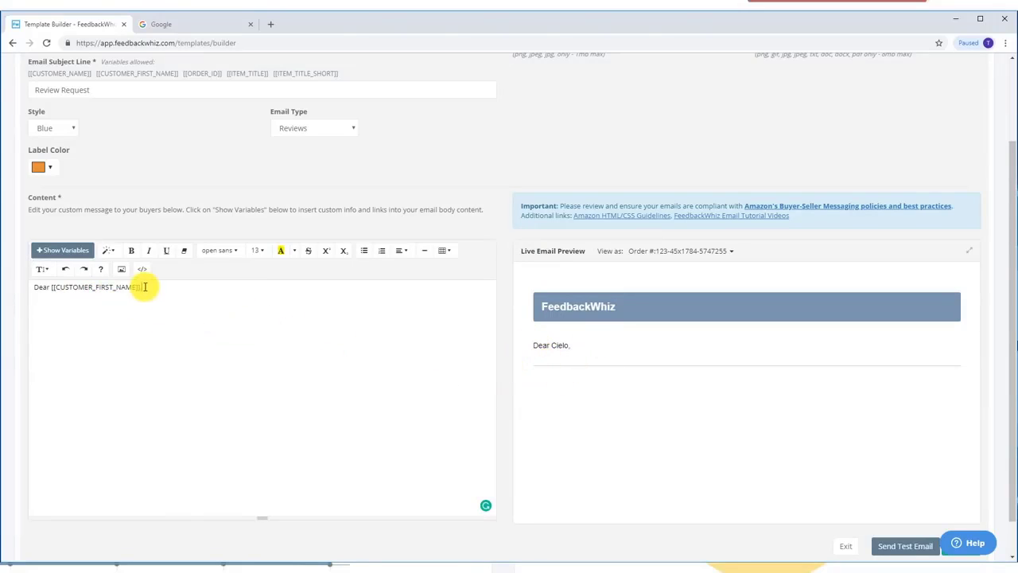
key("enter")
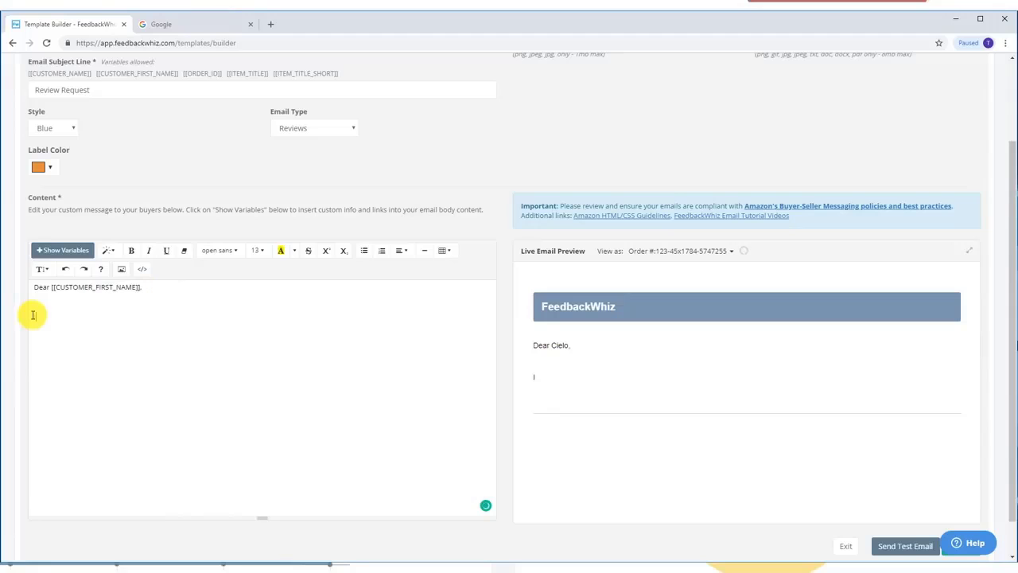
type("I wanted to")
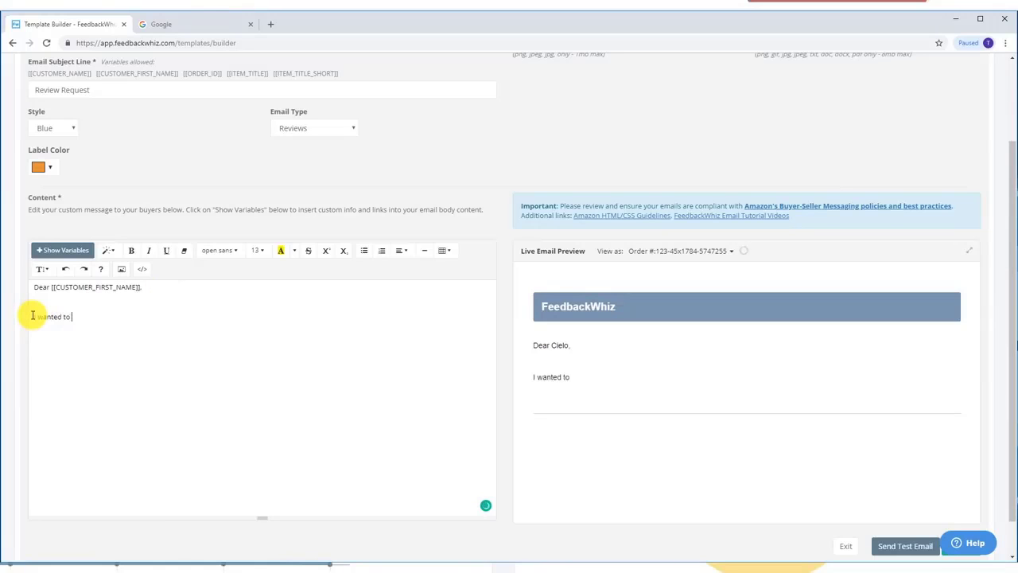
type("reach out and s")
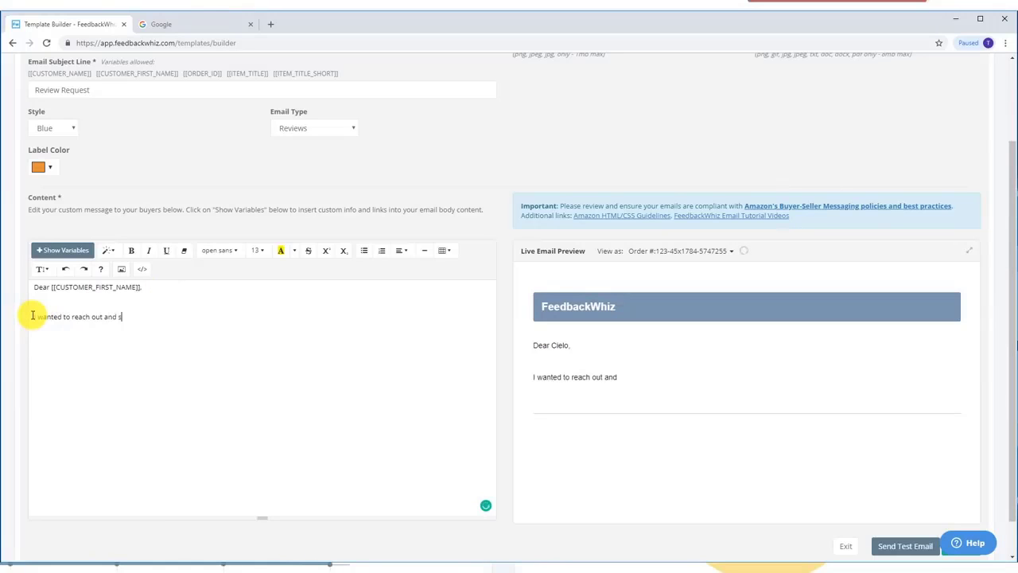
type("send you a")
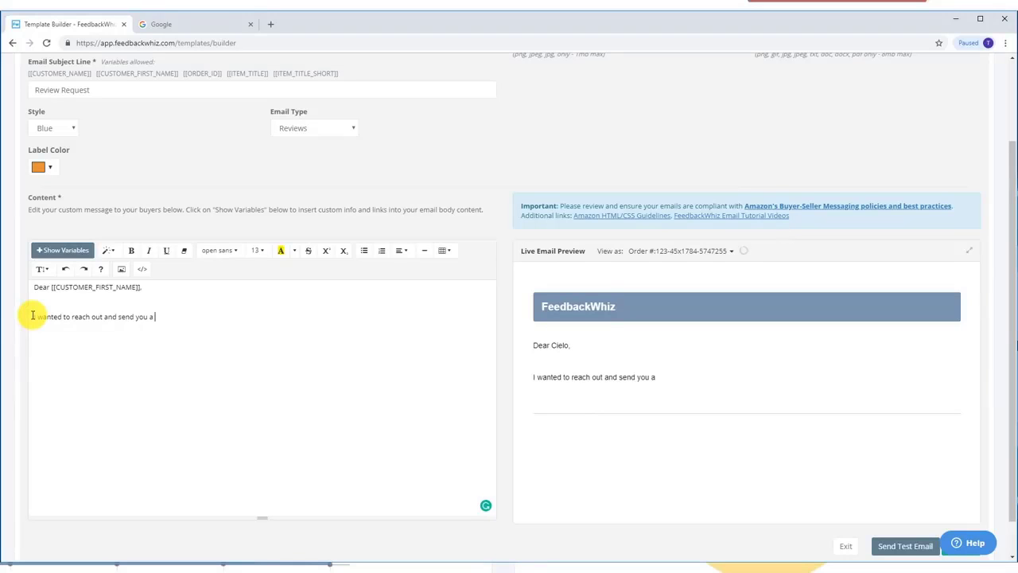
type("big")
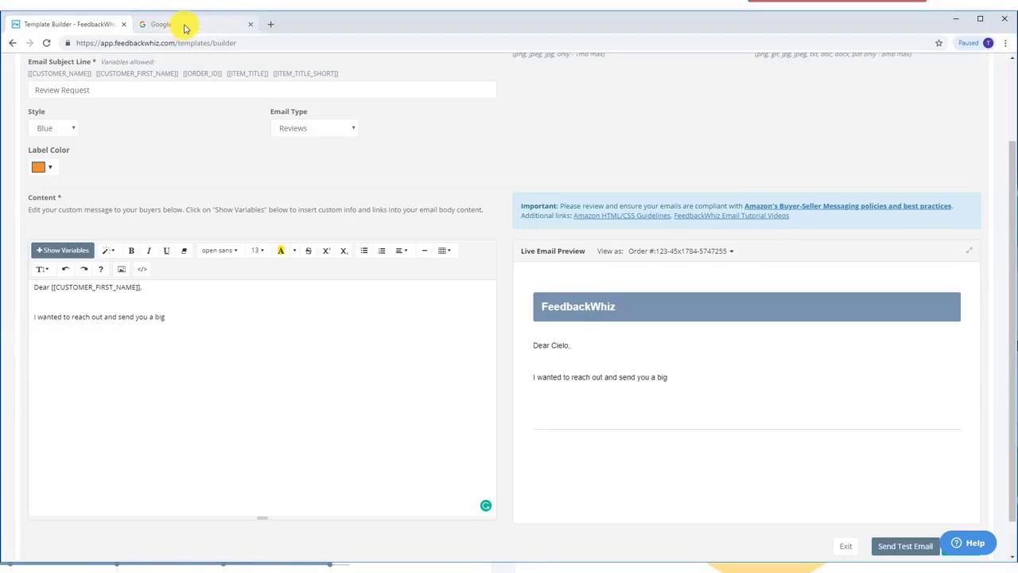
Search GIPHY for 'thank you', open the crying Office GIF, and return to the template.
left_click(195, 24)
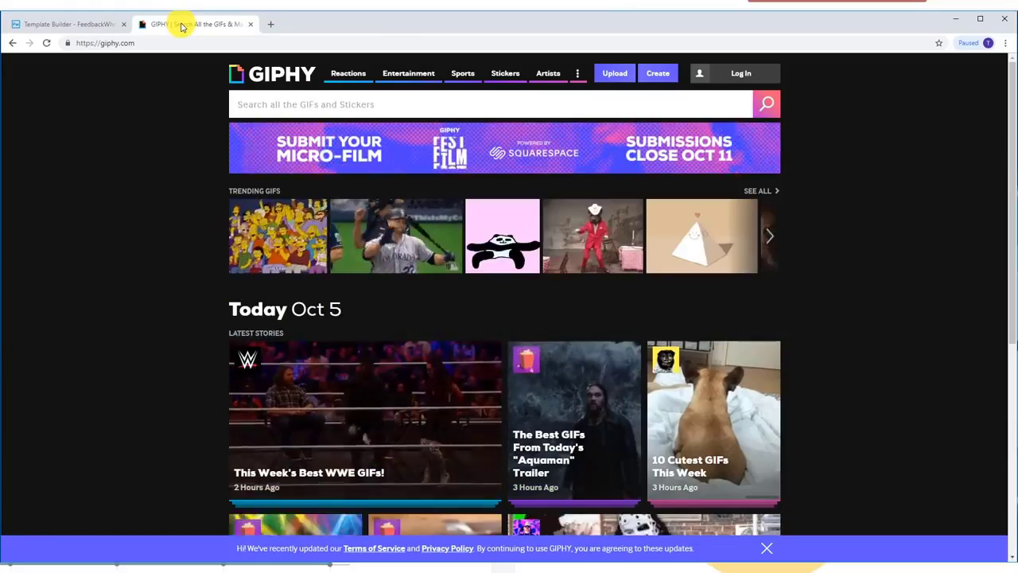
scroll("down", 3)
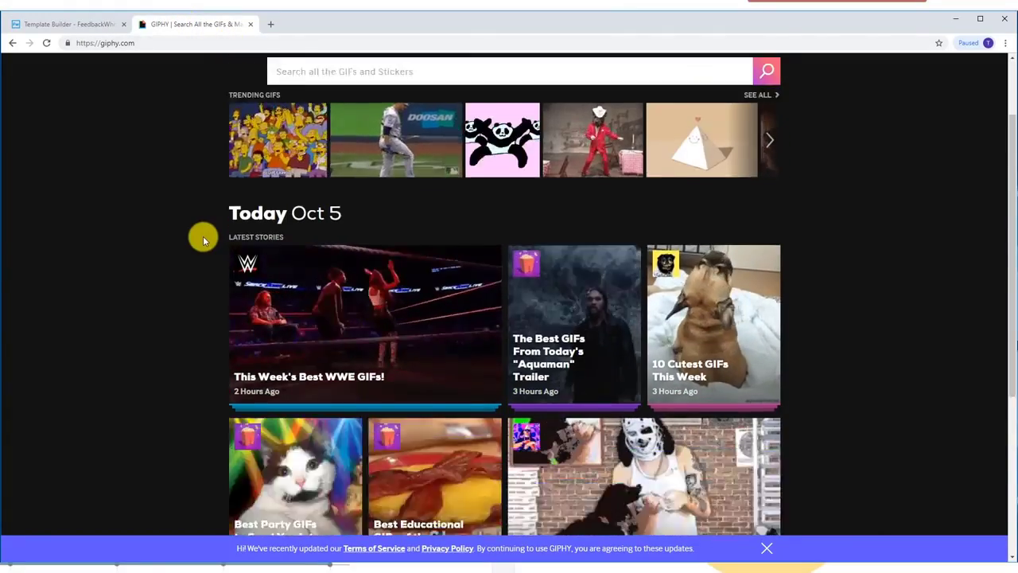
scroll("up", 3)
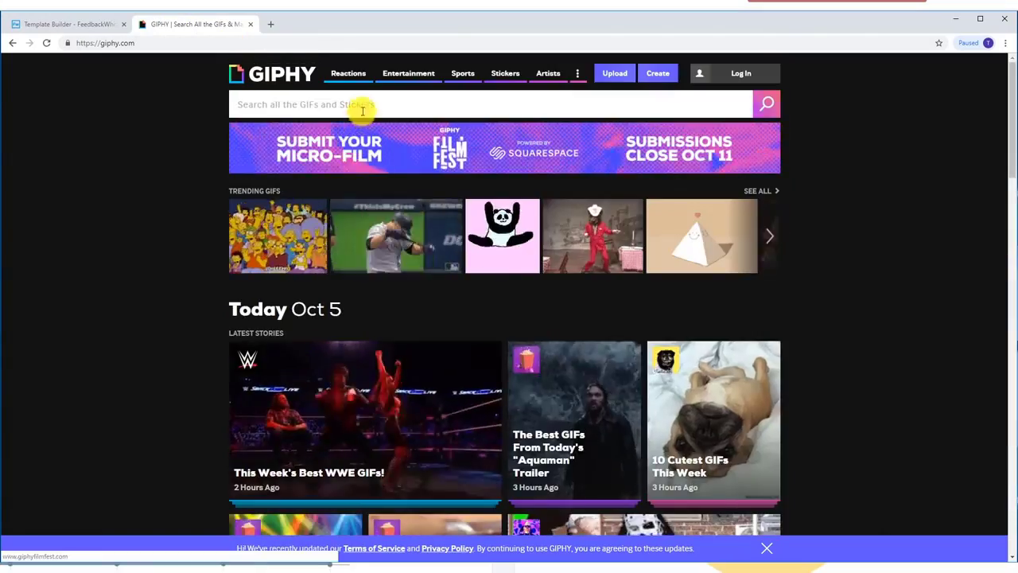
type("thank you")
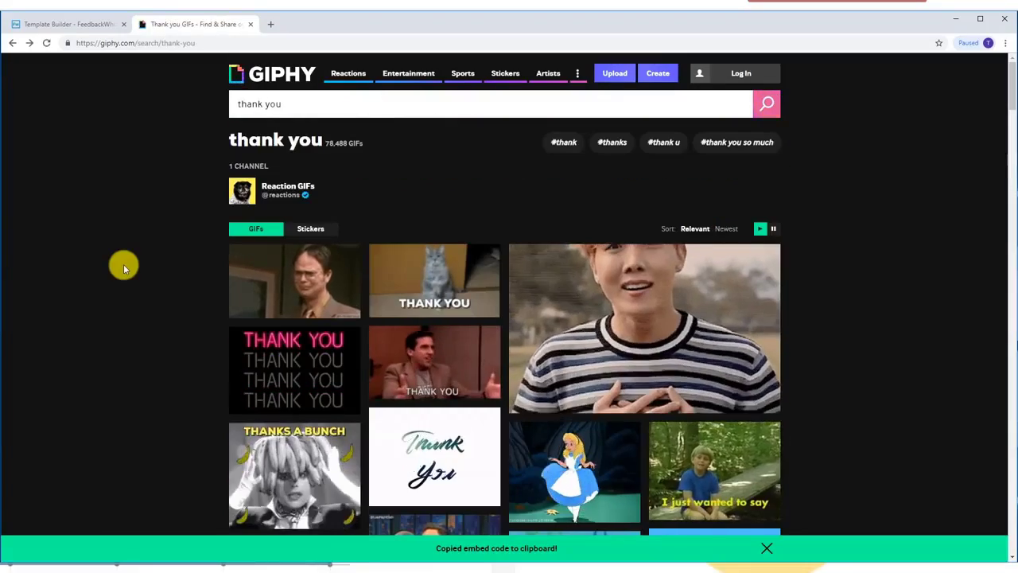
mouse_move(165, 265)
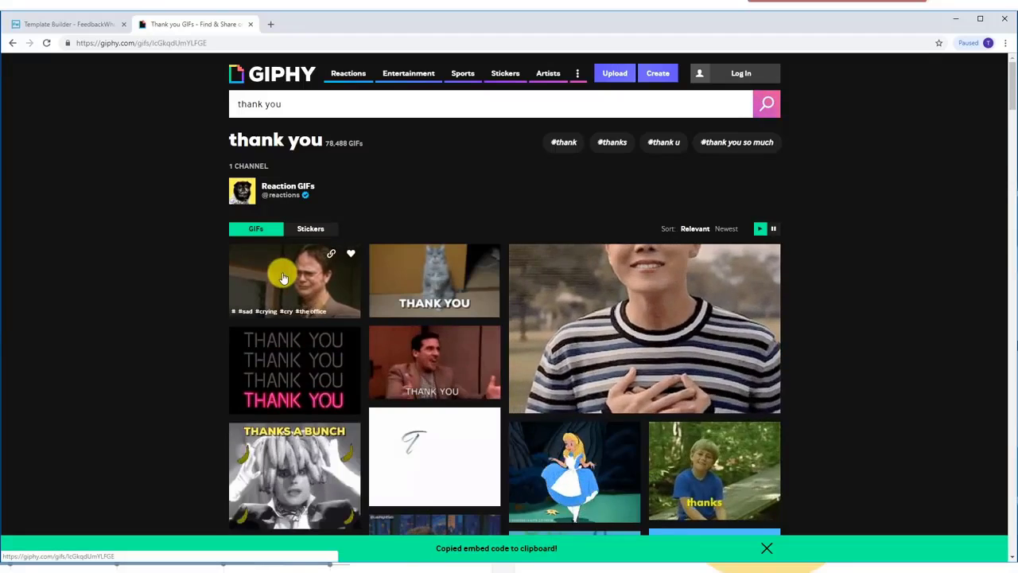
left_click(283, 279)
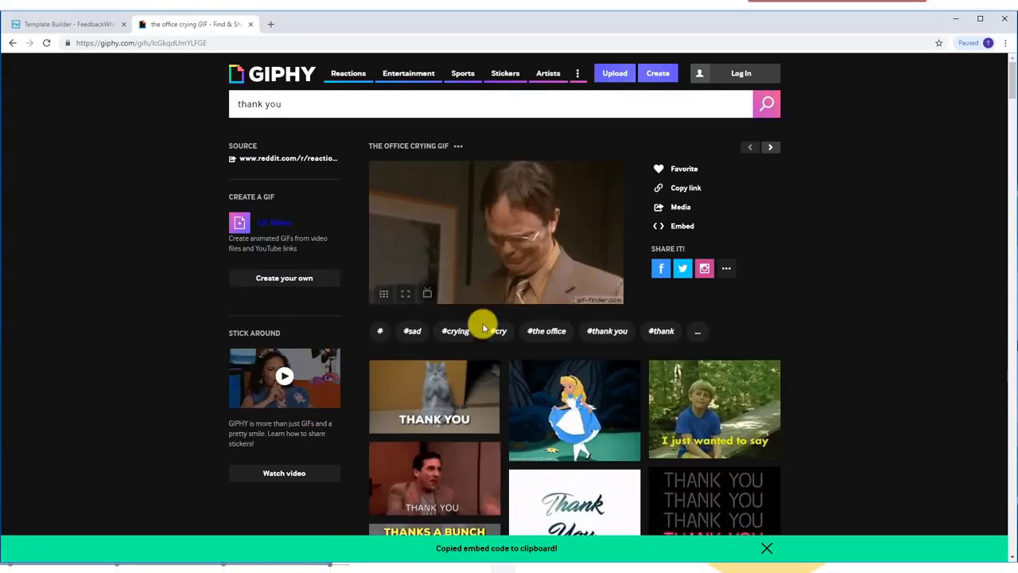
left_click(67, 24)
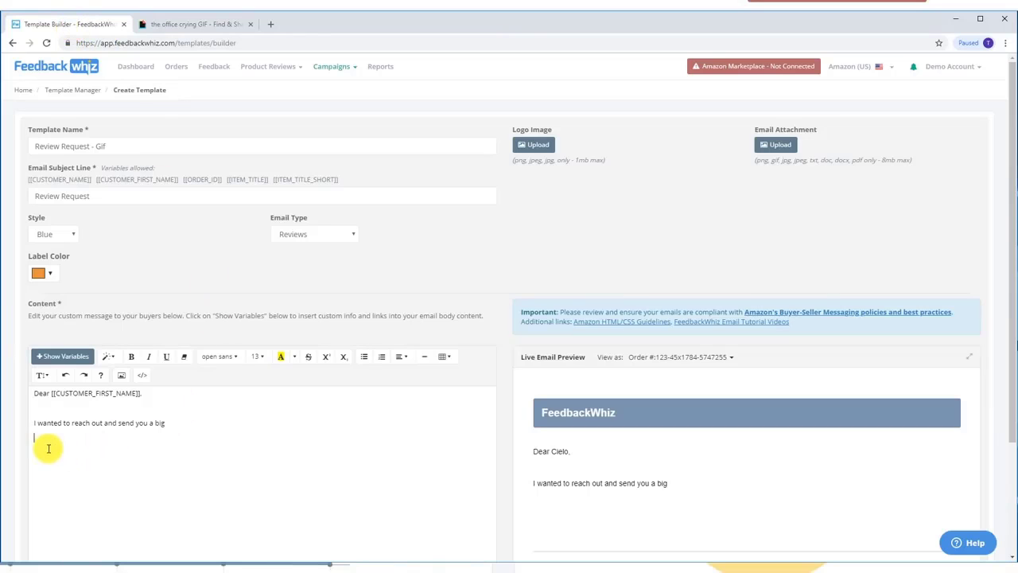
Paste the copied crying Office GIF into the email body below the text.
right_click(48, 438)
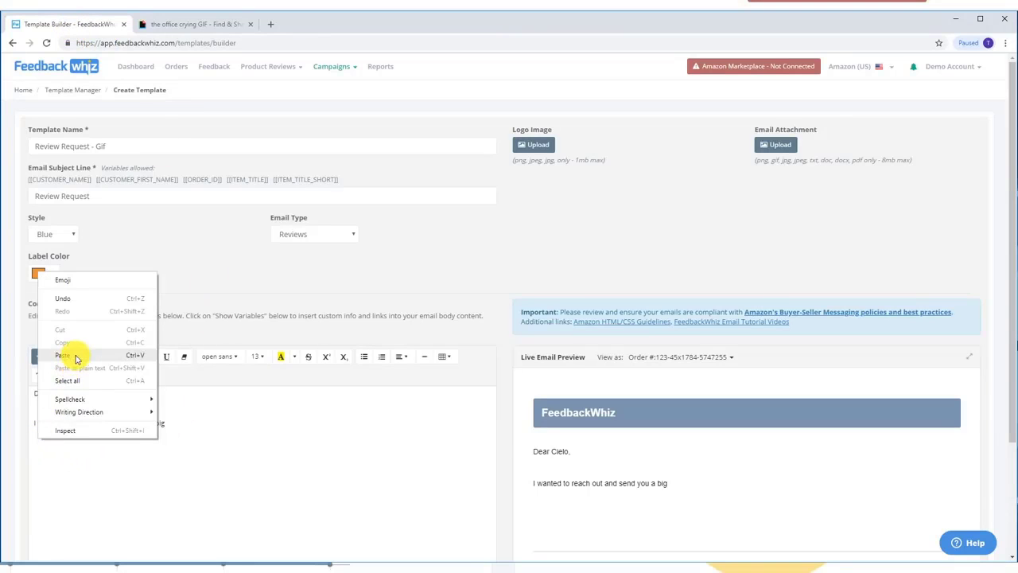
left_click(64, 355)
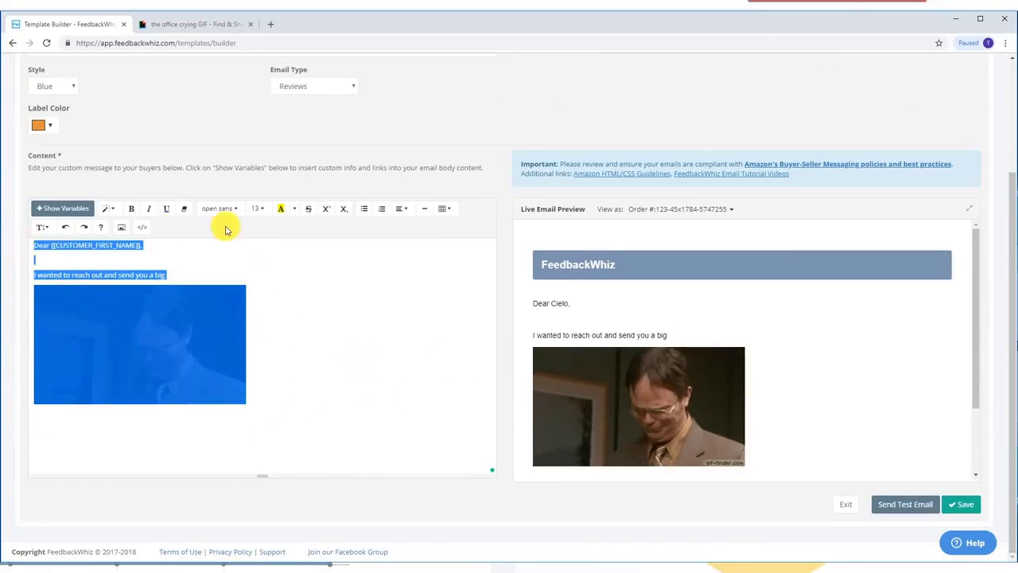
Center the email content, enlarge the text, select the GIF and continue writing below it.
left_click(398, 209)
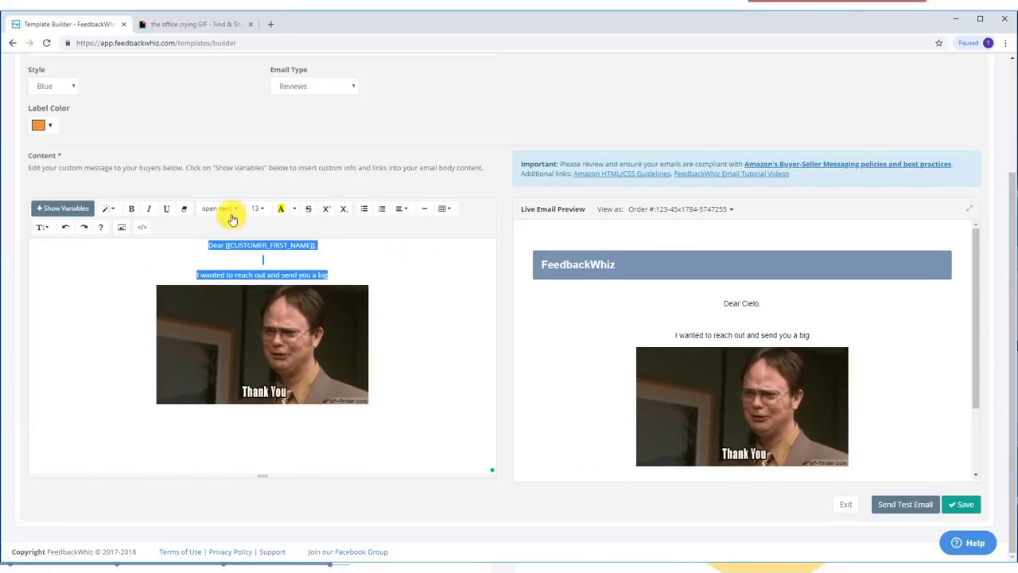
left_click(256, 208)
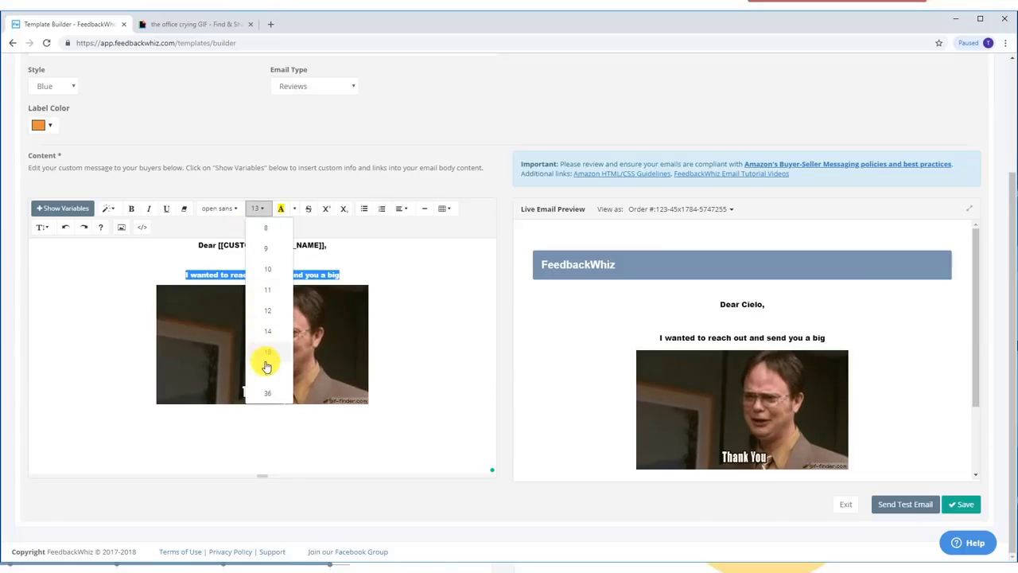
left_click(268, 353)
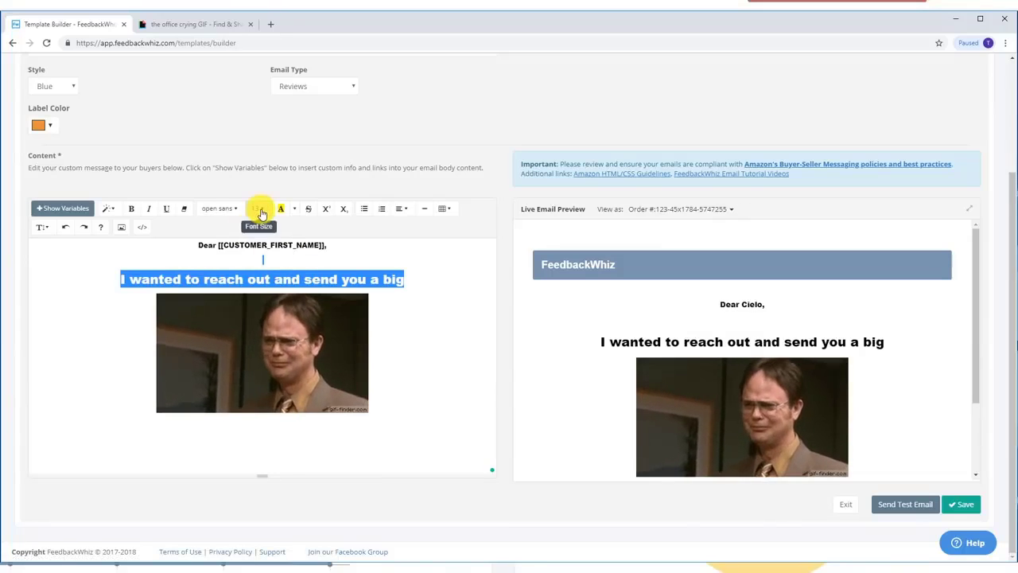
left_click(254, 207)
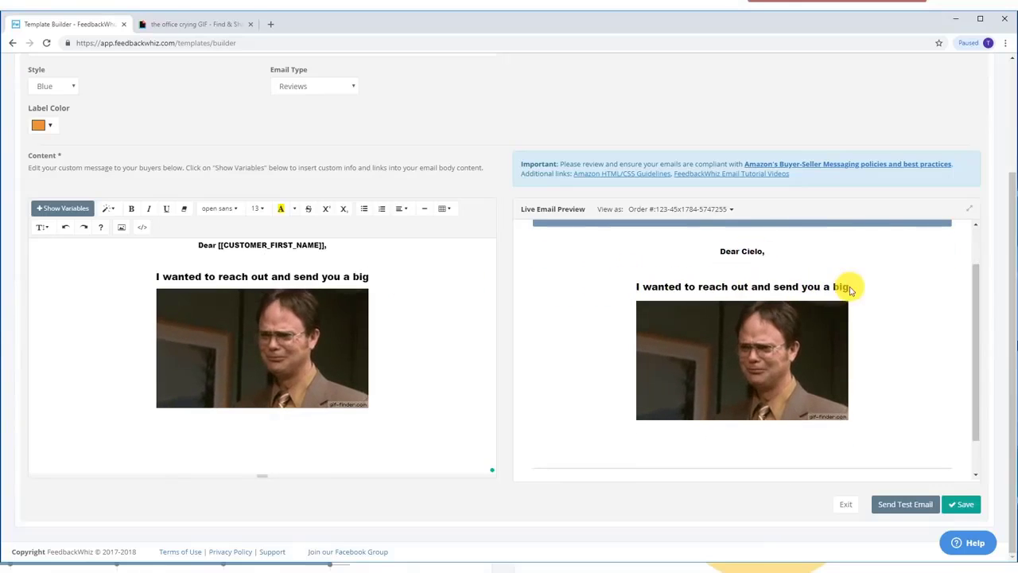
left_click(262, 346)
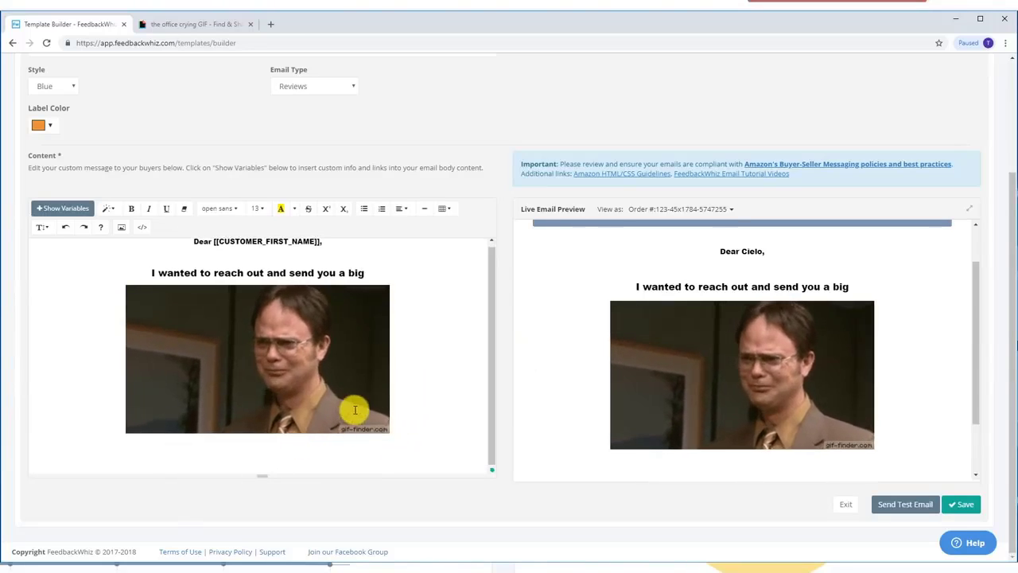
left_click(258, 358)
type("... And the moment we saw your order come t")
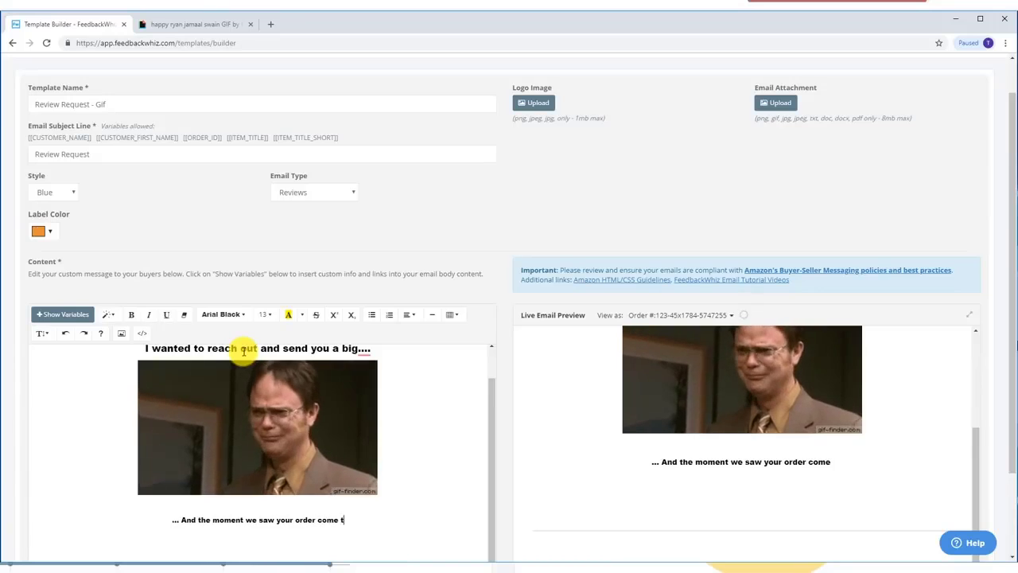
Finish the line with 'hrough we' and bring back the copied leaping GIF from GIPHY.
type("hrough we")
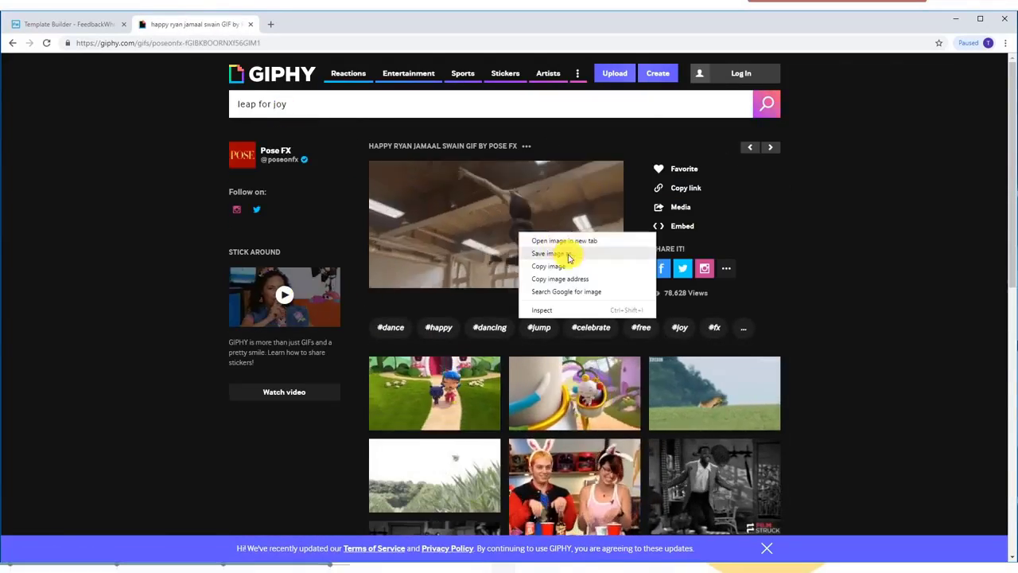
left_click(66, 24)
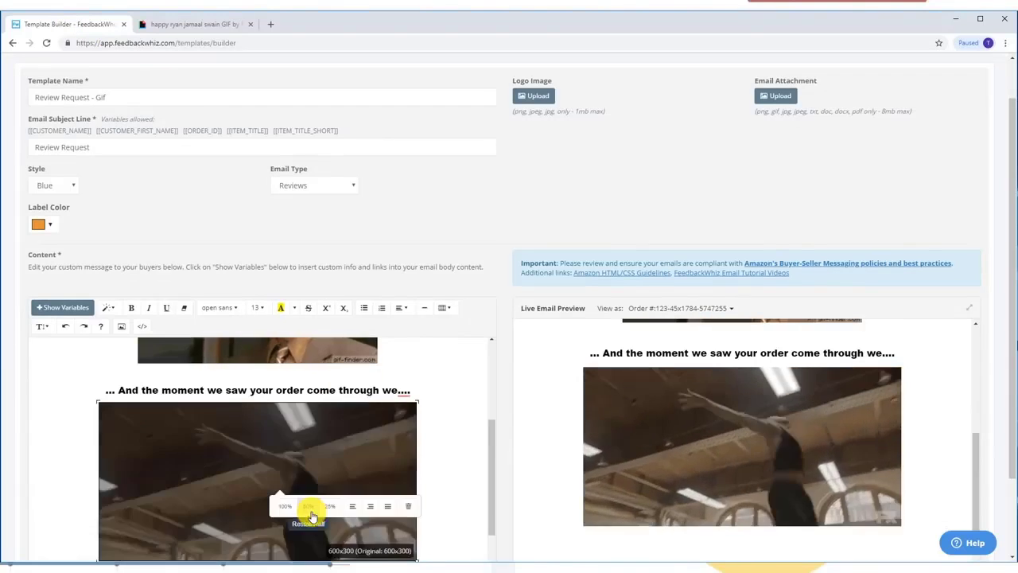
Shrink the leaping GIF and write the request to kindly leave a product review on Amazon.
left_click(309, 506)
type("One quck favor we would like to ask")
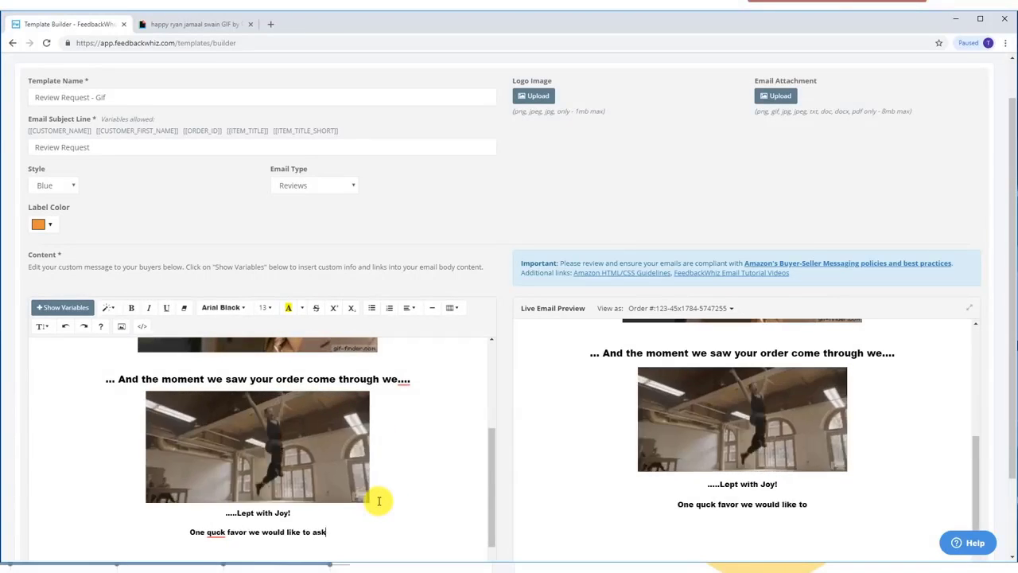
type("if you have just 30 seconds:")
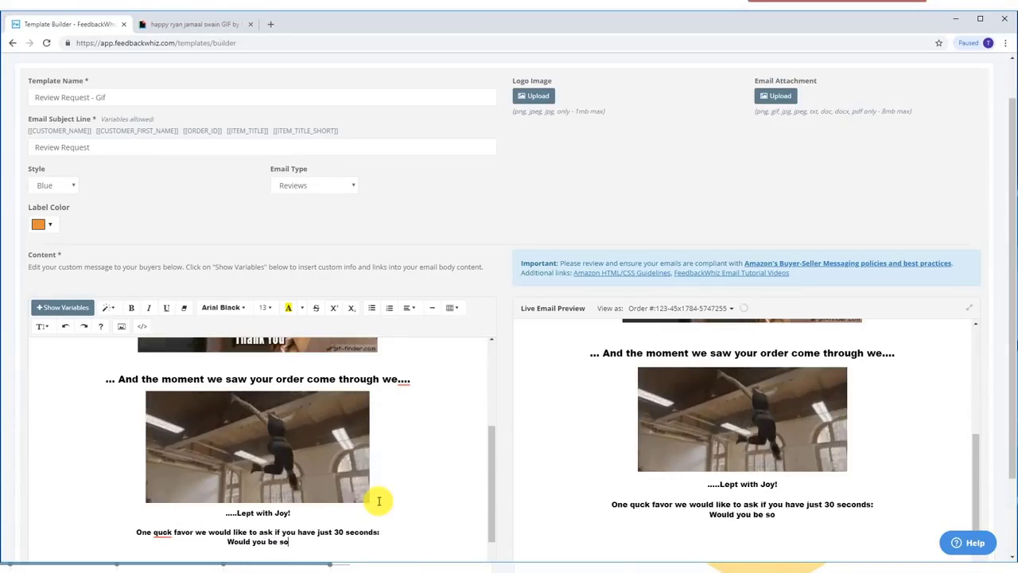
type("kind")
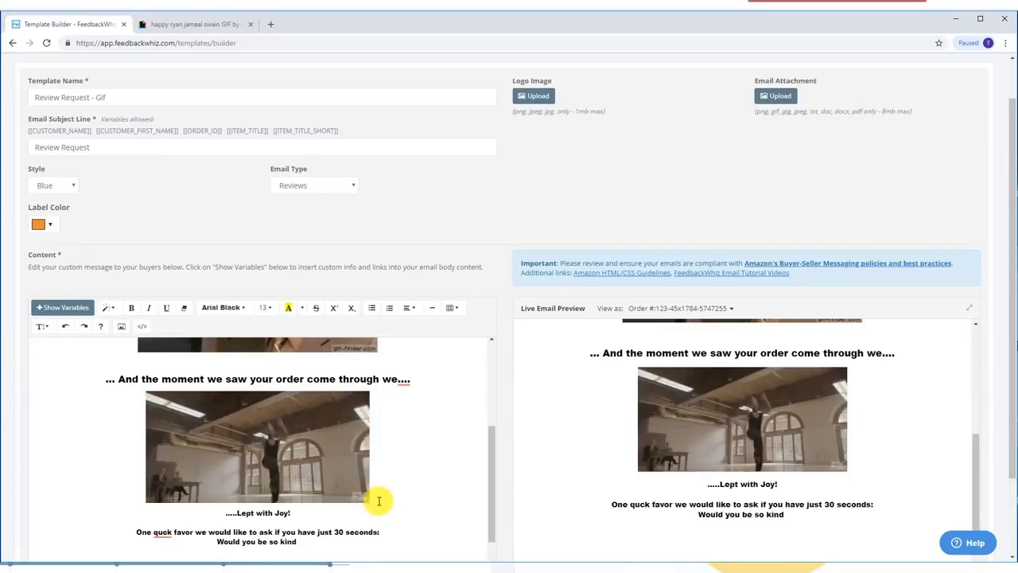
type("to leave our small family run business")
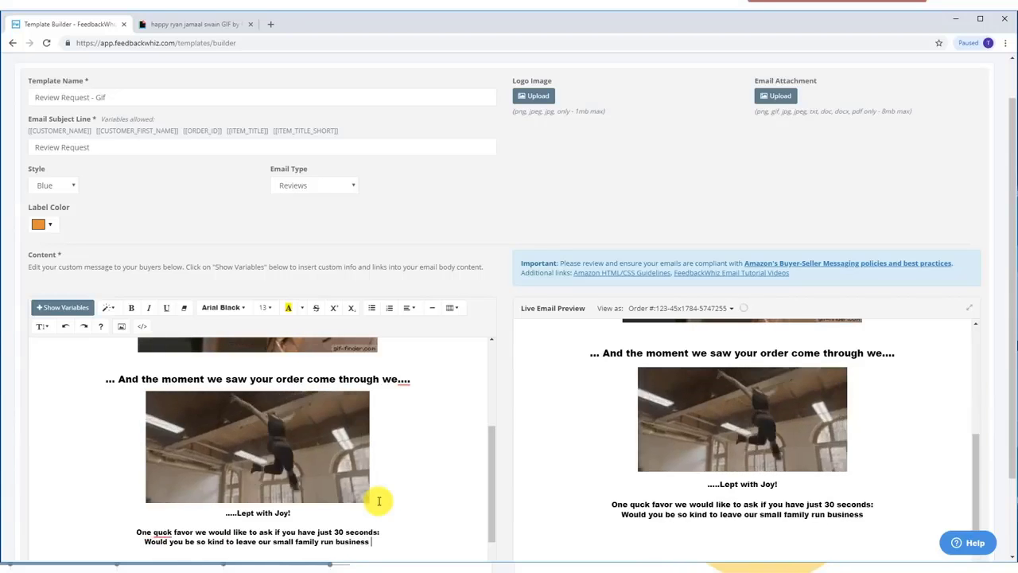
type("a prodcut review")
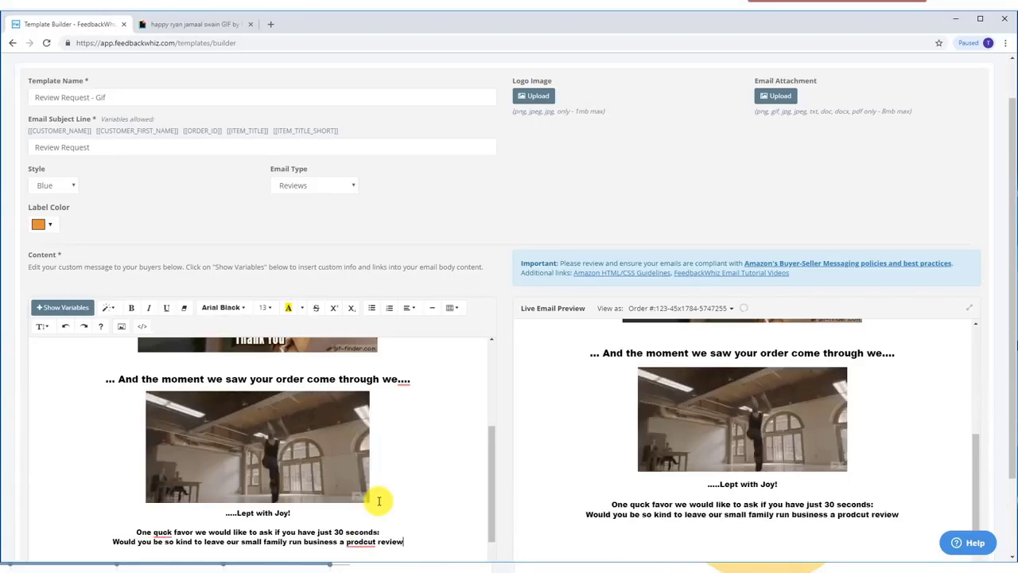
type("on Amazon")
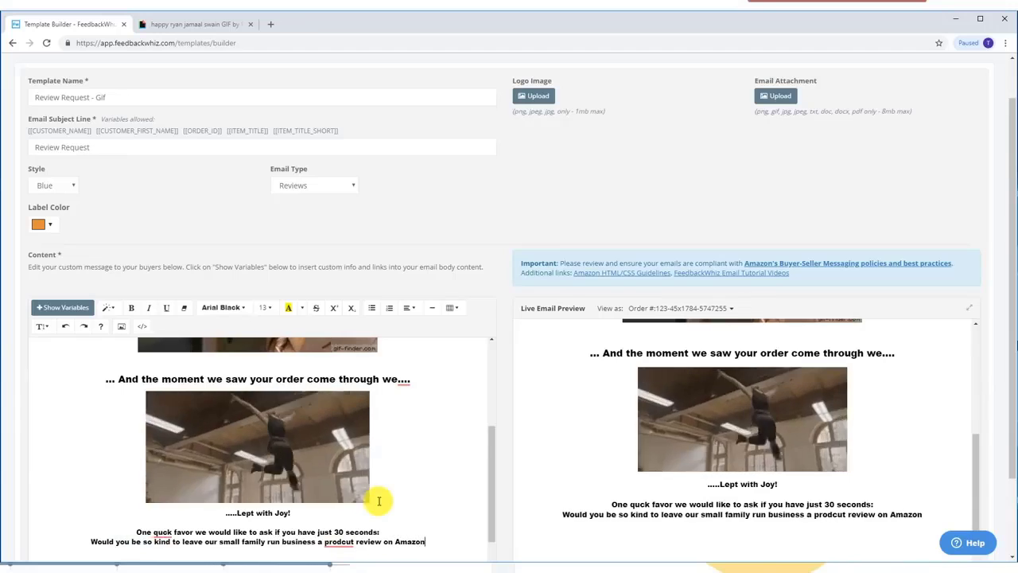
Add 'Each Review we receive is a cause for Celebration'.
type("? Each Review we re")
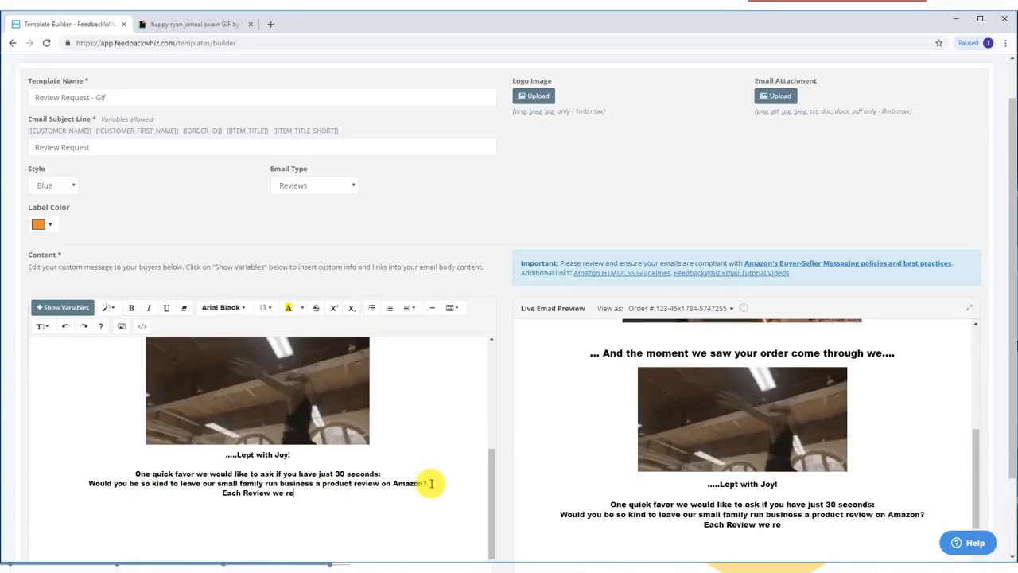
type("ceive i")
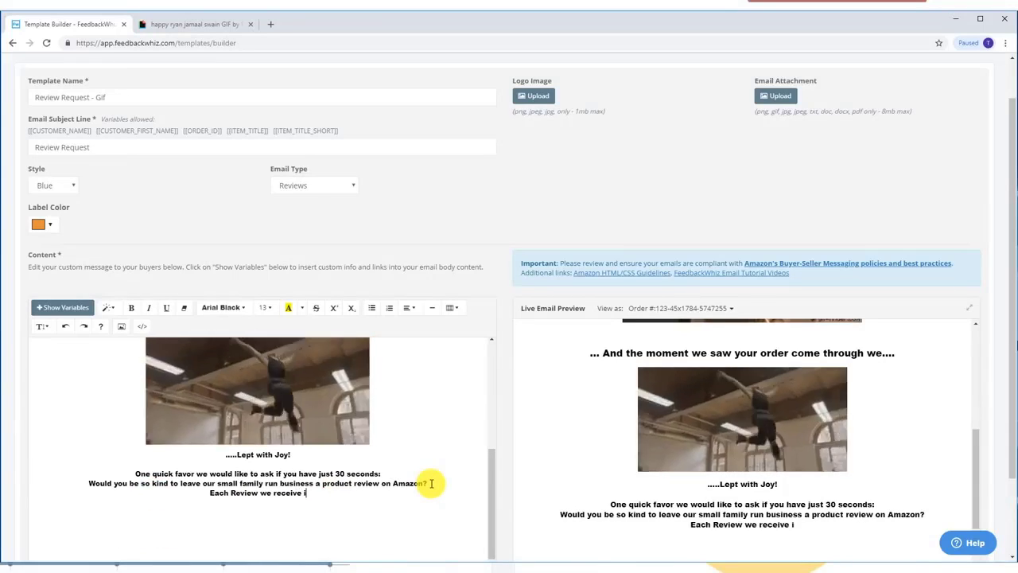
type("s a cause for")
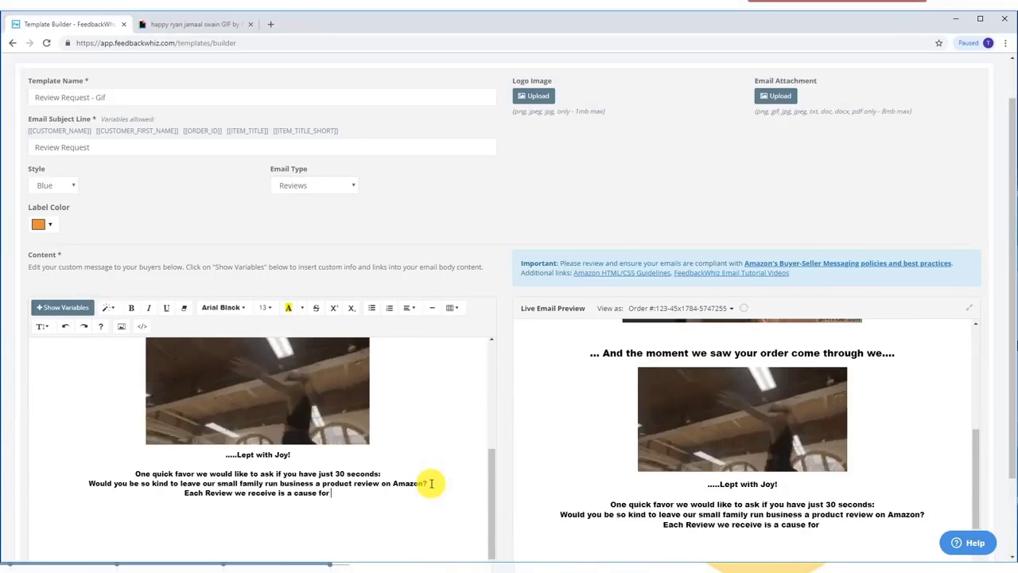
type("Celebration!")
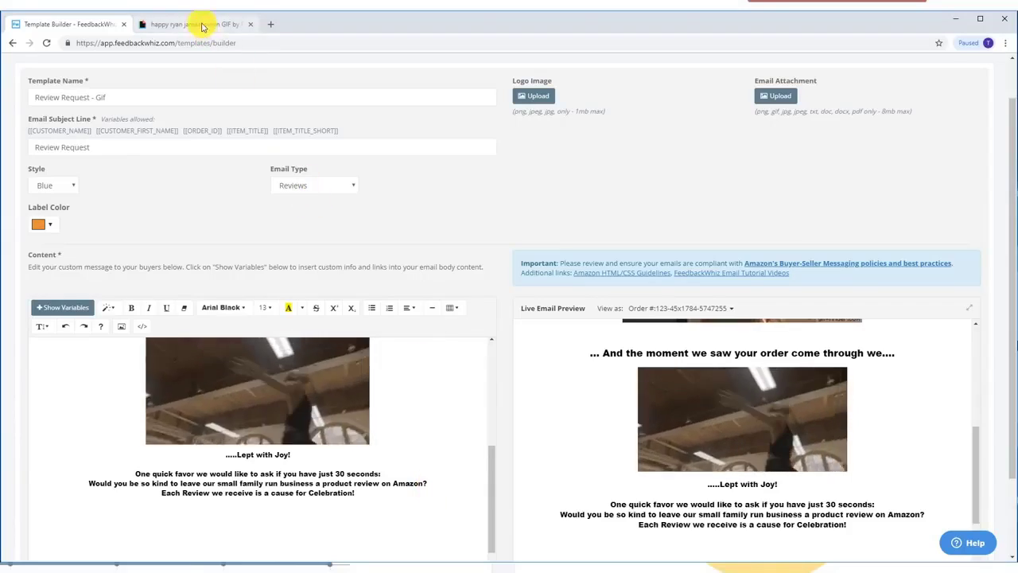
Copy the Celebrating Happy New Year GIF image from the GIPHY page.
left_click(194, 24)
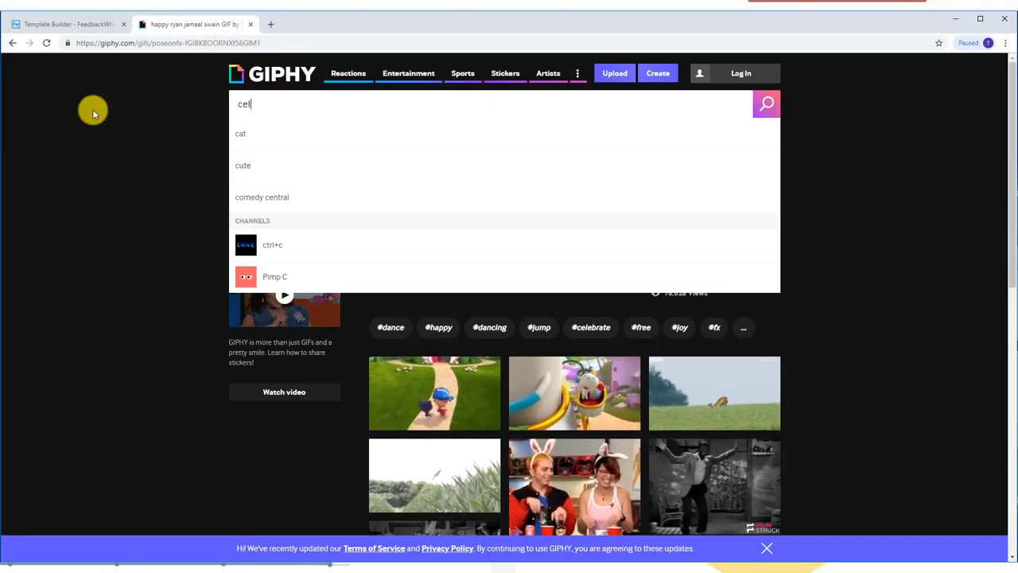
key("Return")
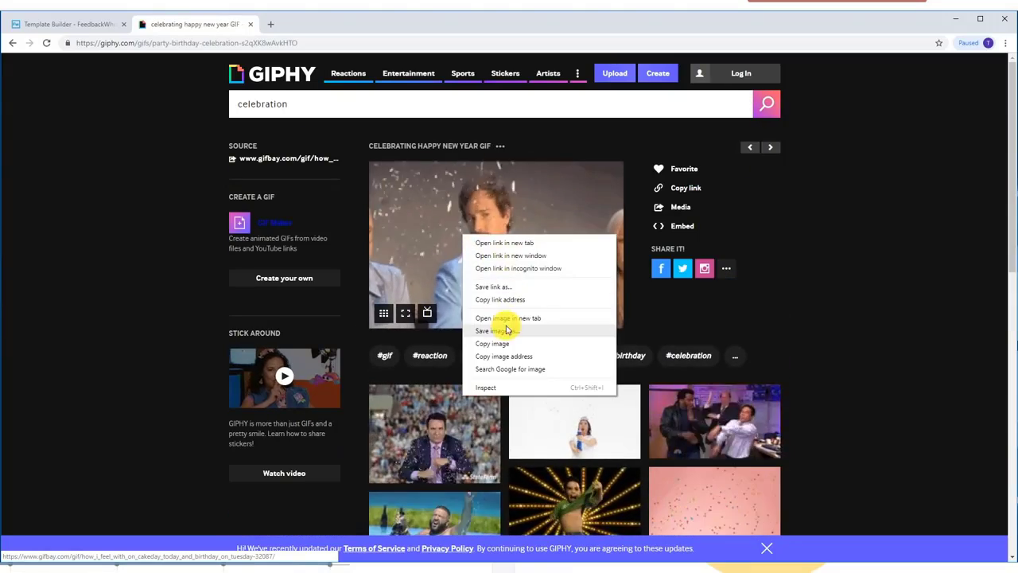
left_click(67, 24)
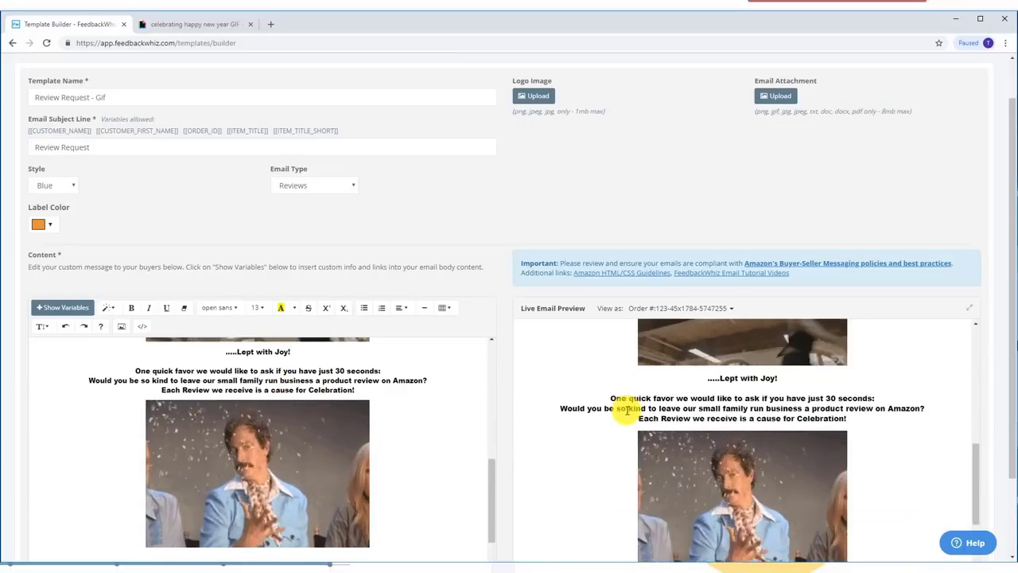
Scroll the editor to the spot beneath the celebration GIF for the new Please line.
scroll("up", 3)
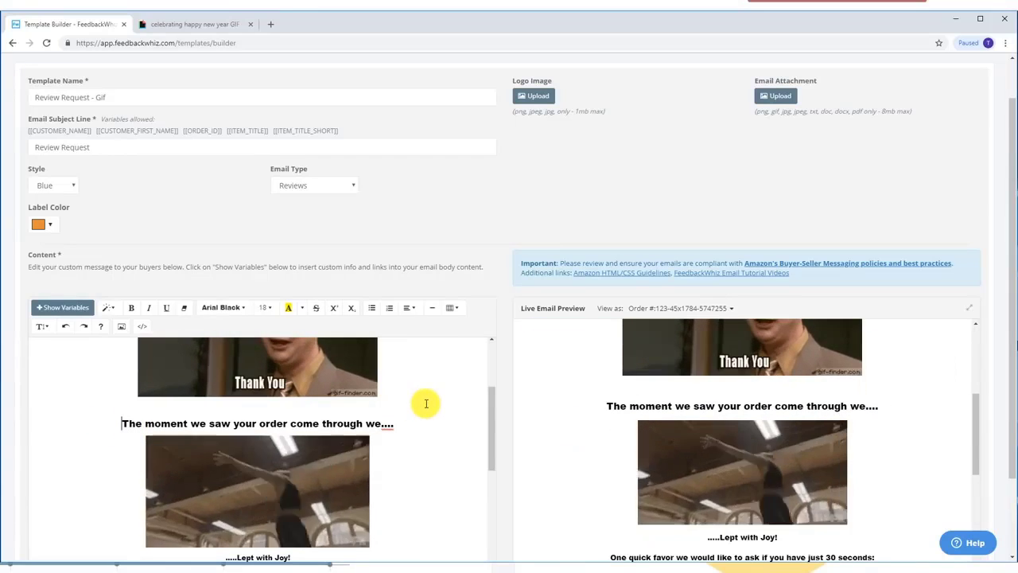
scroll("down", 3)
type("Please")
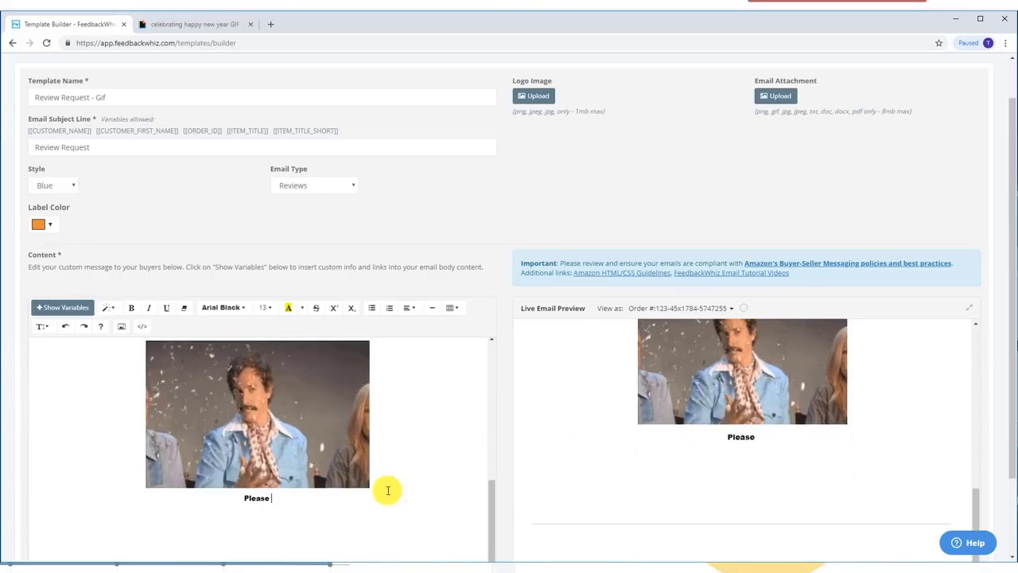
Complete the line 'Click the Link ... leave a Product Review' under the emoji row.
type("Click the Link Below to")
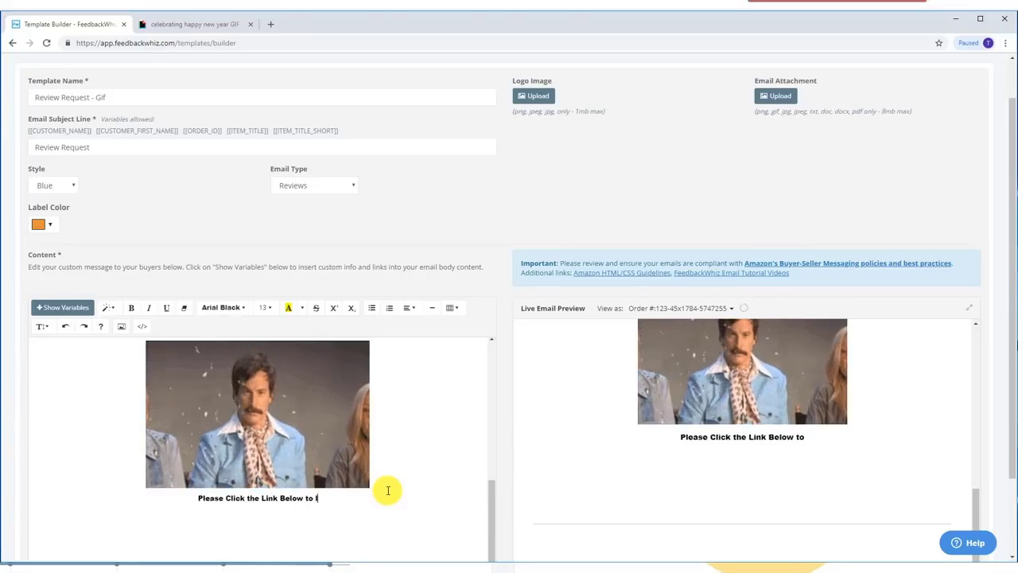
type("leave a P")
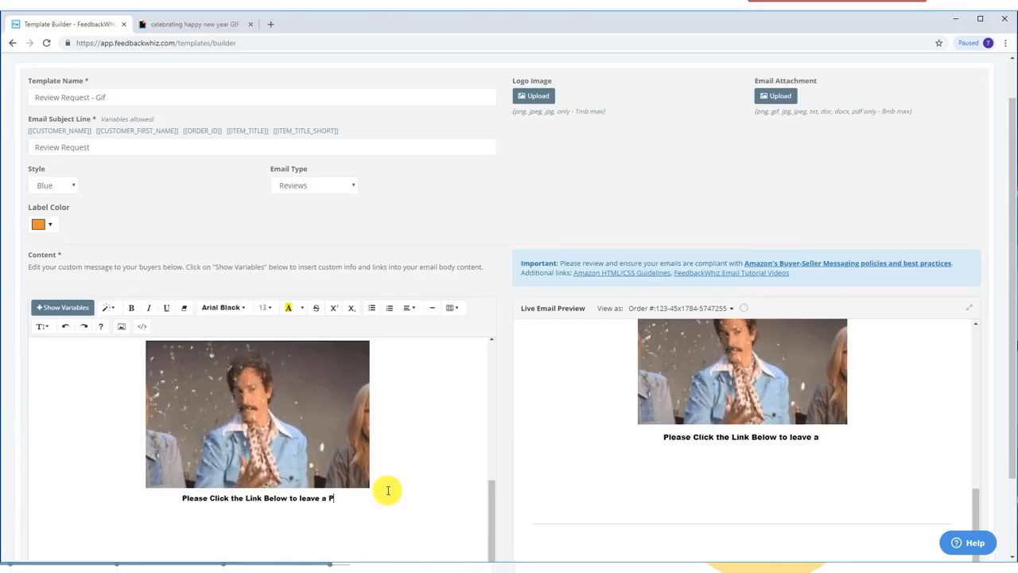
type("roduct Review")
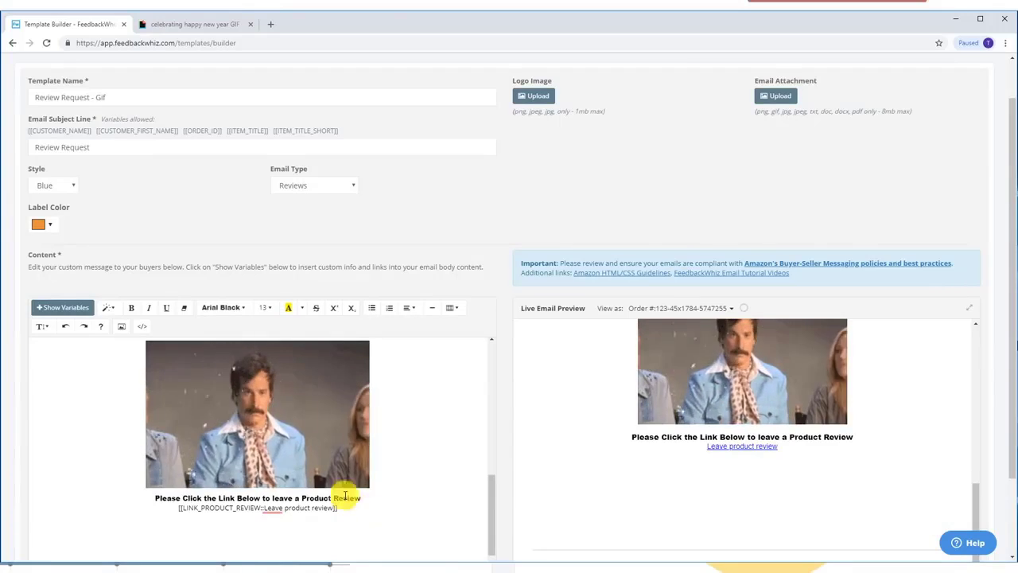
Insert the LINK_PRODUCT_REVIEW and LINK_REVIEW_REQUEST_PRODUCT_IMG variables below the call-to-action.
left_click(62, 308)
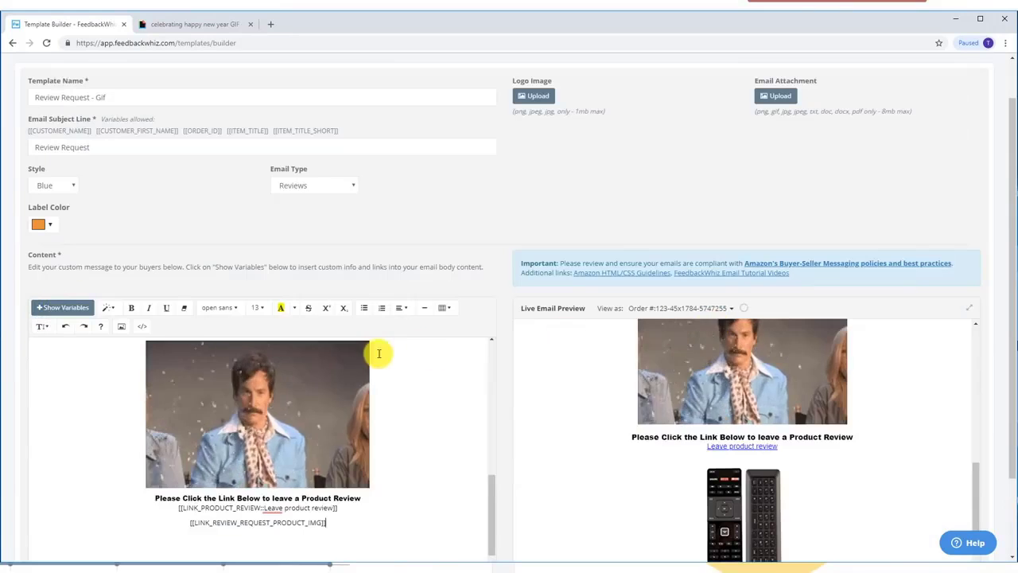
scroll("down", 3)
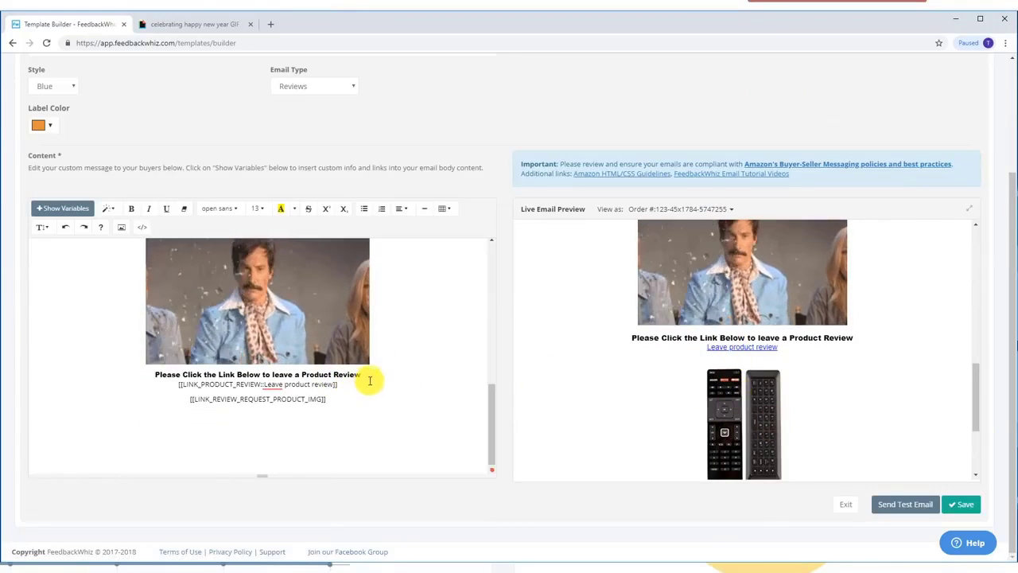
left_click(215, 206)
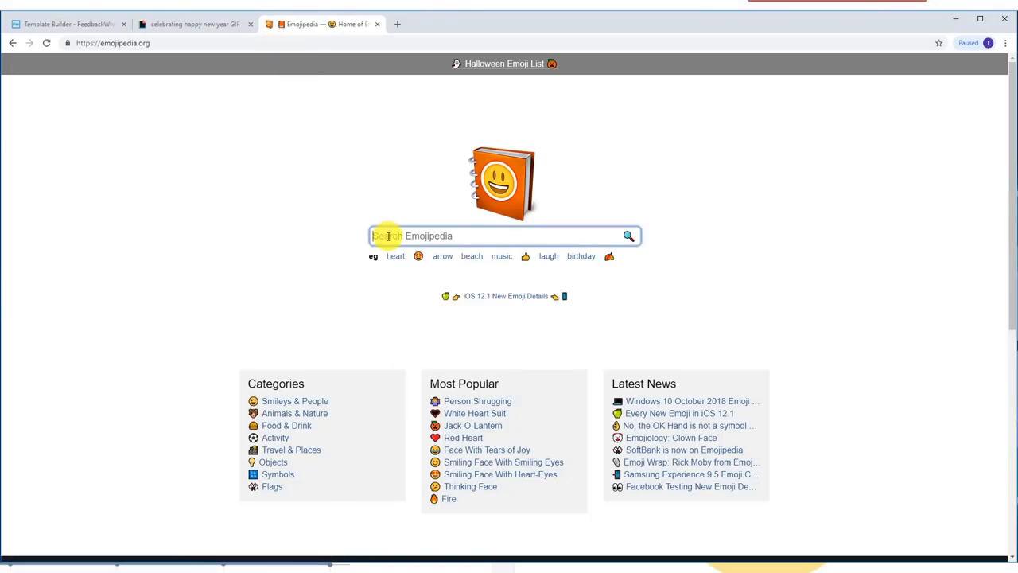
Copy the Backhand Index Pointing Down emoji from Emojipedia and return to the template.
type("p")
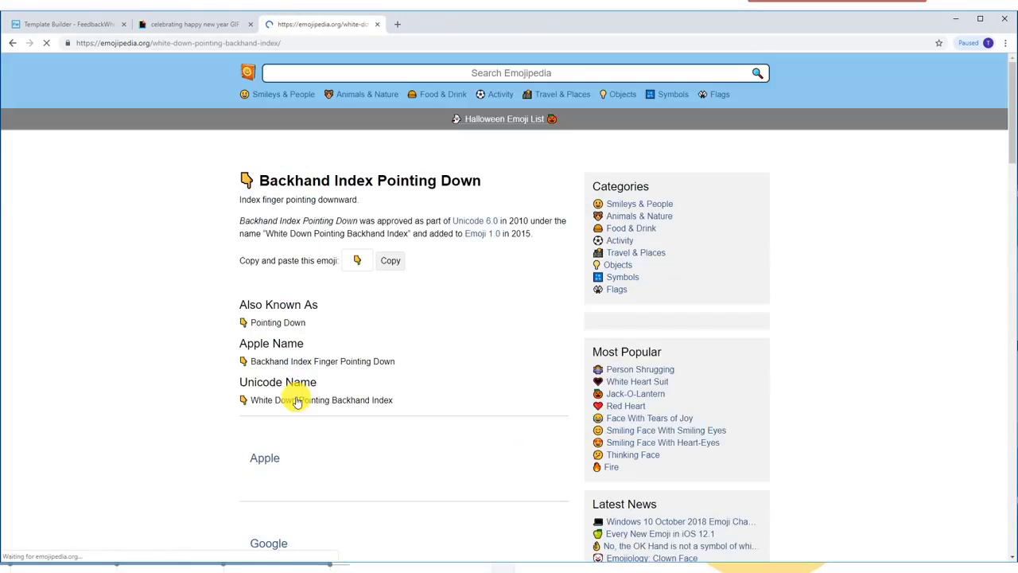
left_click(390, 261)
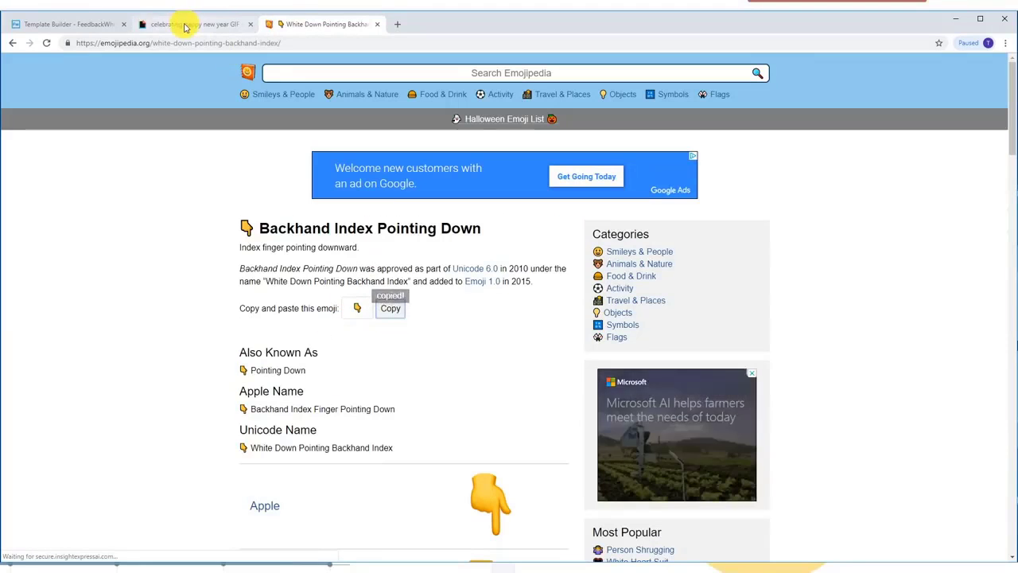
left_click(67, 24)
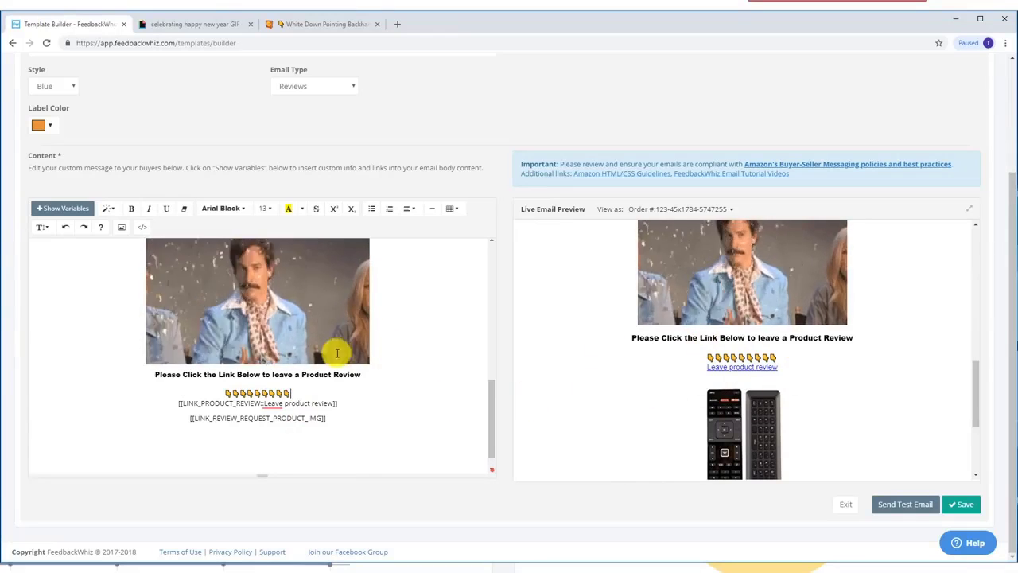
Add the sign-off 'With warmest regards, The Panda Remote Family' beneath the review links.
type("With warmest regards,")
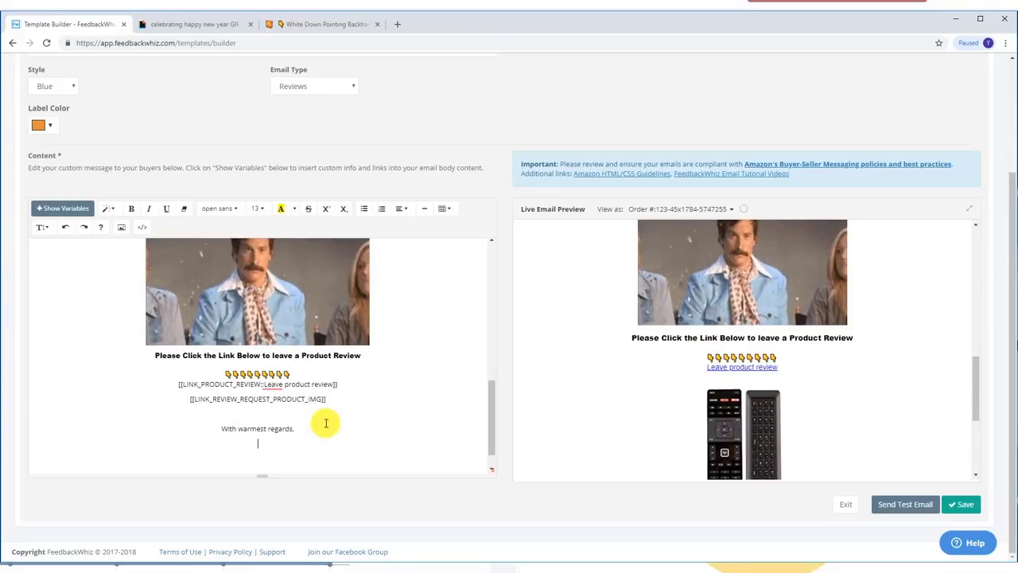
type("The Panda")
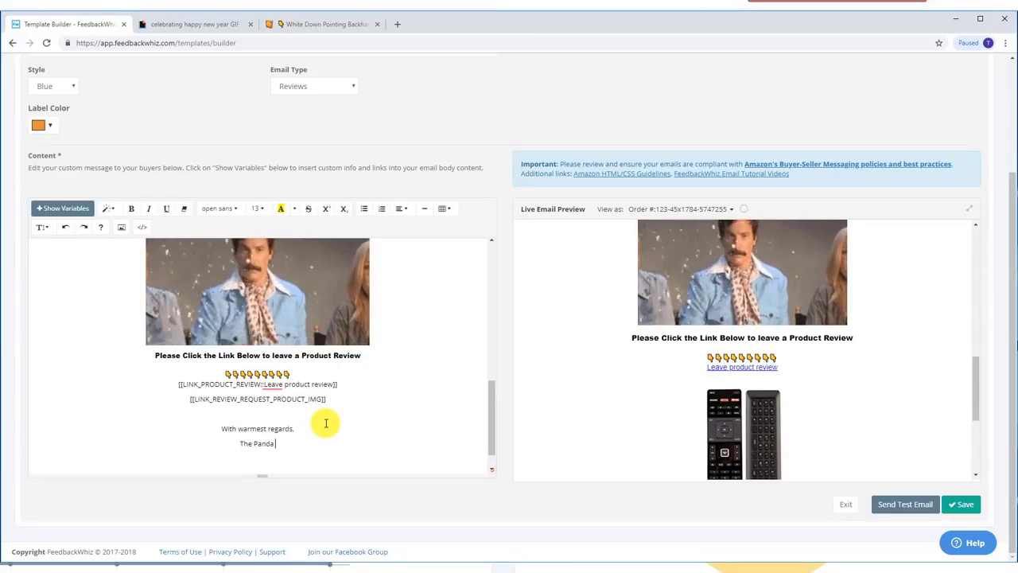
type("Remote Family")
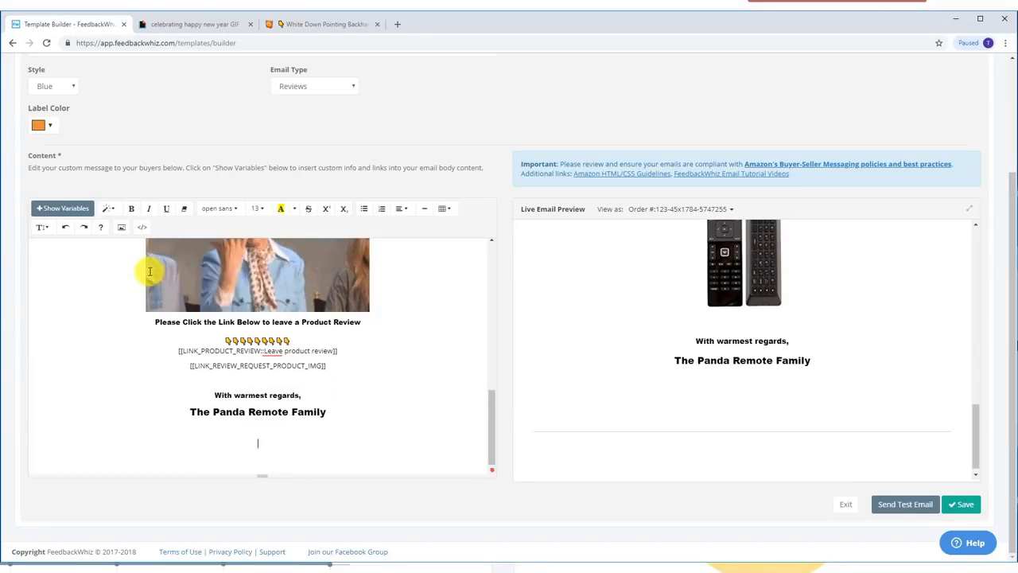
Insert the panda logo image from the computer below the sign-off.
left_click(121, 227)
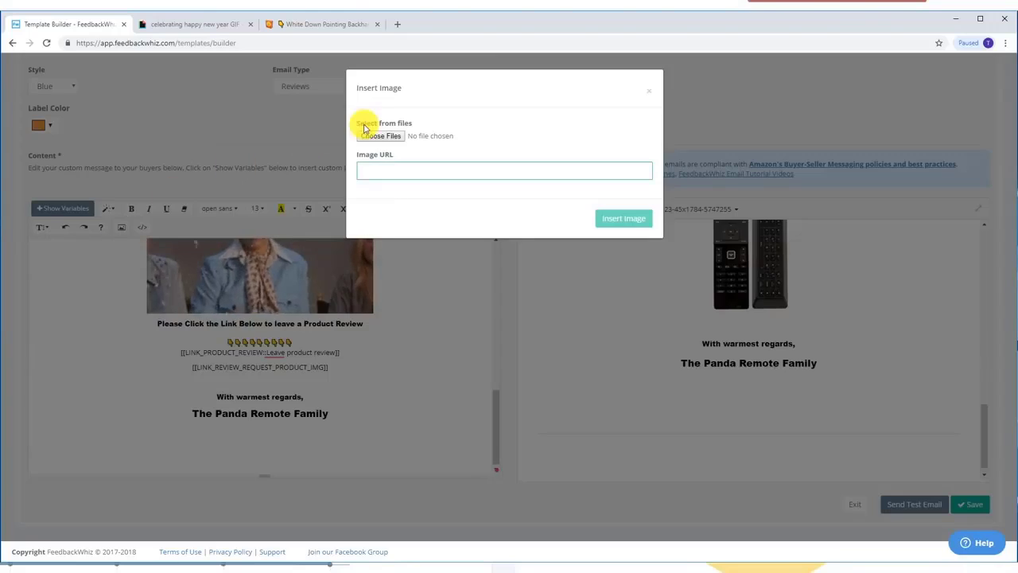
left_click(378, 135)
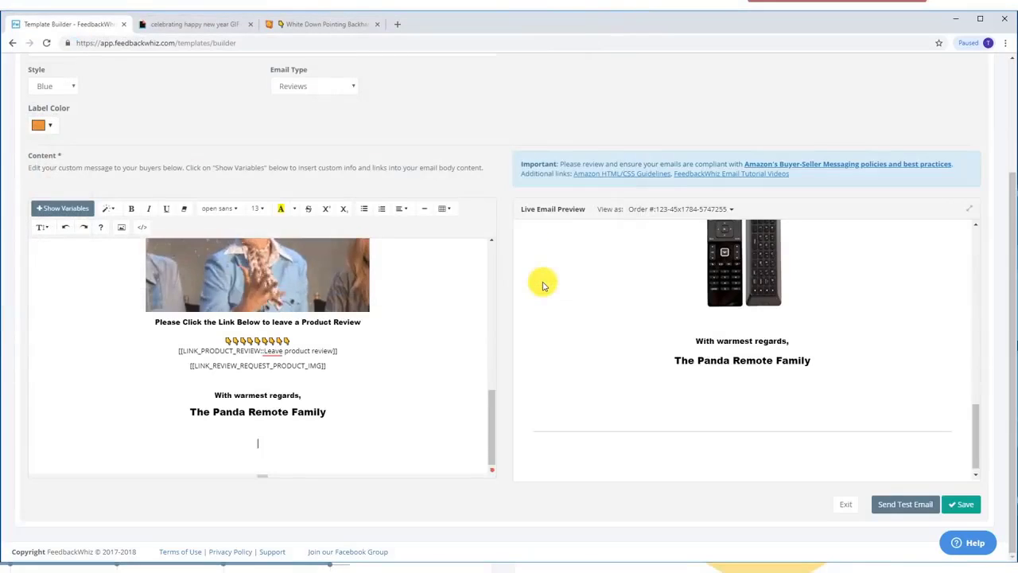
scroll("down", 3)
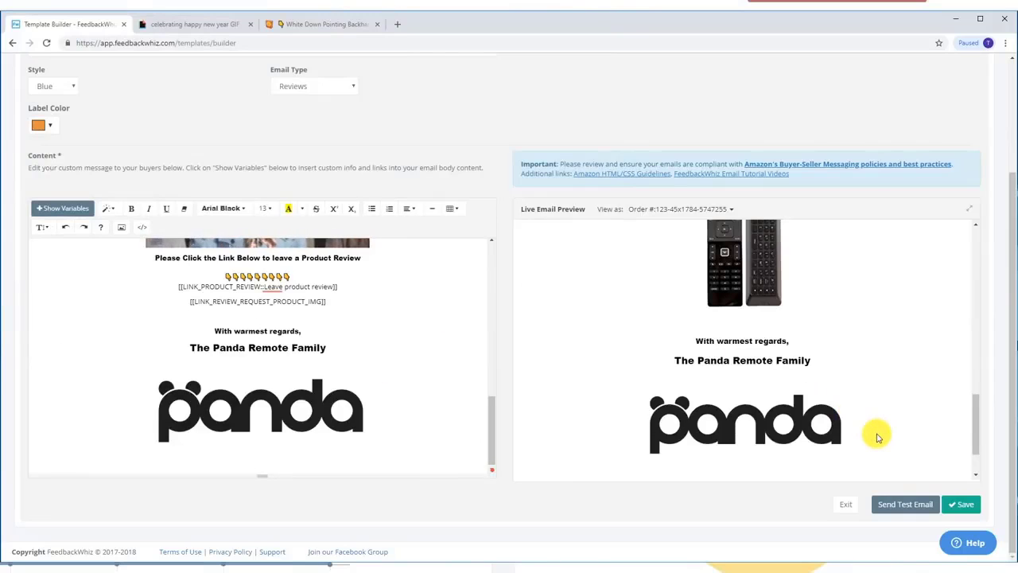
scroll("up", 3)
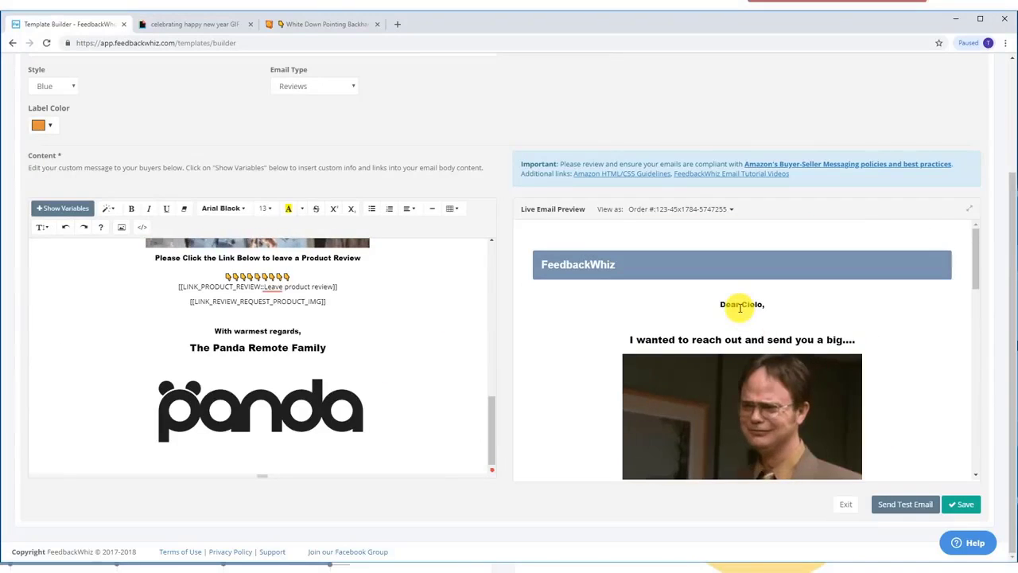
mouse_move(661, 329)
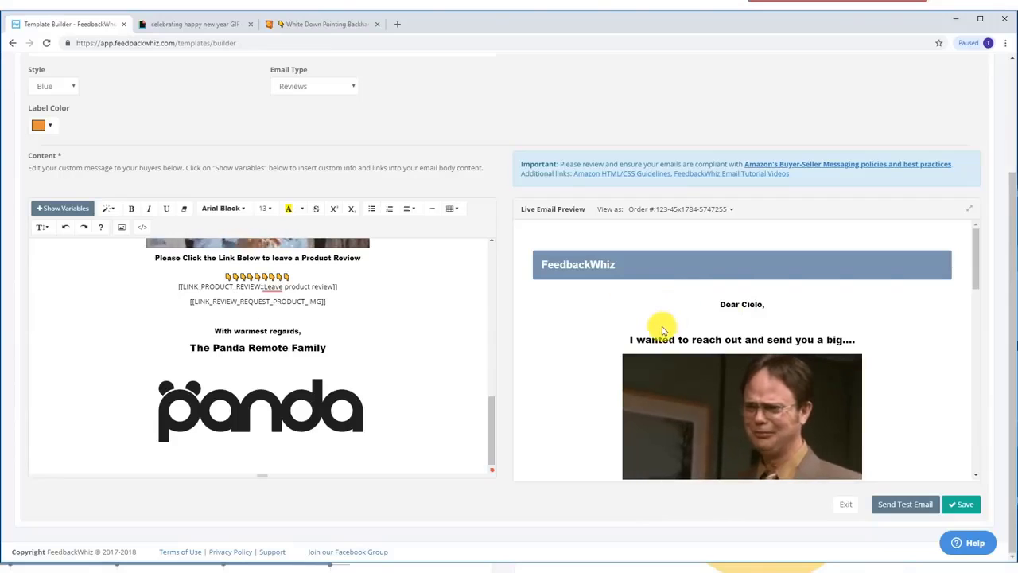
scroll("down", 3)
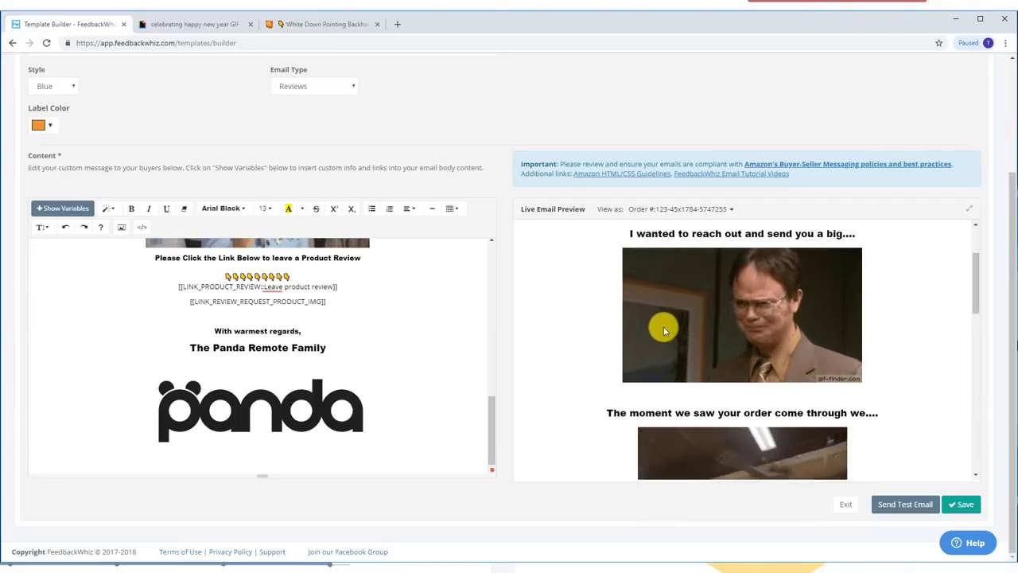
scroll("down", 3)
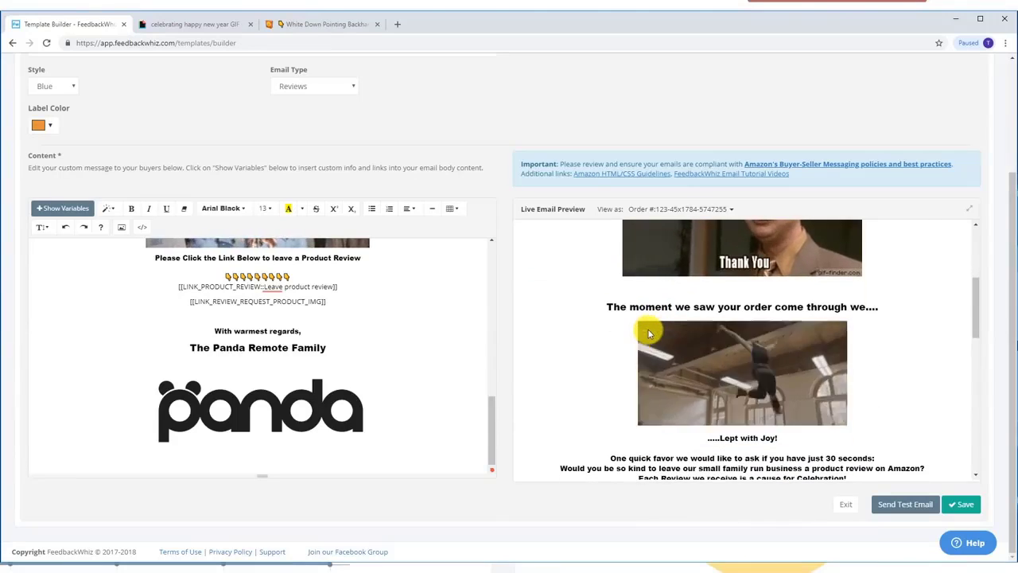
scroll("down", 3)
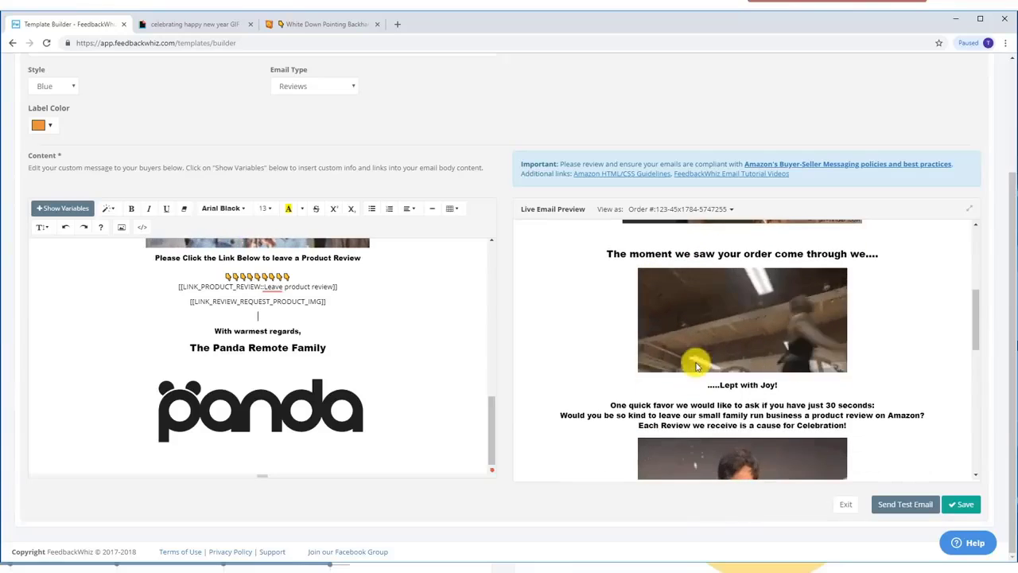
scroll("down", 3)
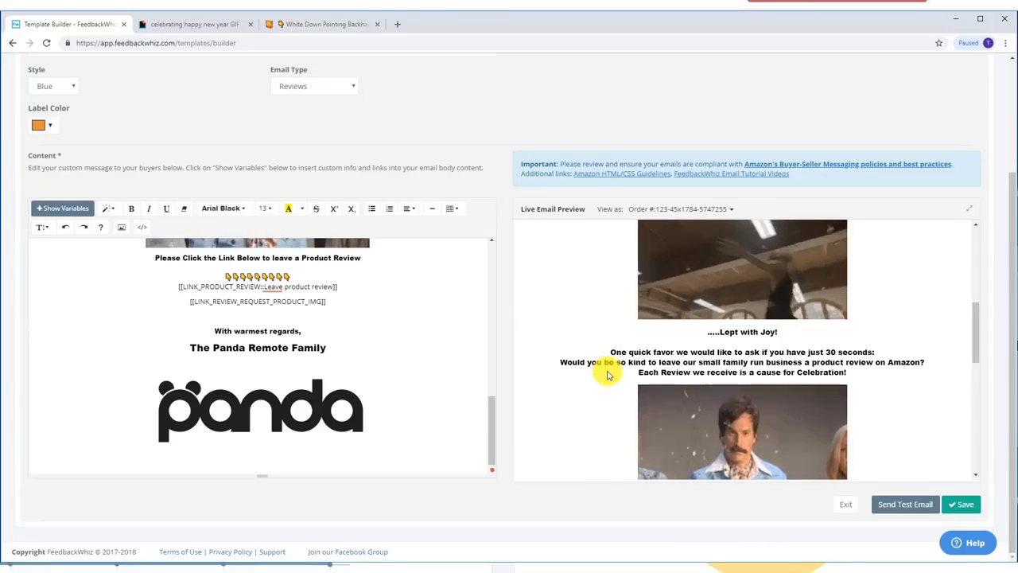
scroll("down", 3)
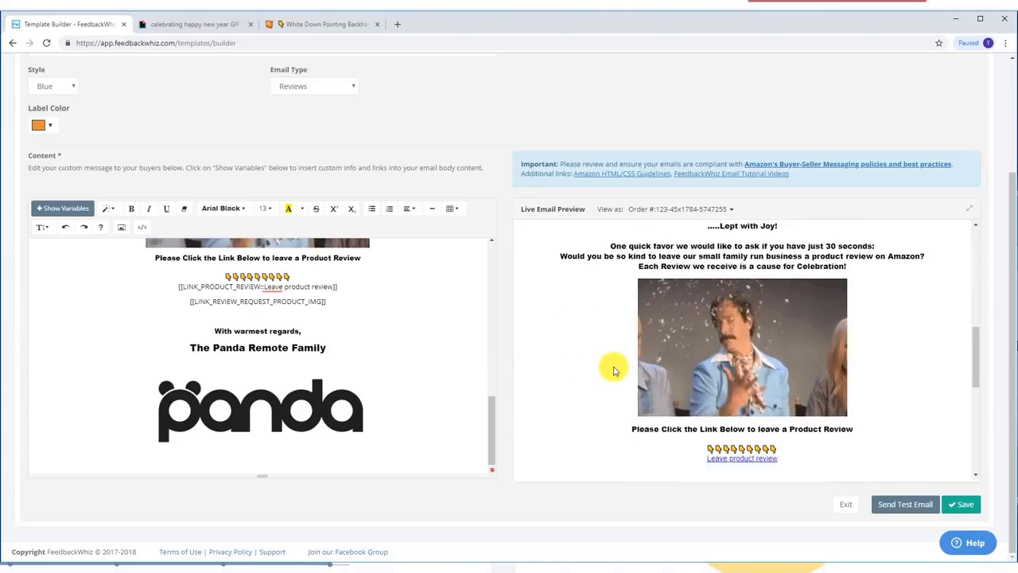
scroll("down", 3)
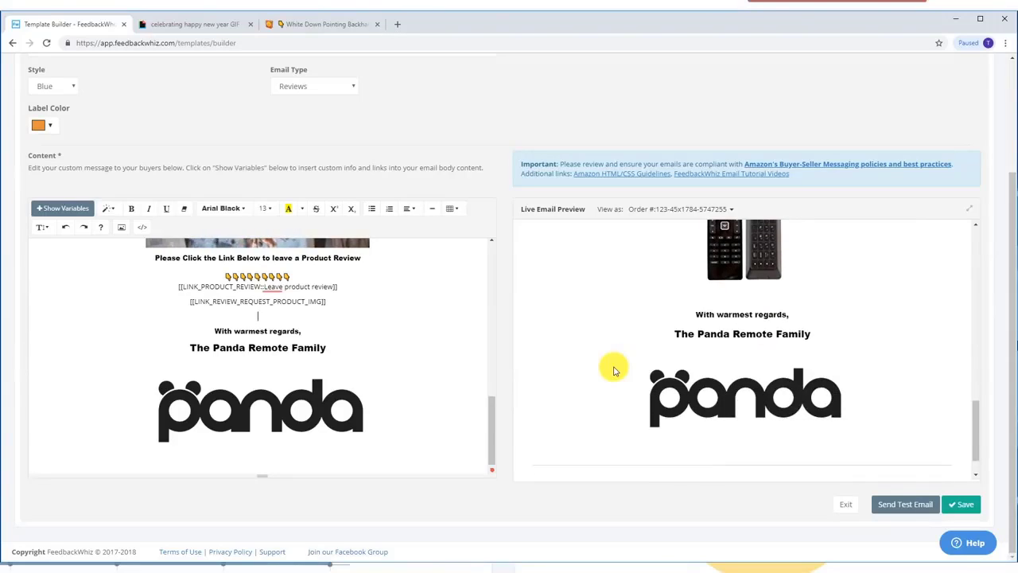
mouse_move(903, 503)
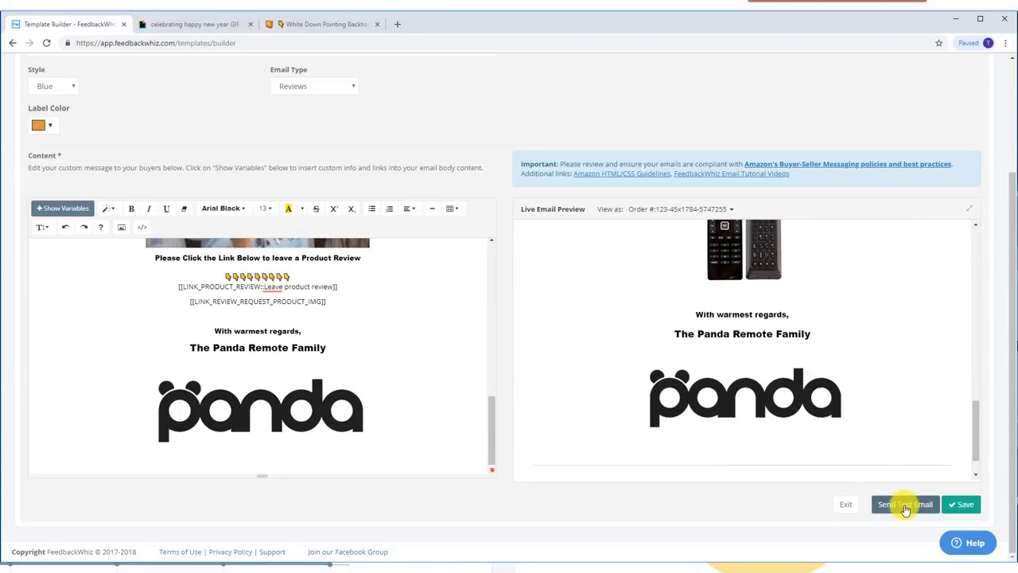
mouse_move(541, 483)
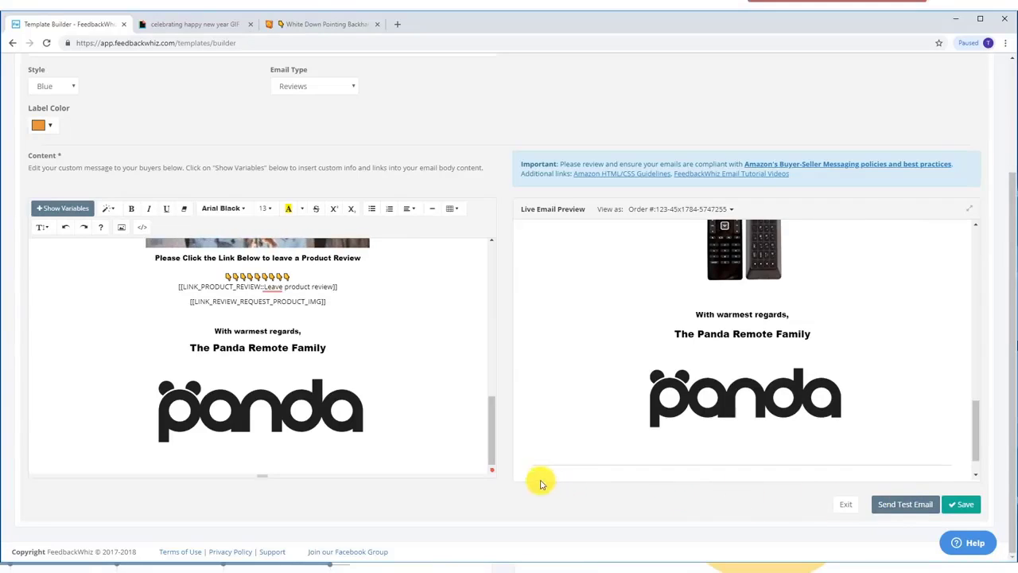
scroll("up", 3)
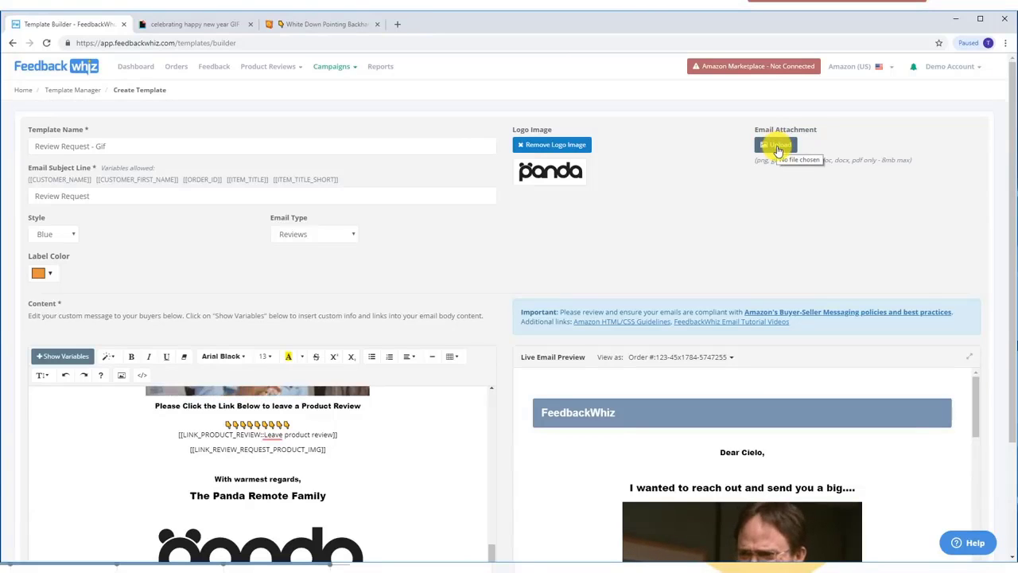
mouse_move(232, 105)
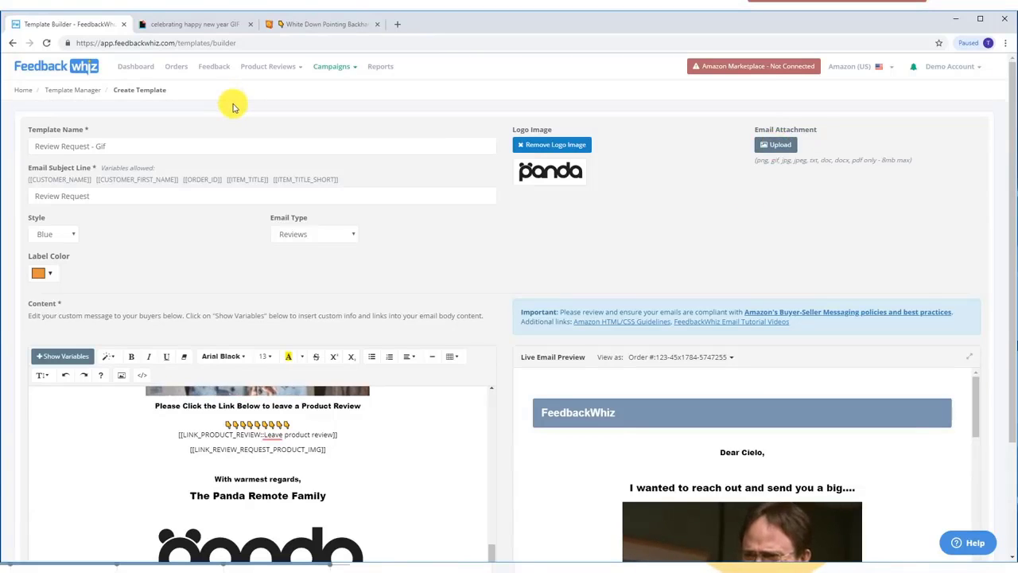
mouse_move(175, 67)
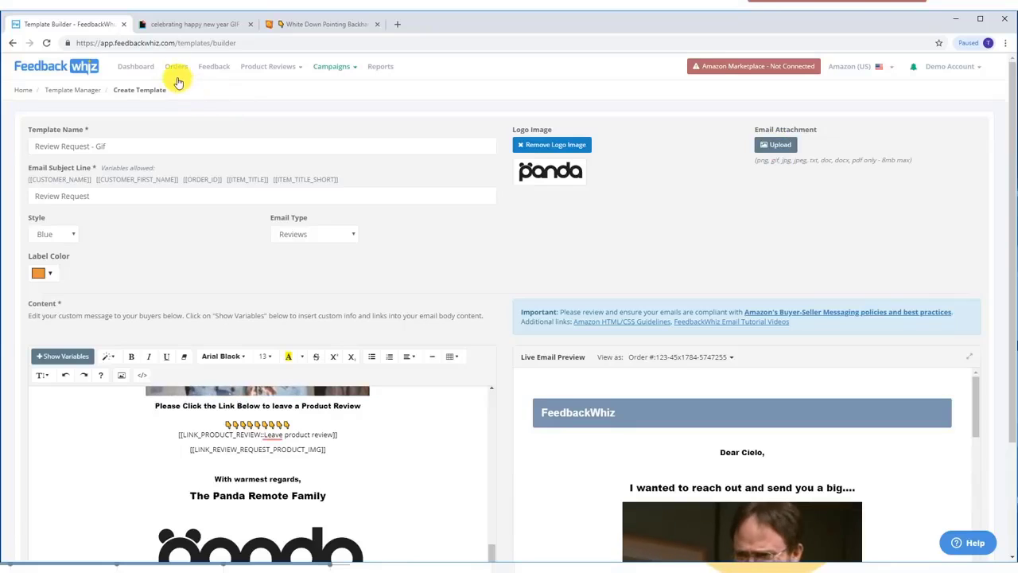
mouse_move(175, 67)
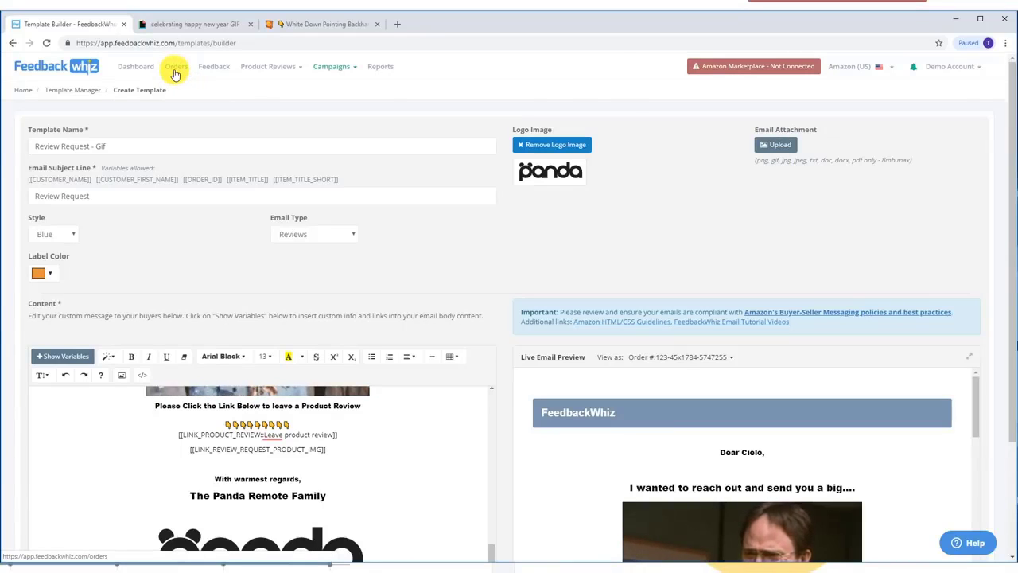
Go to Orders and copy the iPartsPlusMore K-Cups order's ID.
left_click(175, 67)
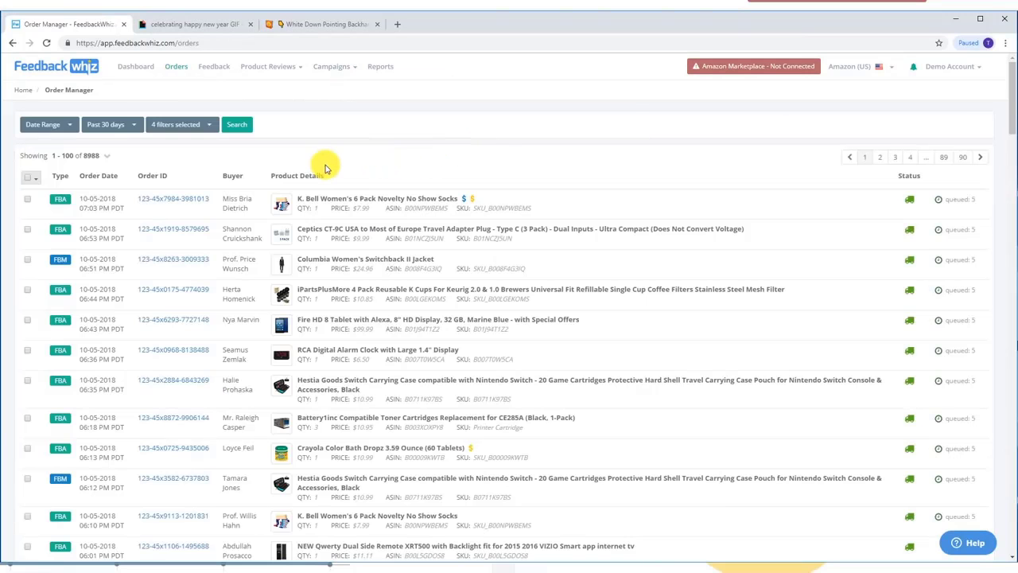
mouse_move(962, 199)
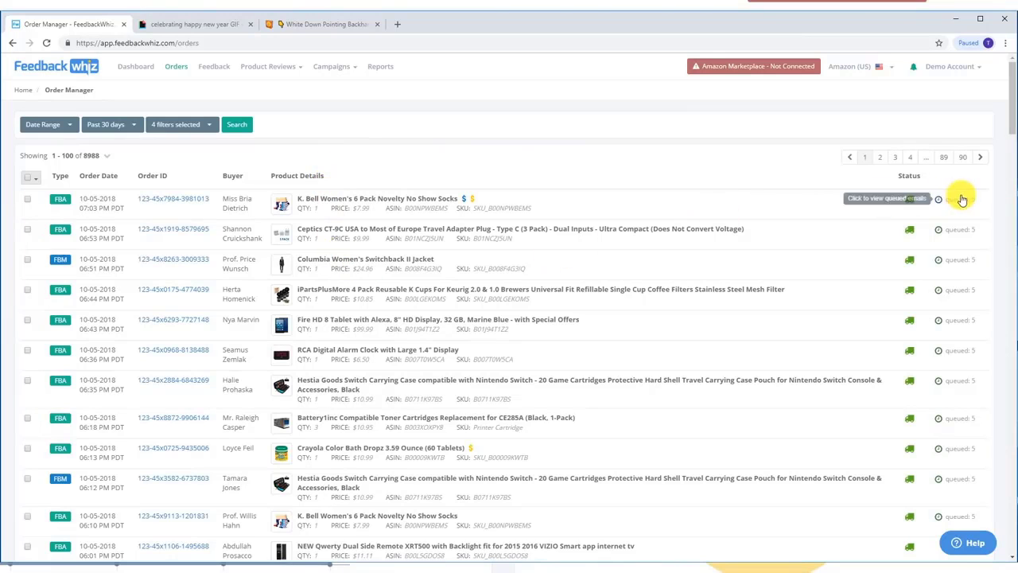
mouse_move(962, 261)
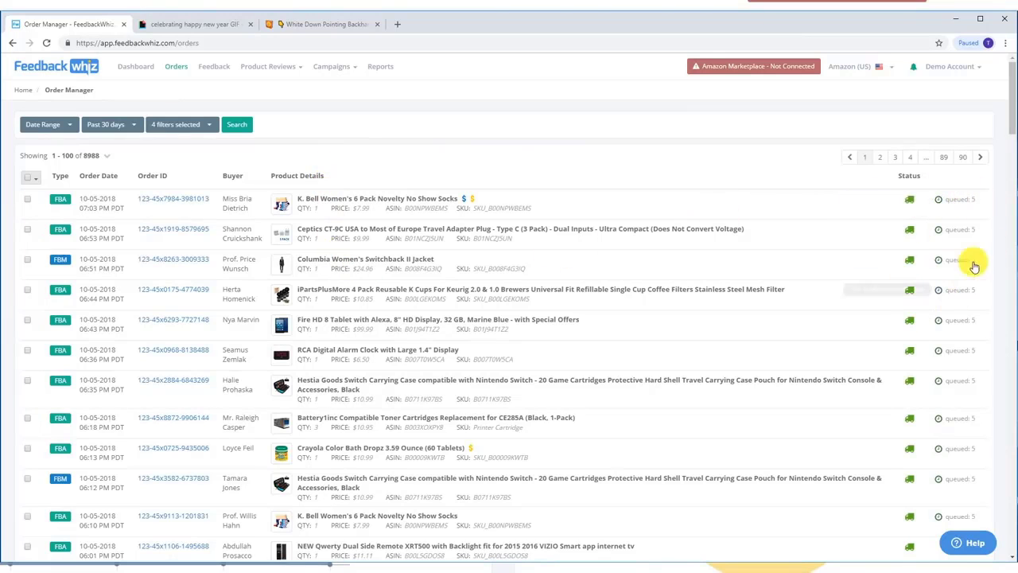
mouse_move(446, 159)
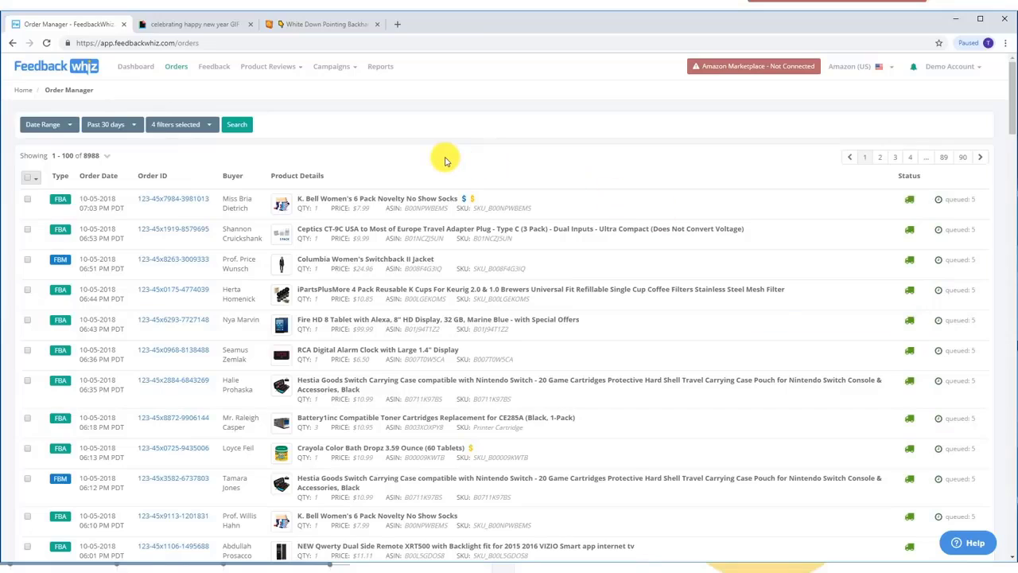
mouse_move(453, 151)
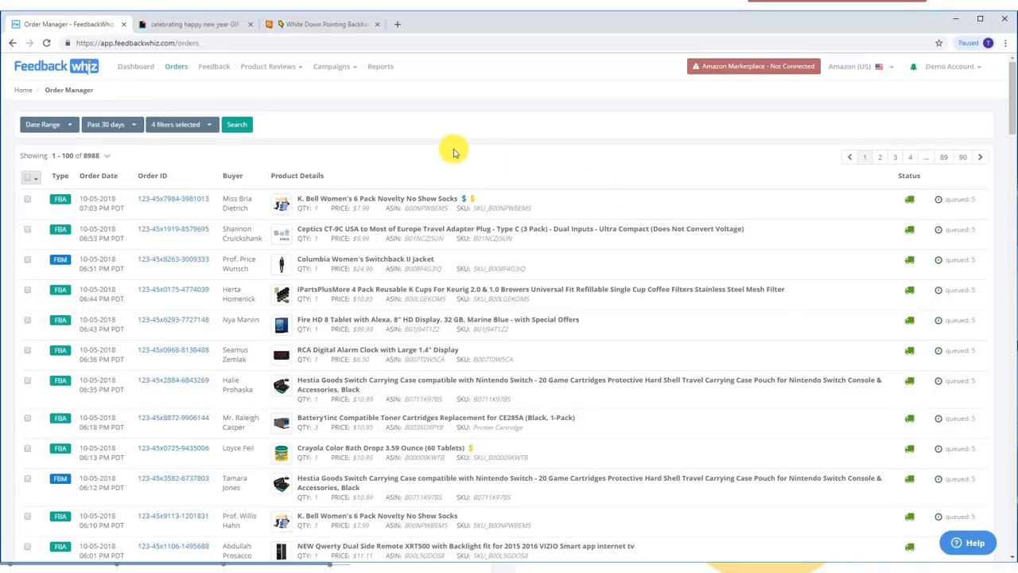
mouse_move(465, 158)
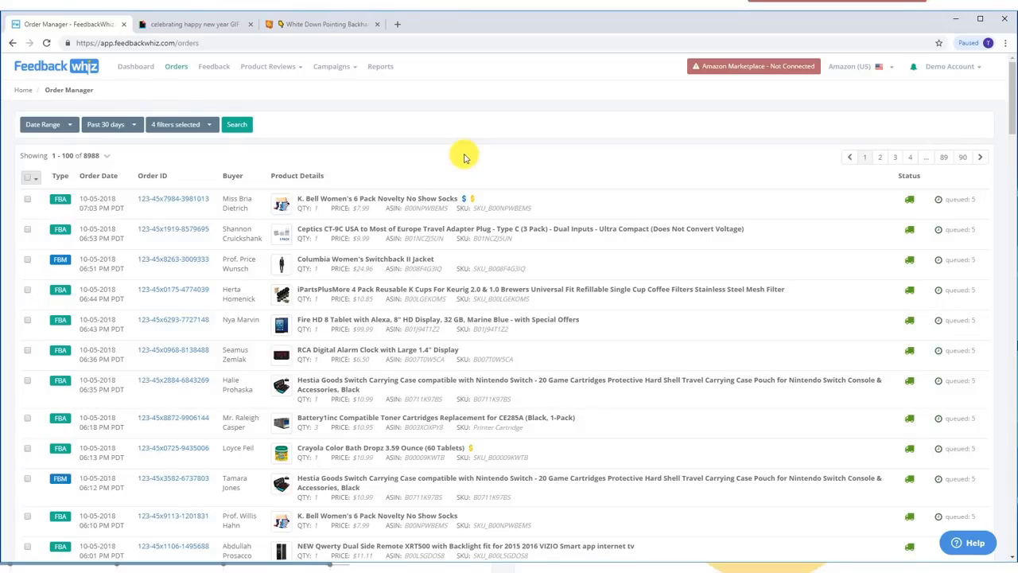
mouse_move(431, 160)
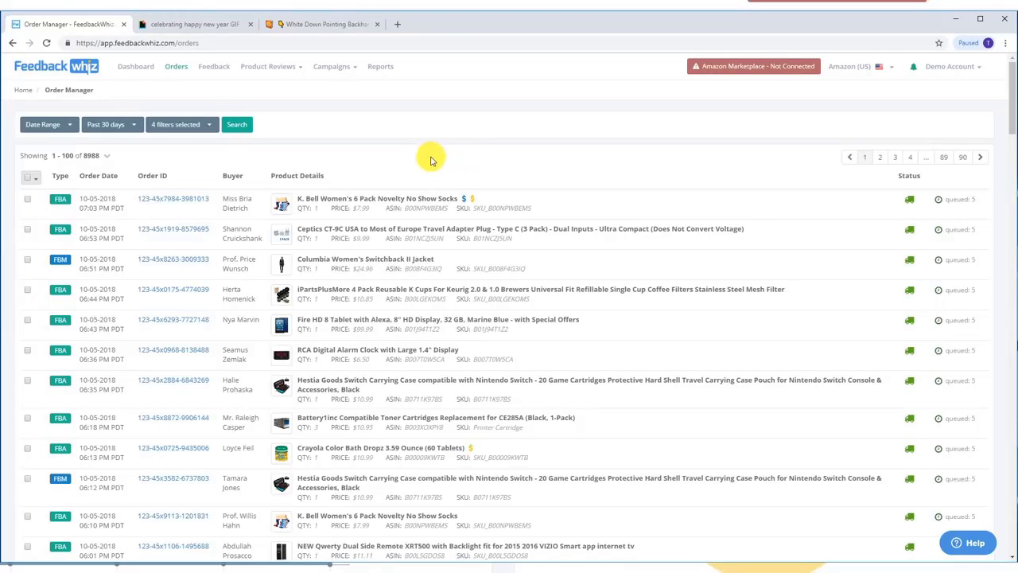
mouse_move(260, 286)
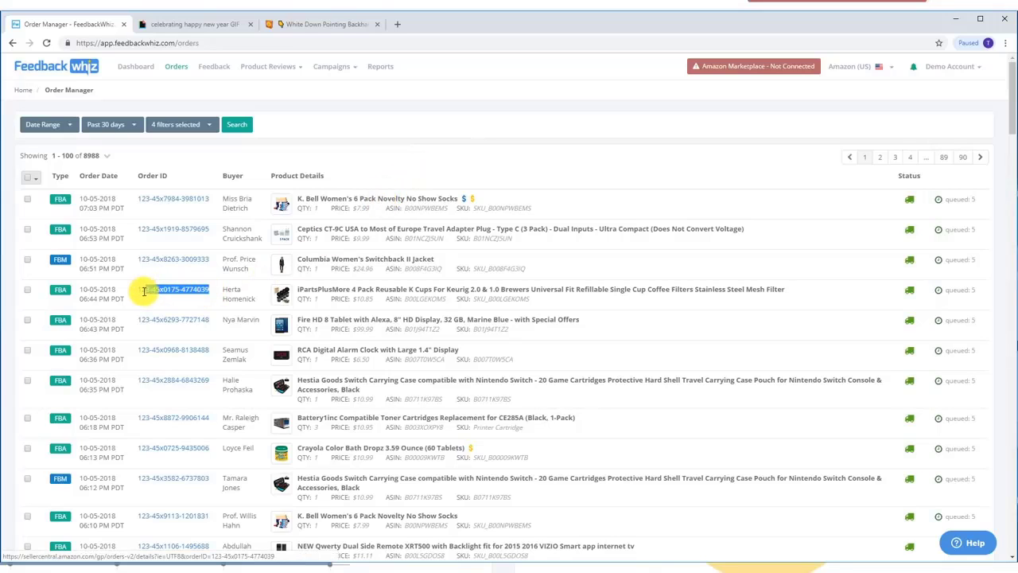
double_click(172, 290)
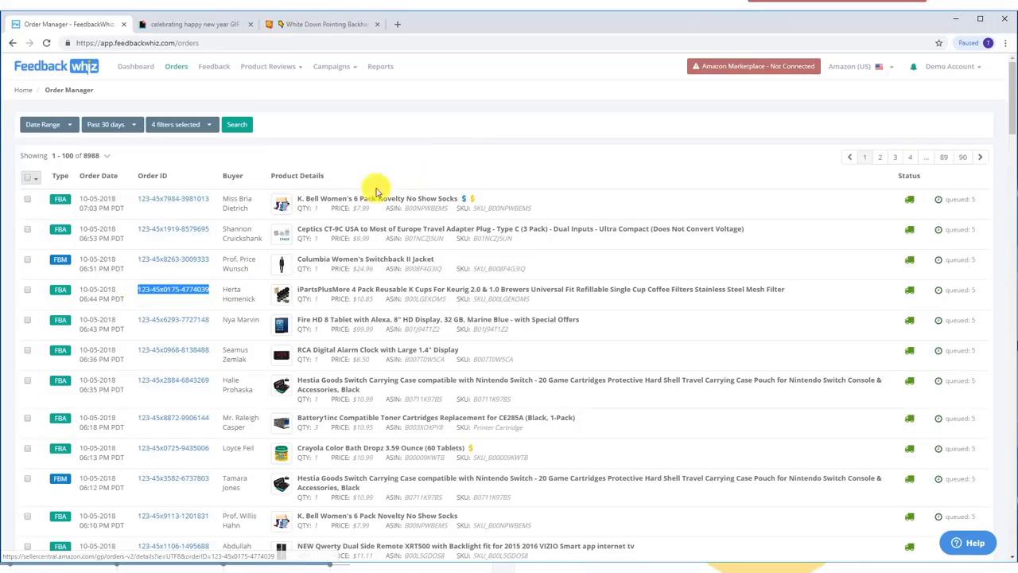
mouse_move(460, 134)
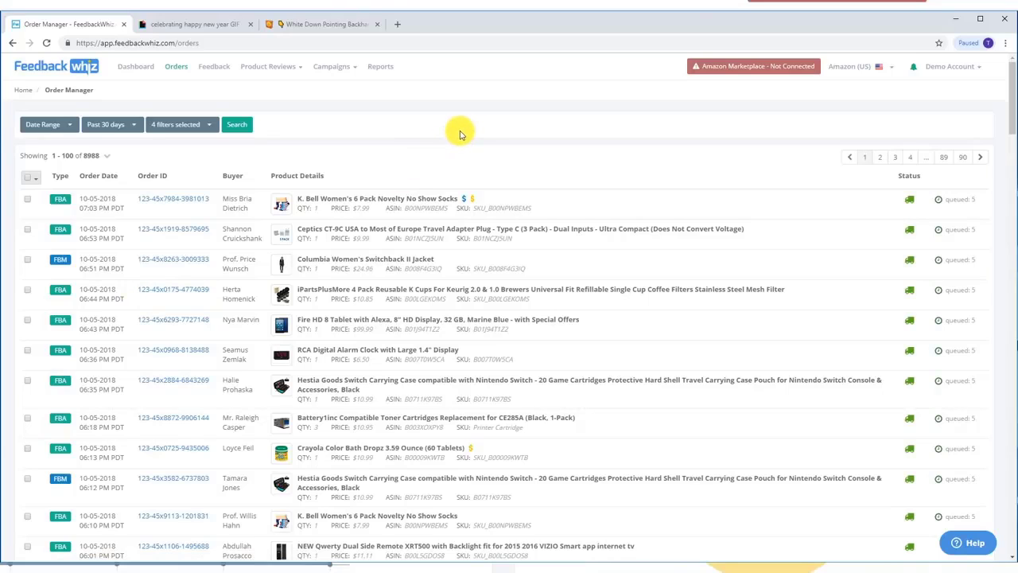
mouse_move(445, 140)
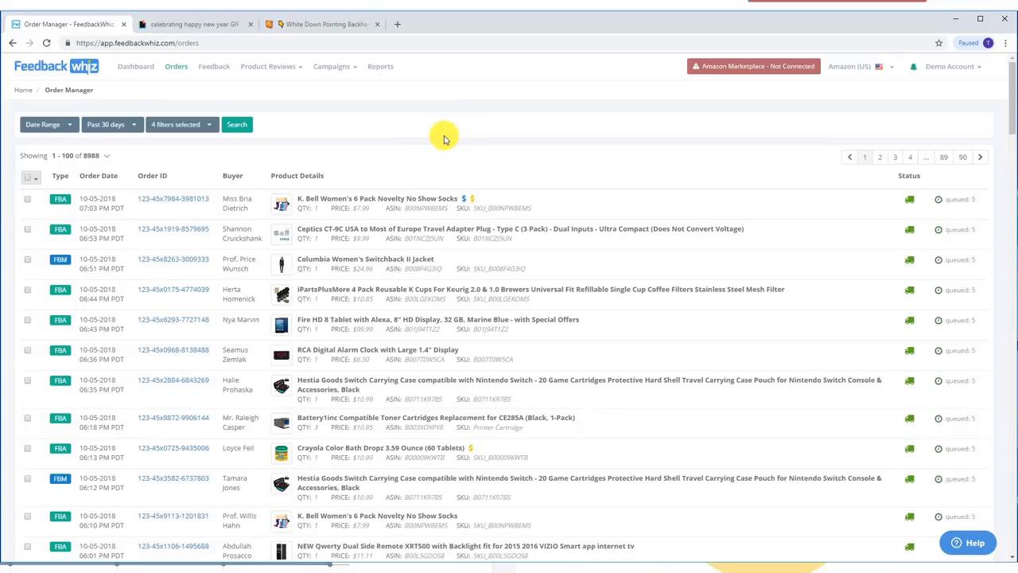
mouse_move(400, 149)
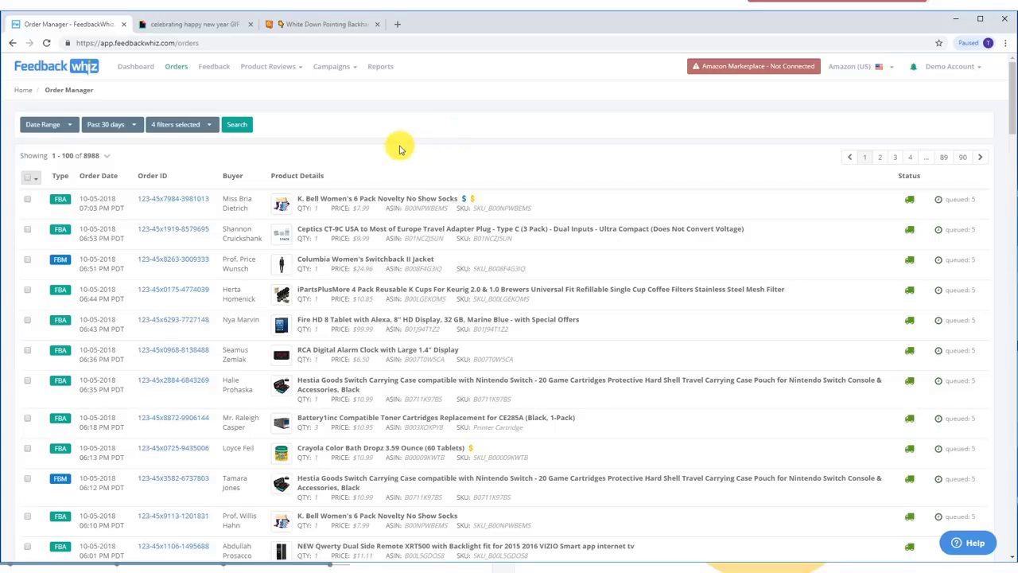
mouse_move(236, 151)
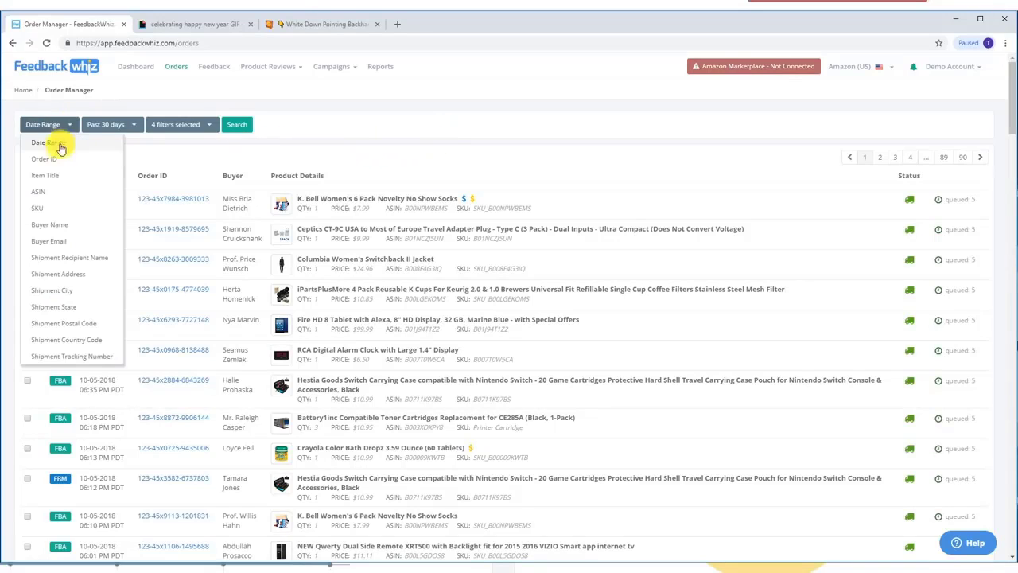
Search the Order Manager by the copied Order ID to show only the K-Cups order.
left_click(43, 159)
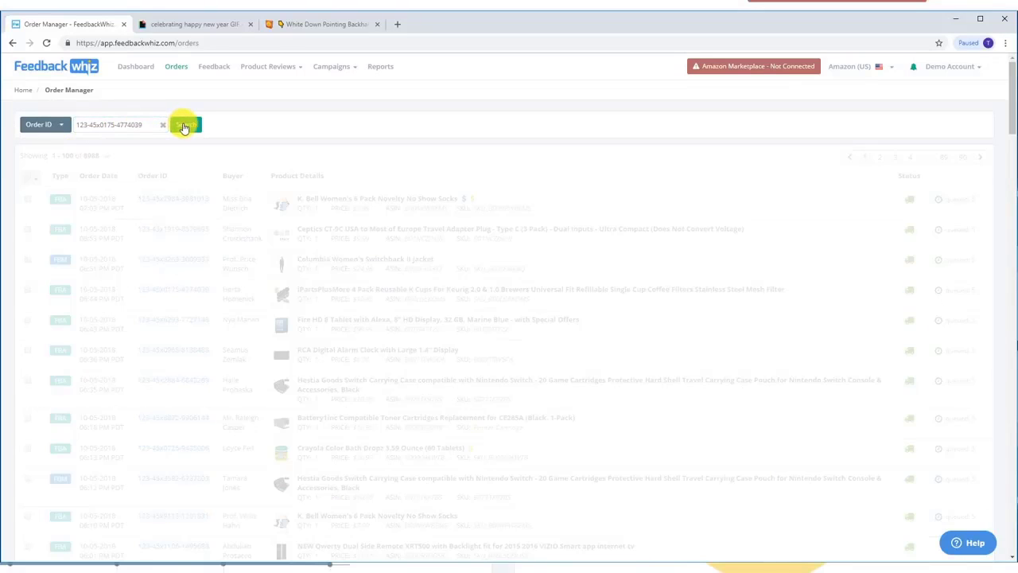
left_click(185, 124)
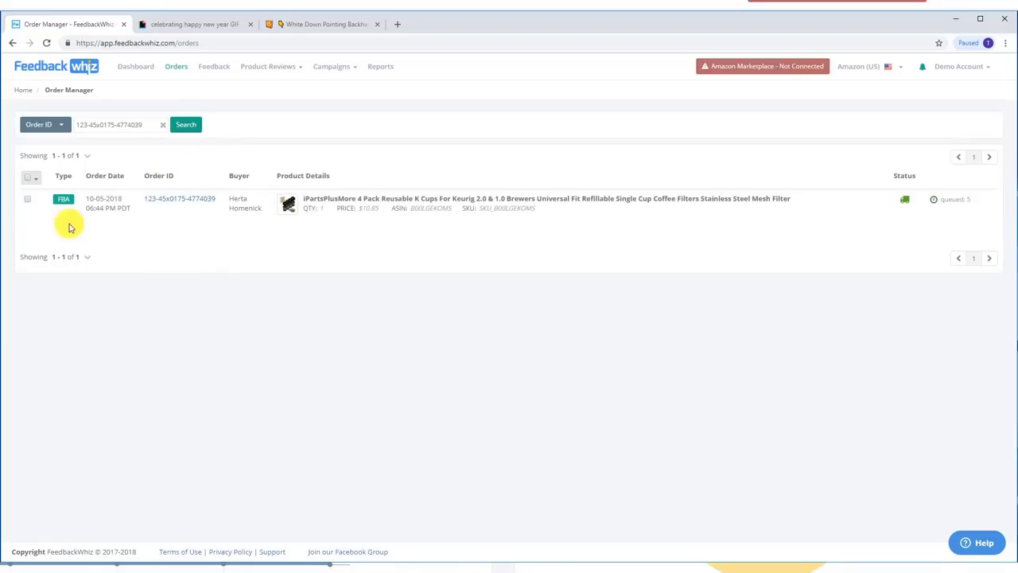
mouse_move(178, 274)
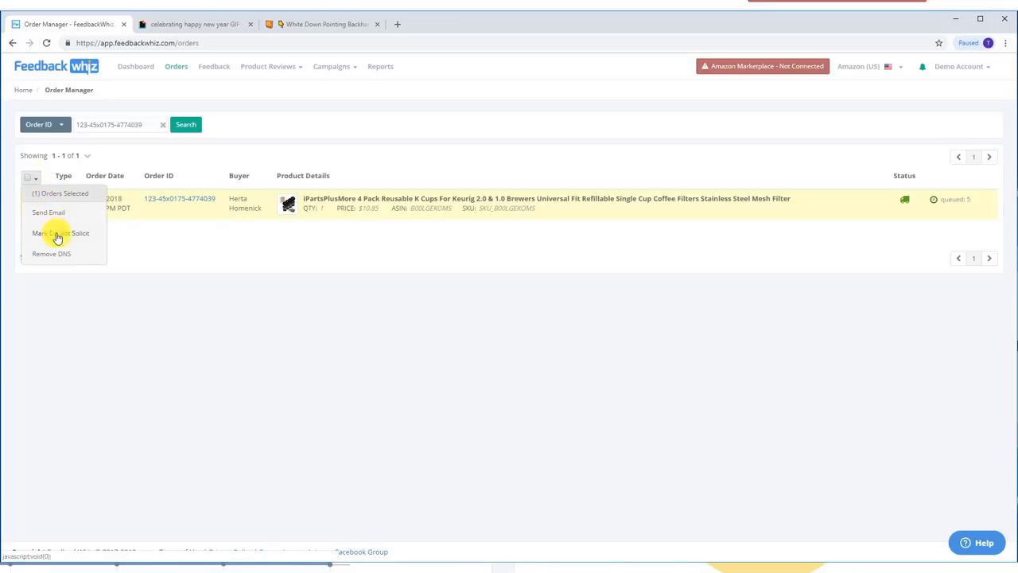
Mark the checked K-Cups order as Do Not Solicit via bulk actions.
left_click(57, 233)
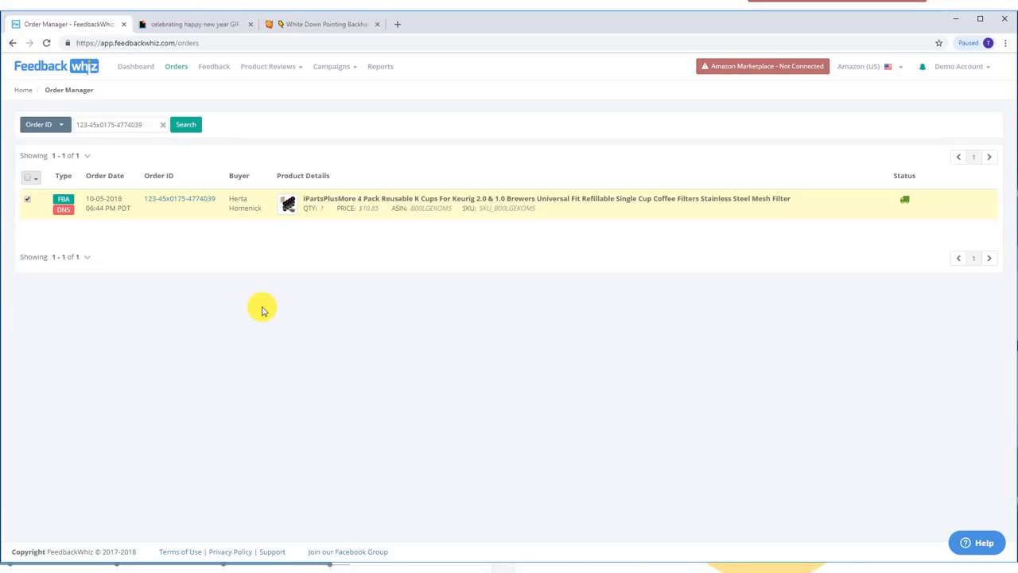
mouse_move(265, 307)
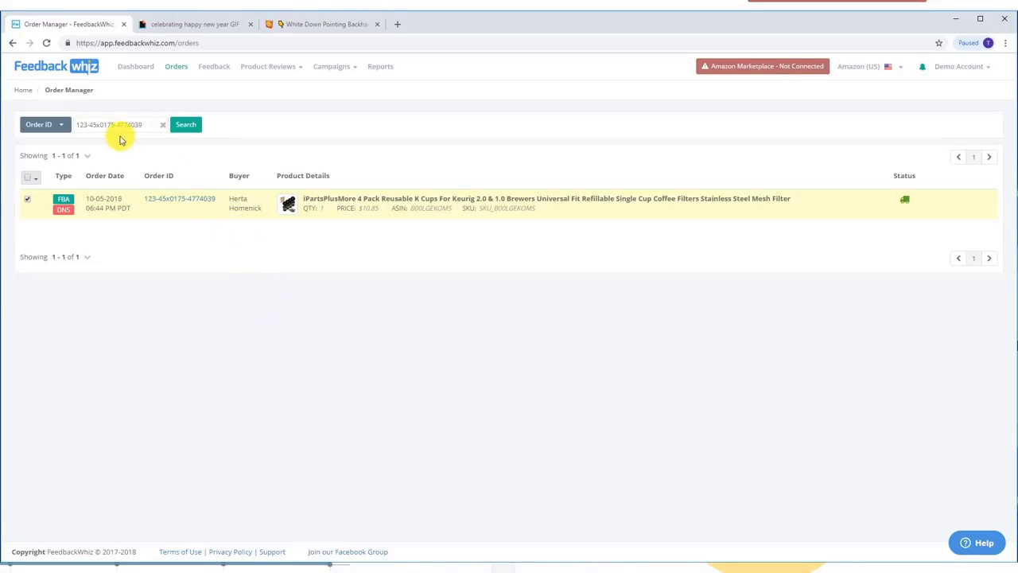
mouse_move(67, 213)
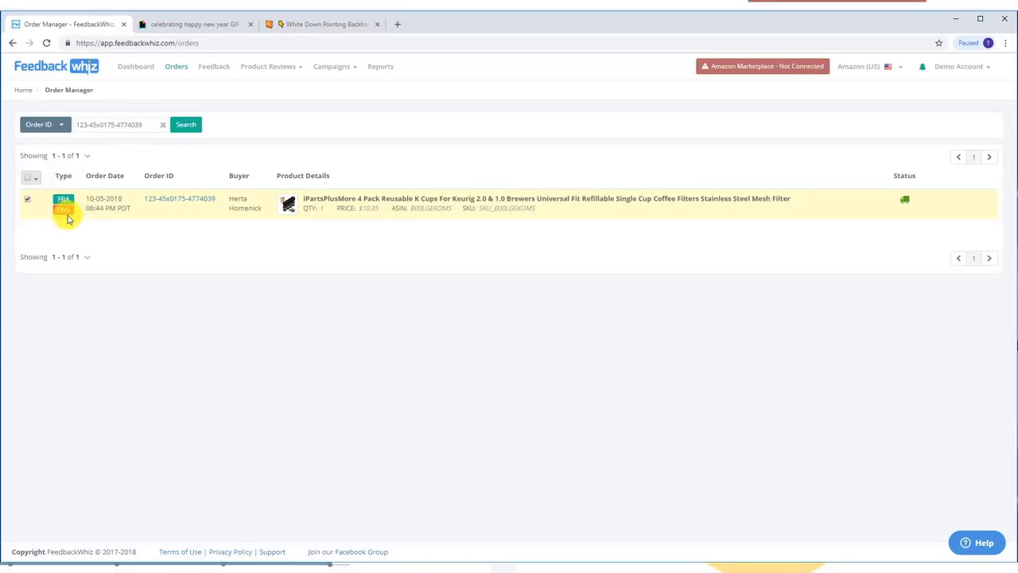
mouse_move(66, 205)
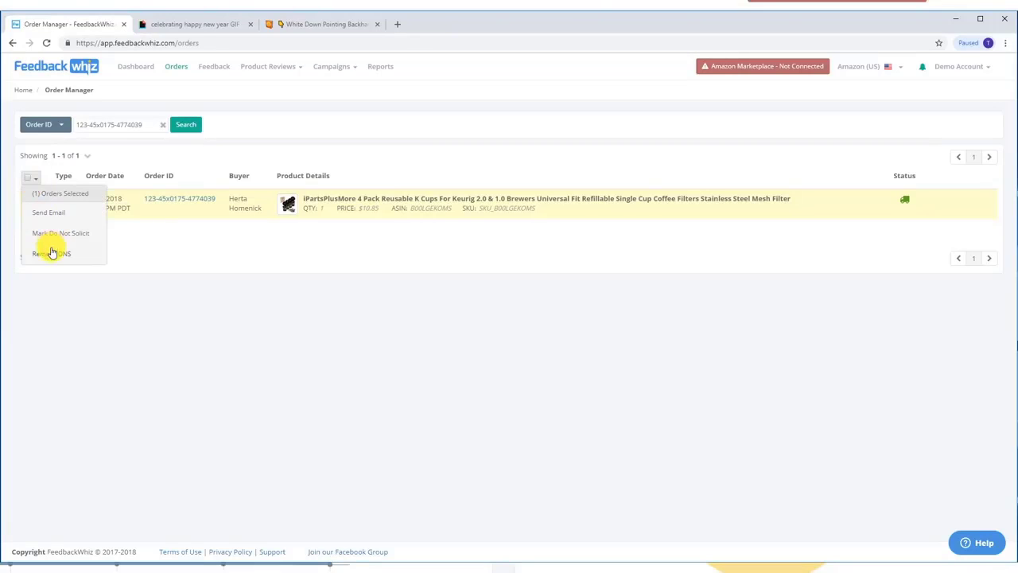
Remove the Do Not Solicit flag from the K-Cups order with Remove DNS.
left_click(51, 253)
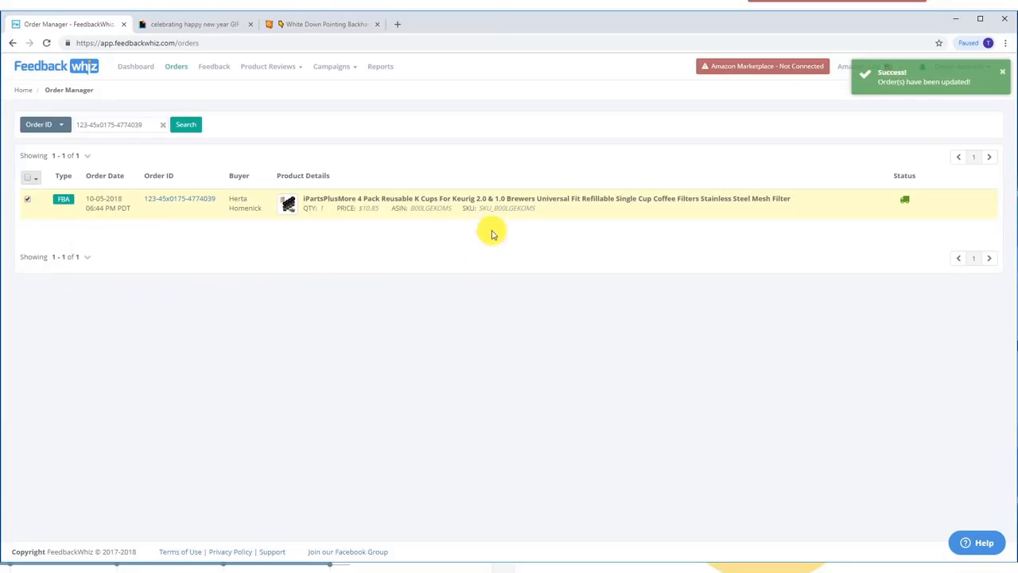
mouse_move(327, 302)
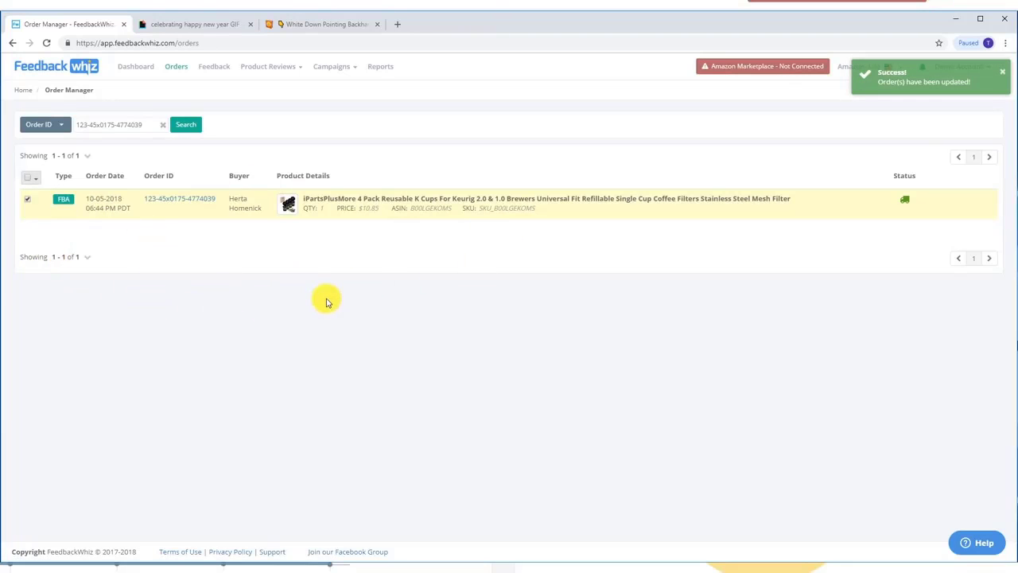